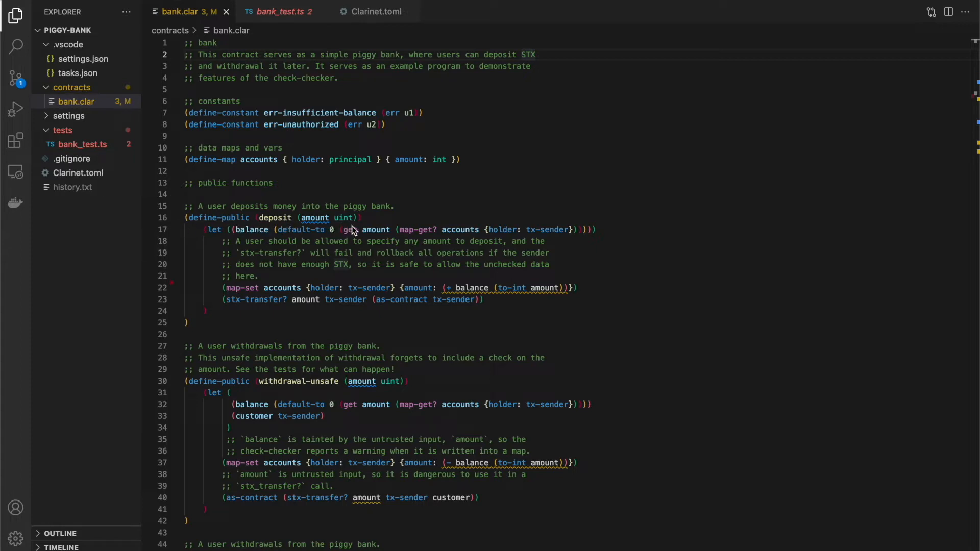
pyautogui.moveTo(361, 225)
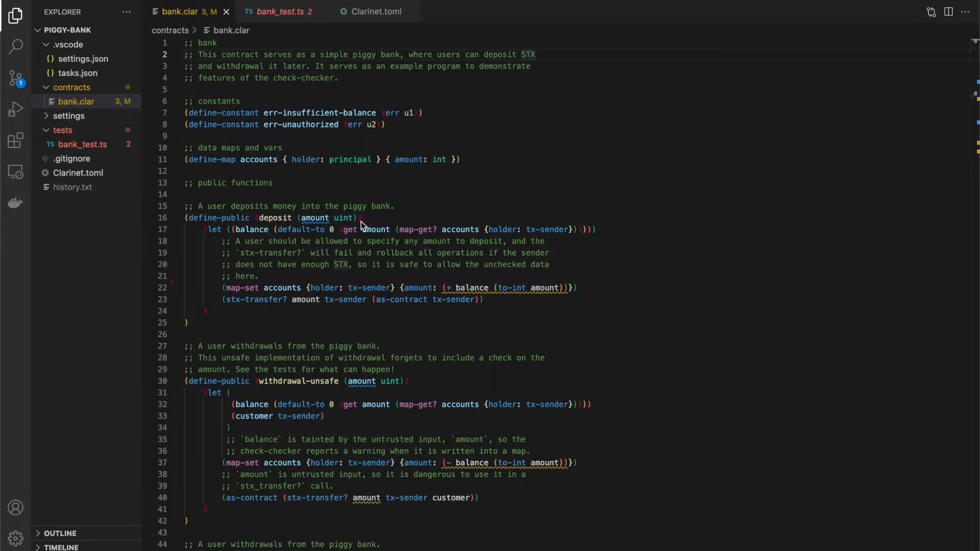
pyautogui.moveTo(323, 219)
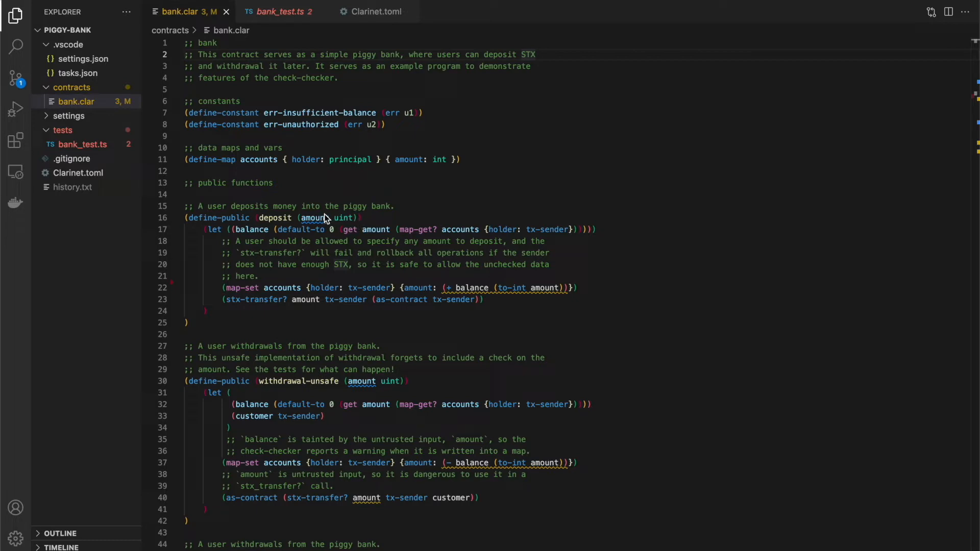
pyautogui.moveTo(253, 224)
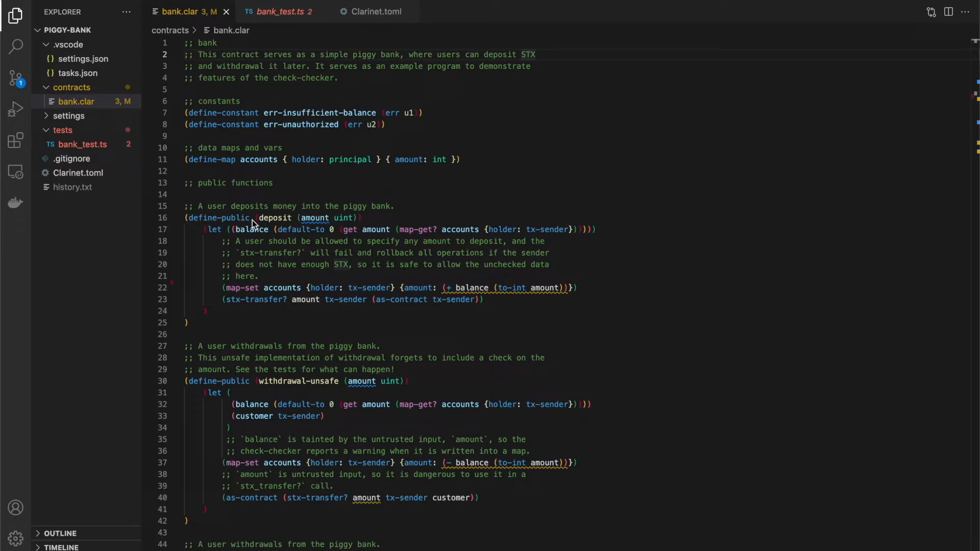
pyautogui.moveTo(406, 218)
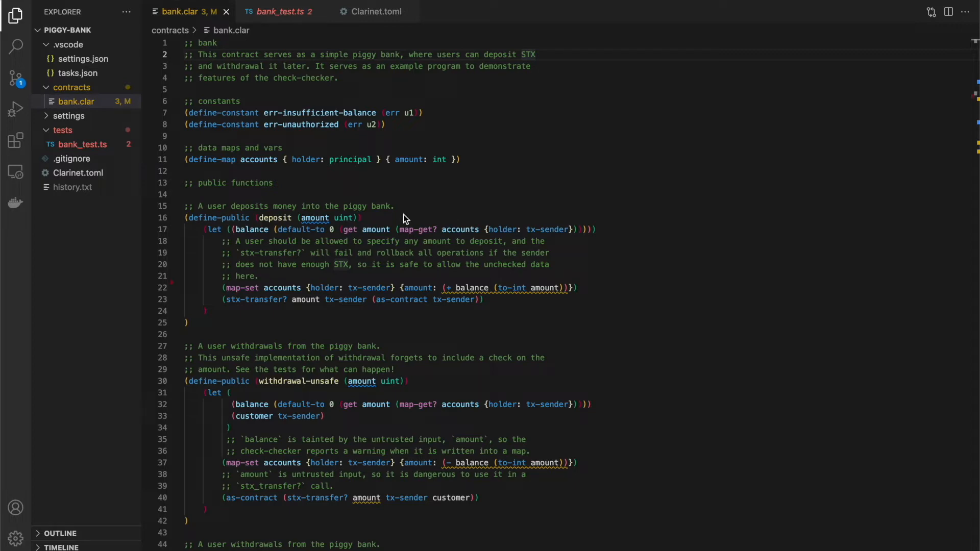
pyautogui.moveTo(315, 280)
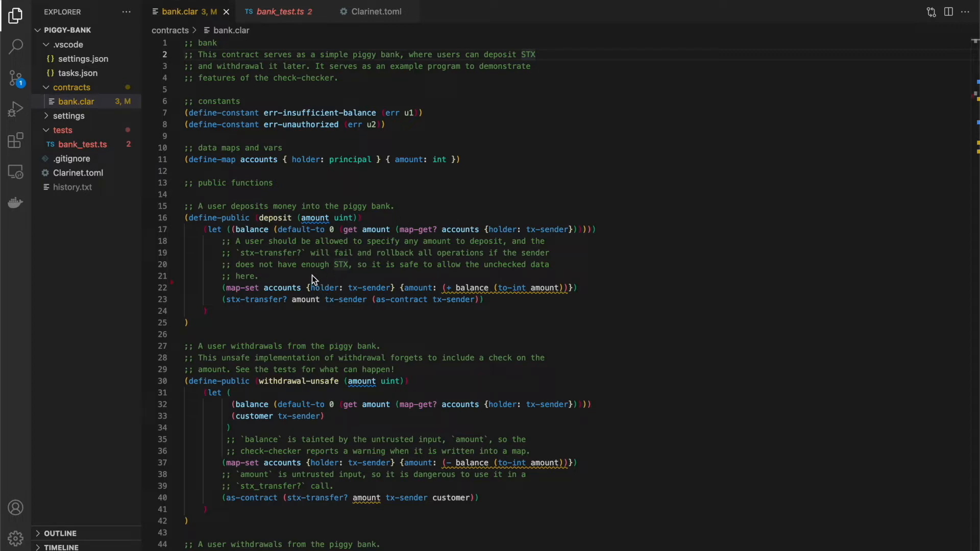
pyautogui.moveTo(297, 151)
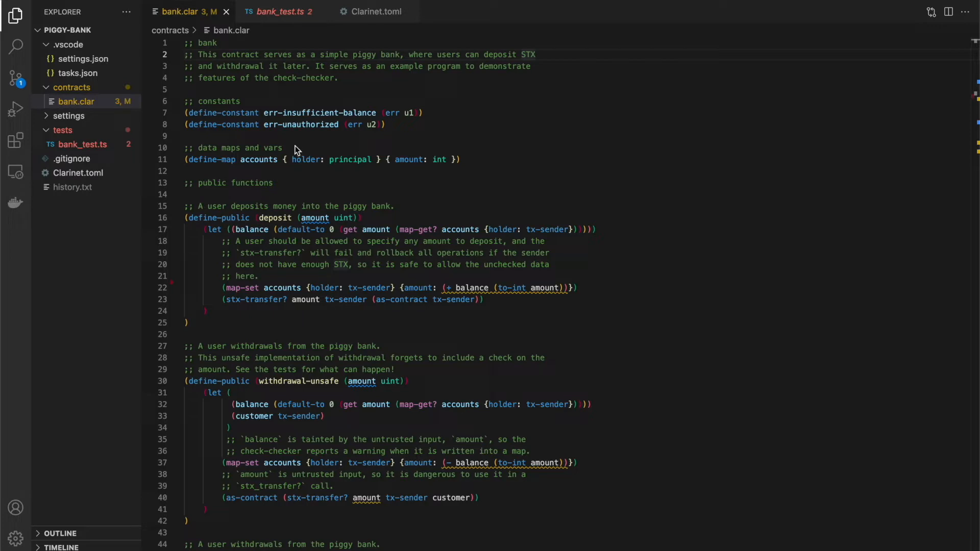
pyautogui.moveTo(483, 90)
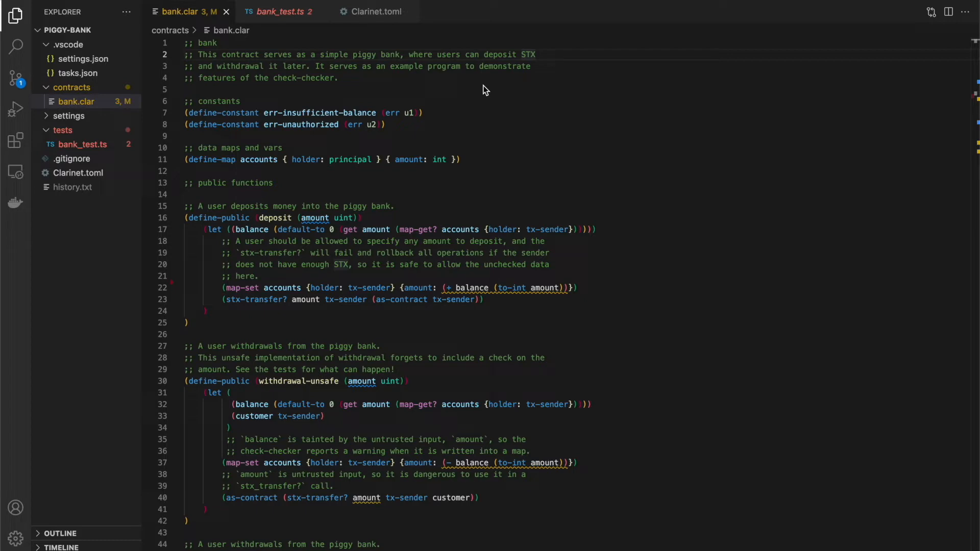
pyautogui.moveTo(506, 167)
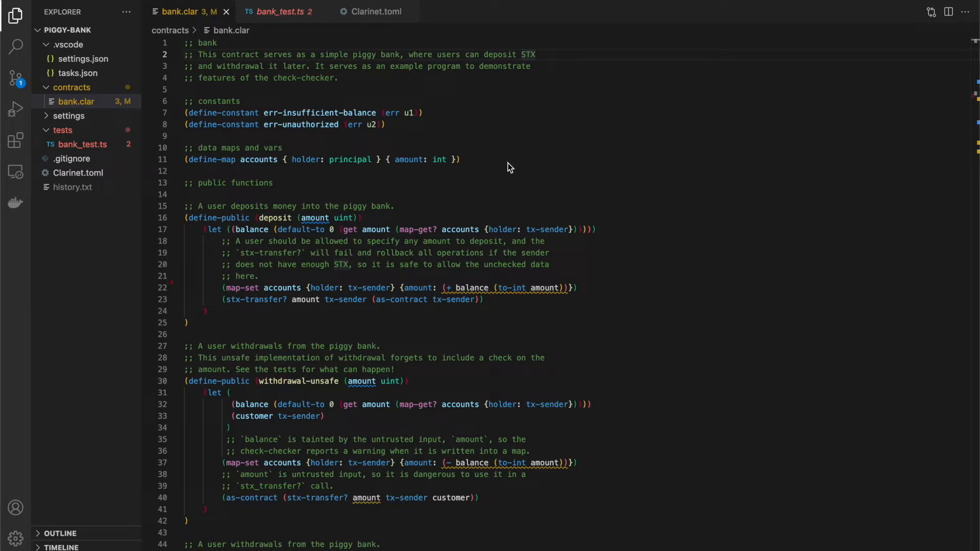
pyautogui.moveTo(572, 190)
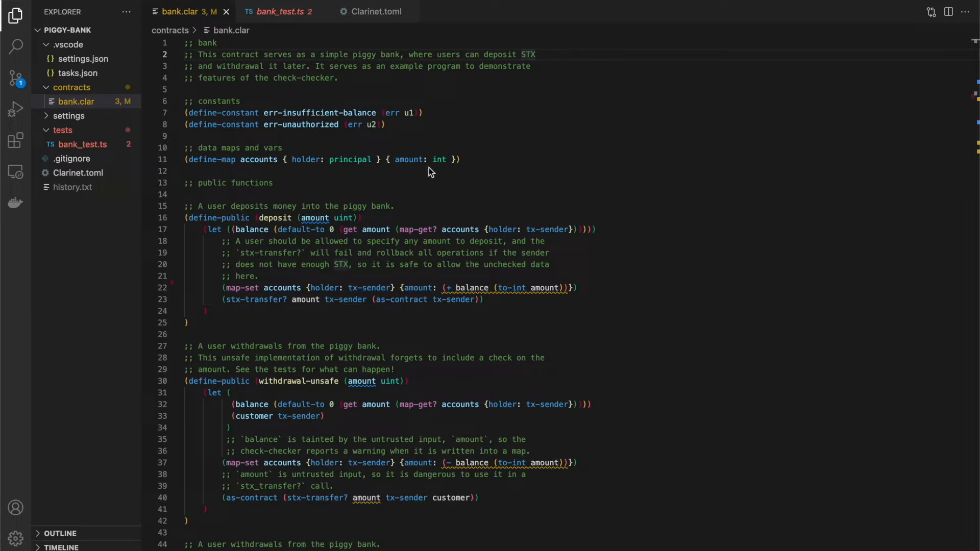
pyautogui.moveTo(227, 175)
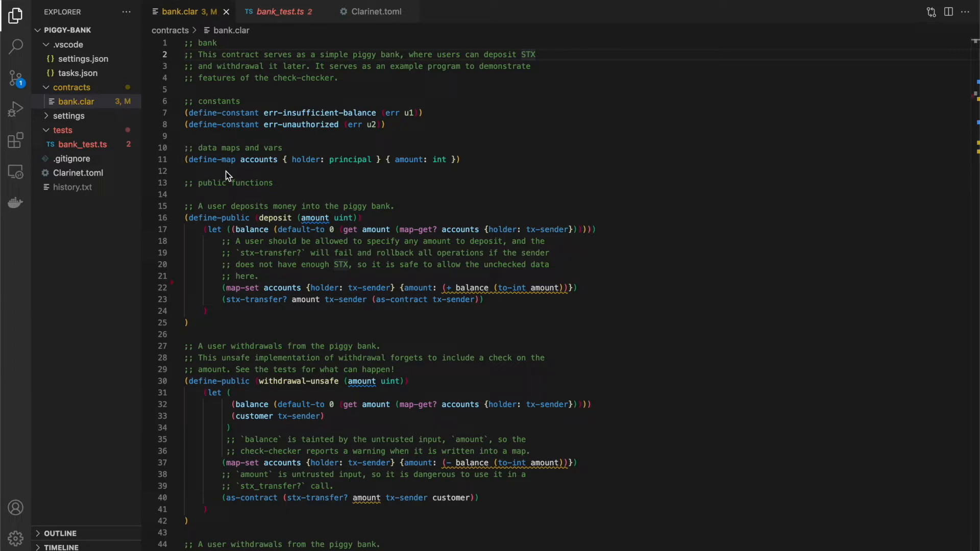
pyautogui.moveTo(256, 173)
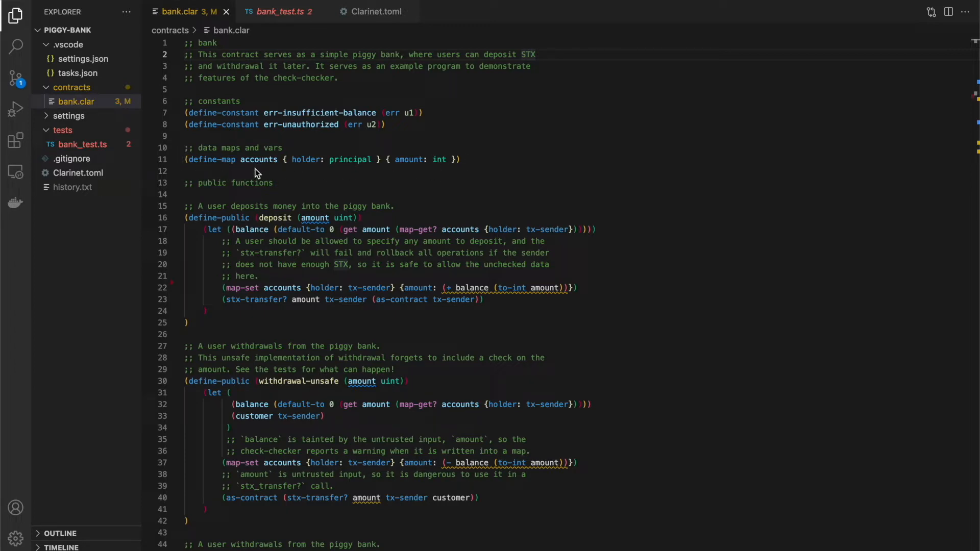
pyautogui.moveTo(389, 177)
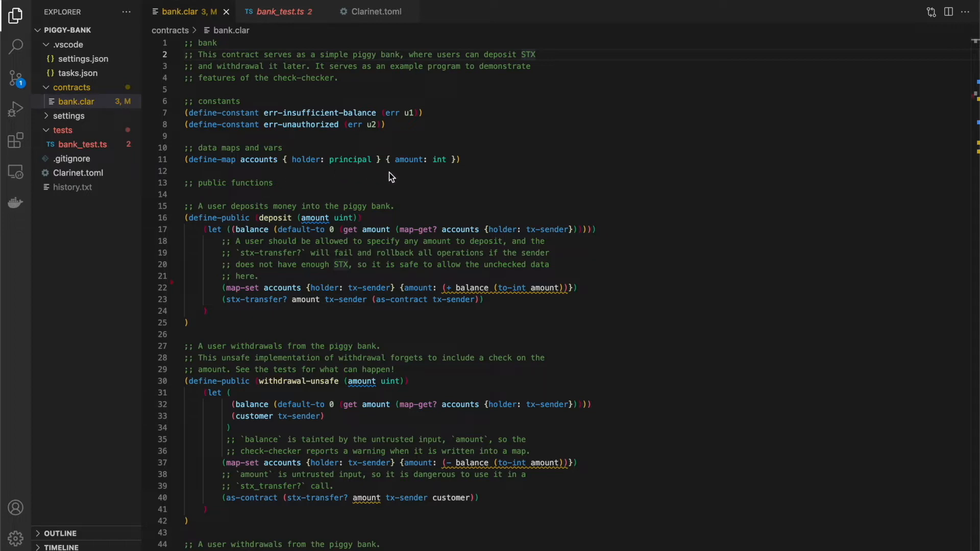
pyautogui.moveTo(469, 201)
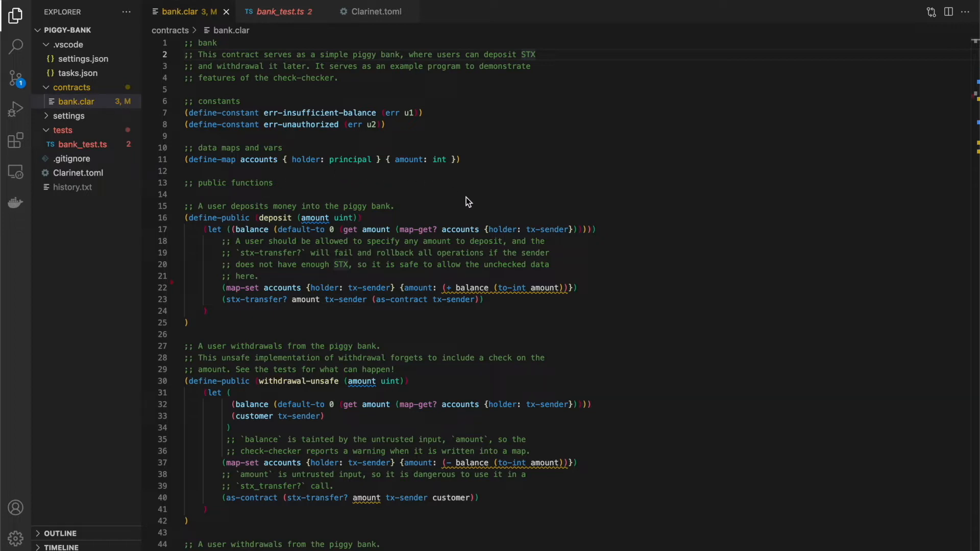
pyautogui.moveTo(612, 171)
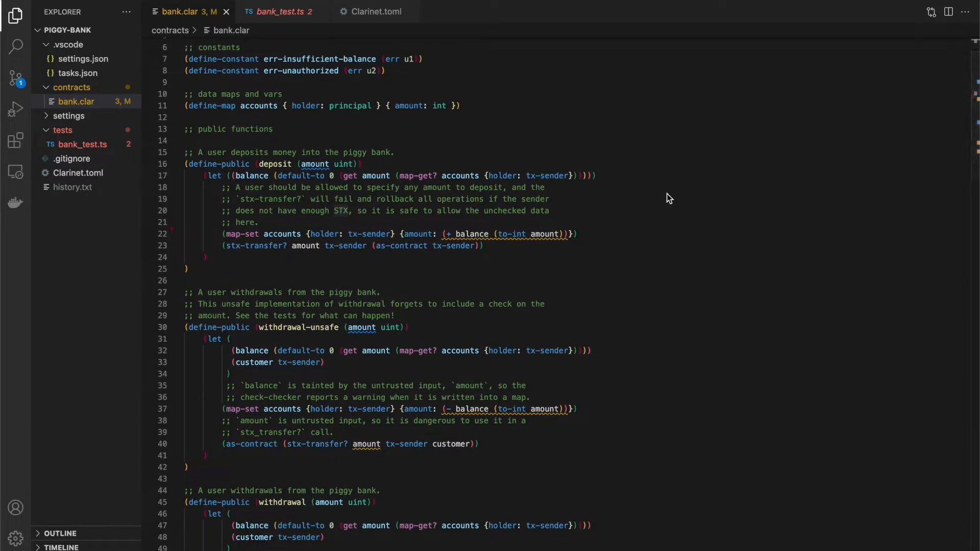
pyautogui.moveTo(264, 170)
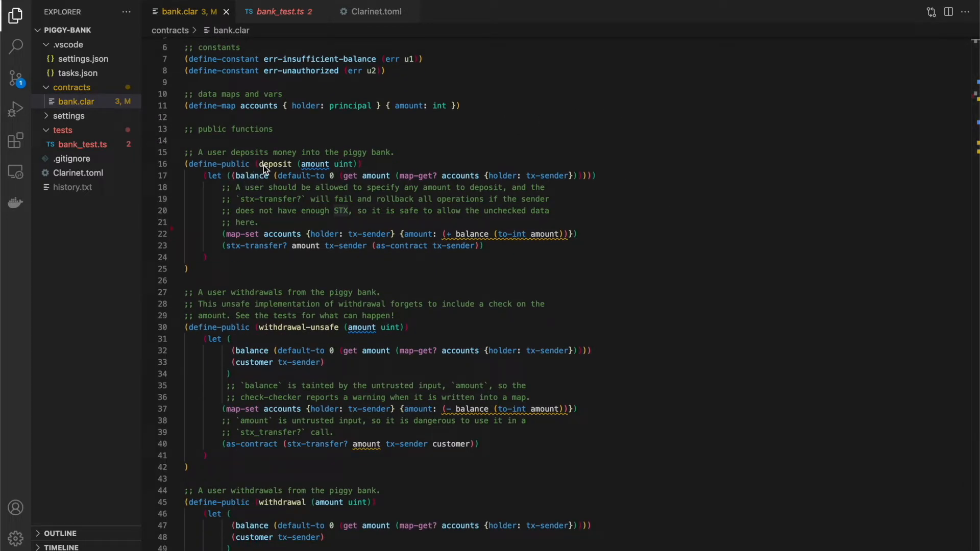
pyautogui.moveTo(315, 174)
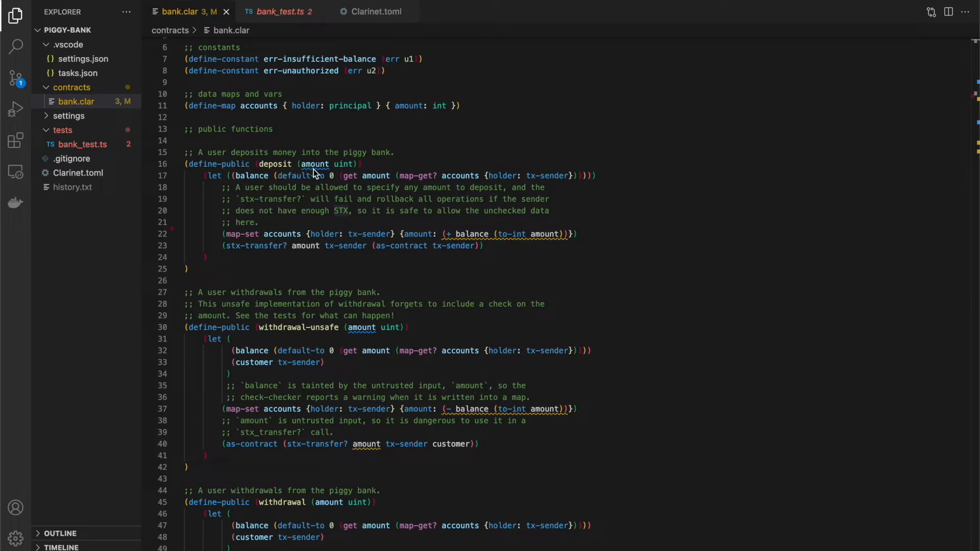
pyautogui.moveTo(333, 174)
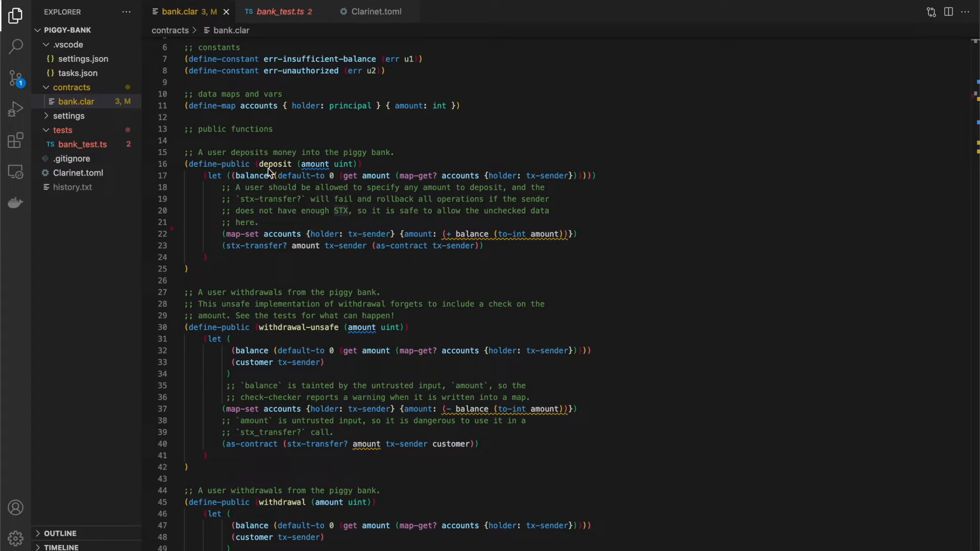
pyautogui.moveTo(257, 185)
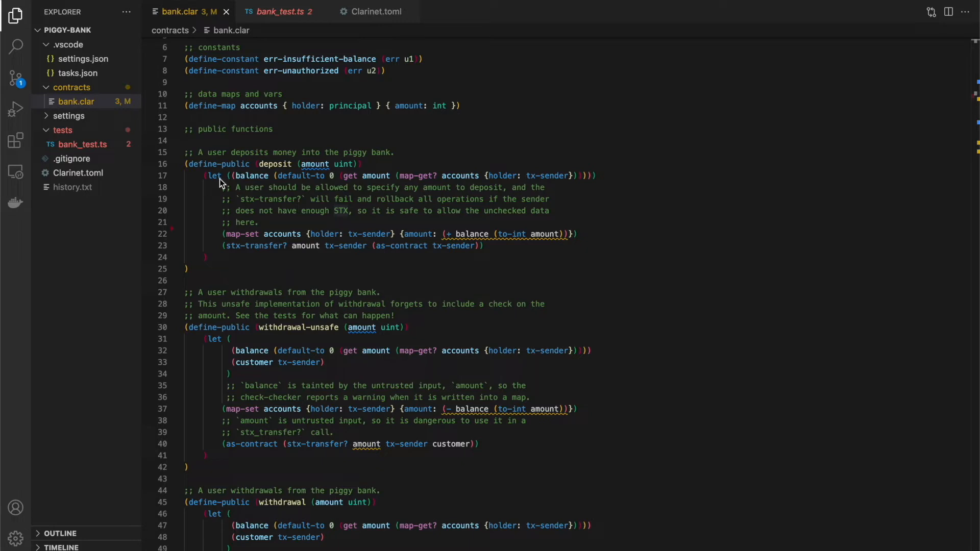
pyautogui.moveTo(453, 244)
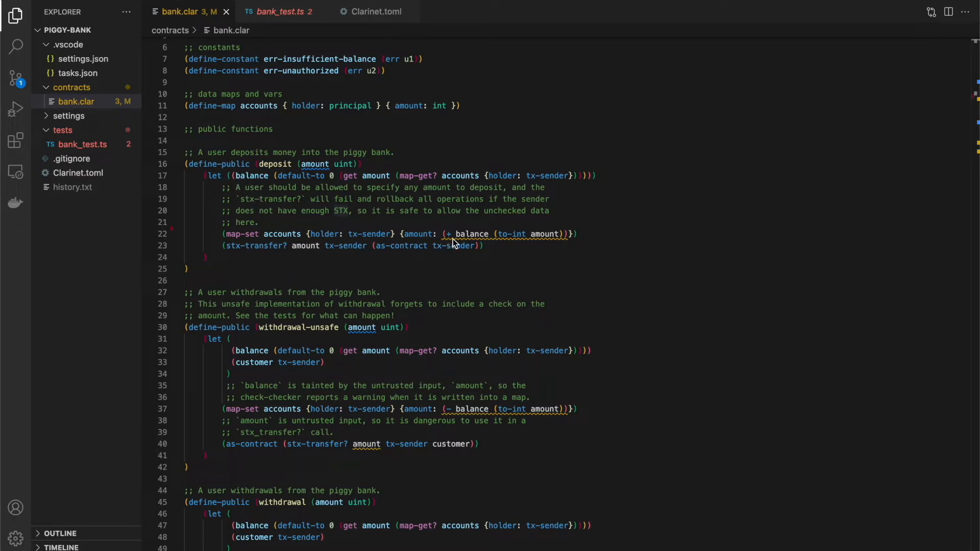
pyautogui.moveTo(557, 244)
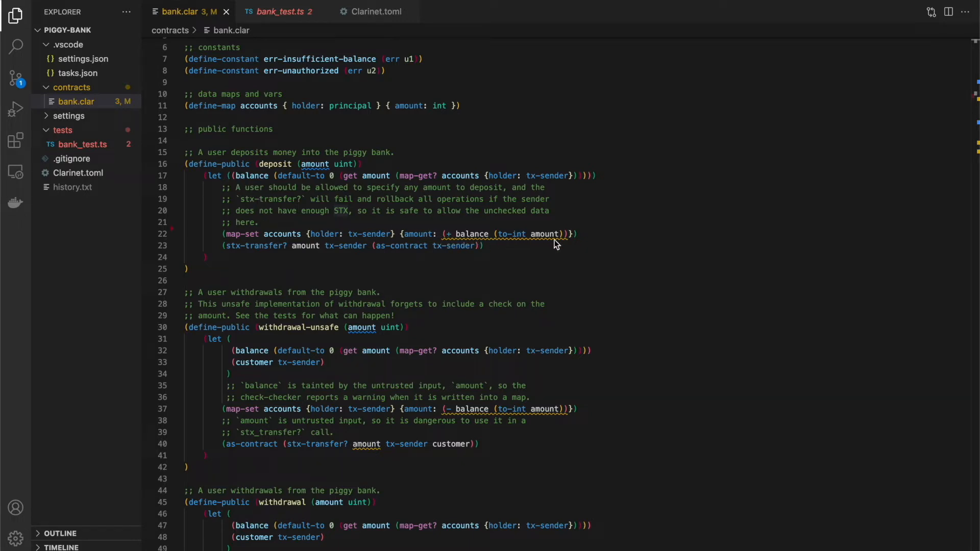
pyautogui.moveTo(256, 258)
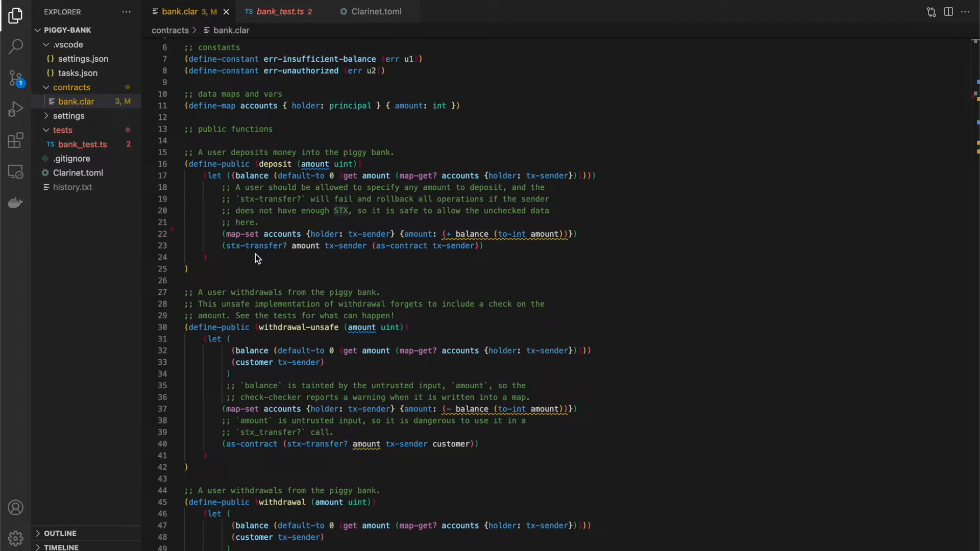
pyautogui.moveTo(249, 256)
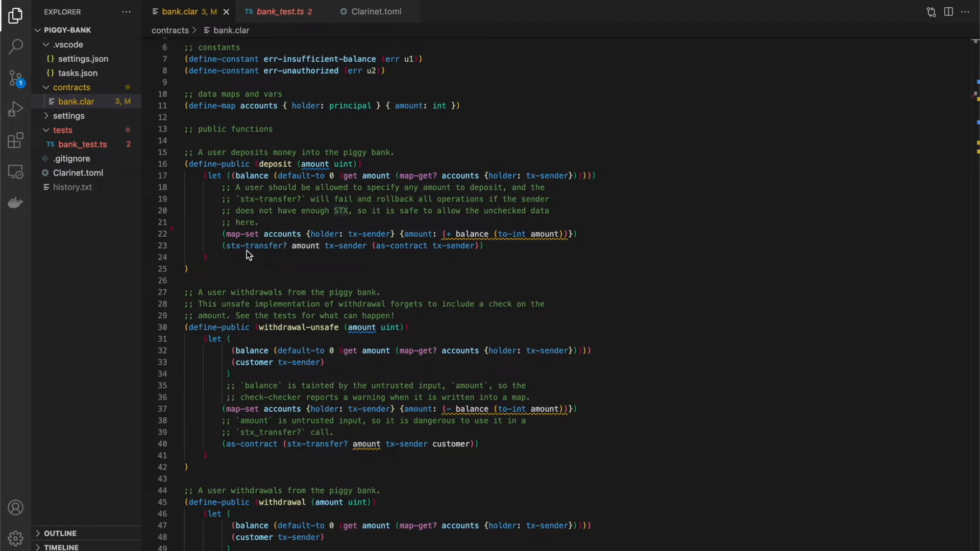
pyautogui.moveTo(342, 257)
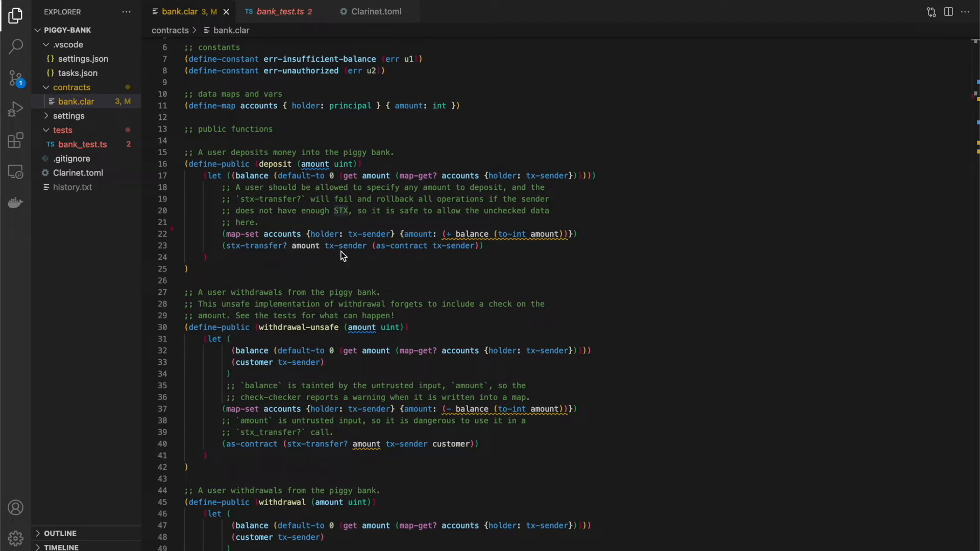
pyautogui.moveTo(441, 258)
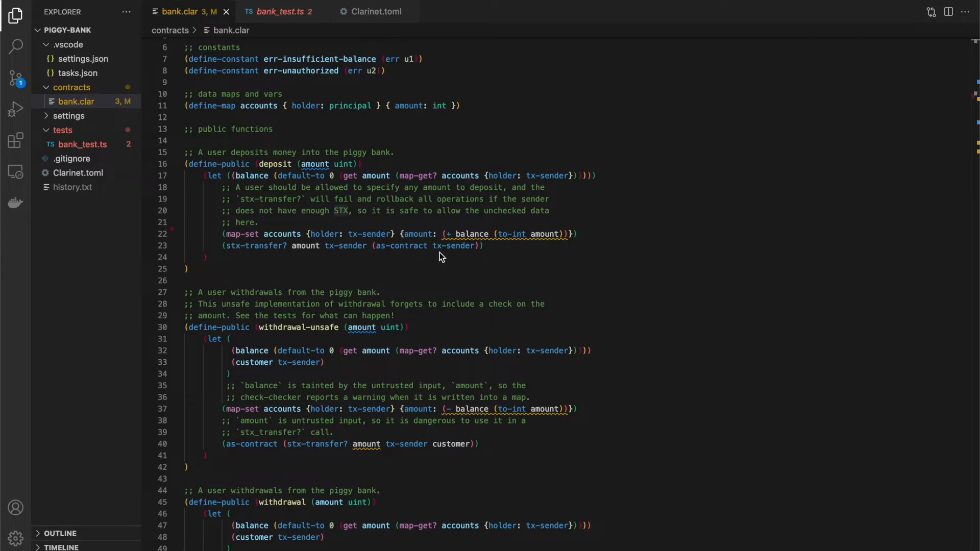
pyautogui.moveTo(494, 258)
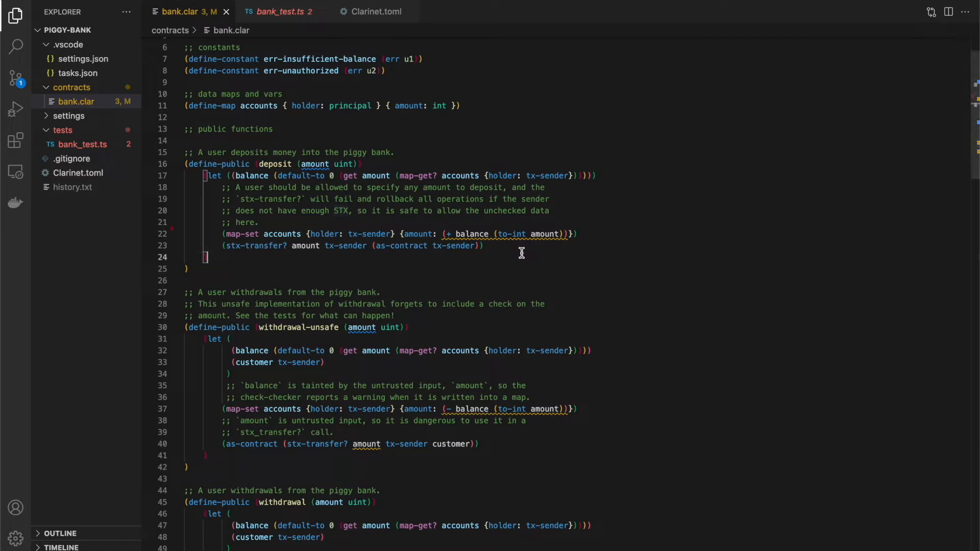
pyautogui.moveTo(500, 234)
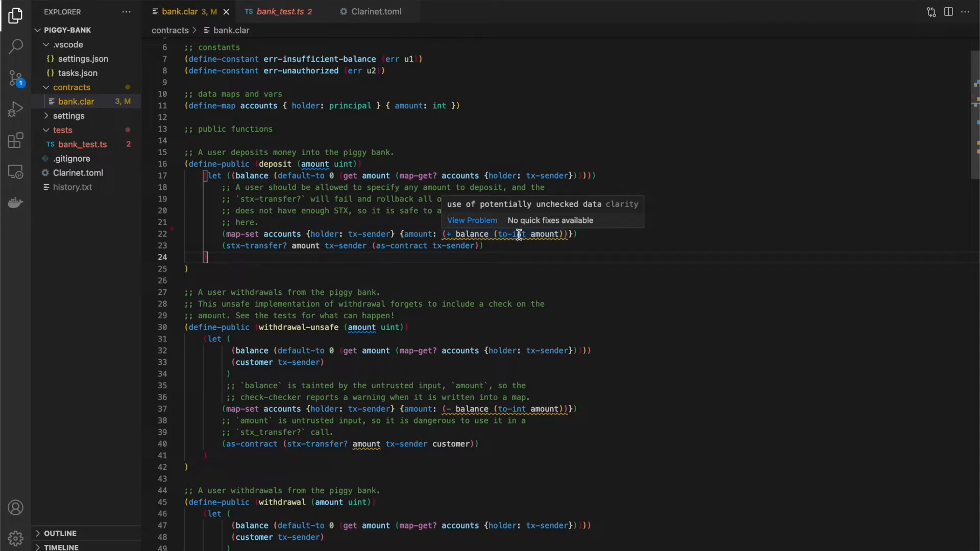
pyautogui.moveTo(562, 228)
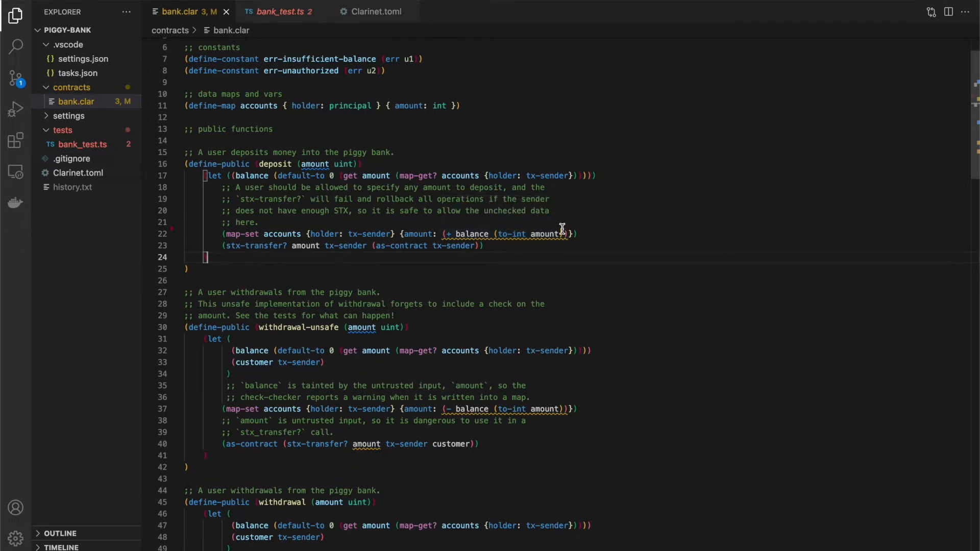
pyautogui.moveTo(317, 164)
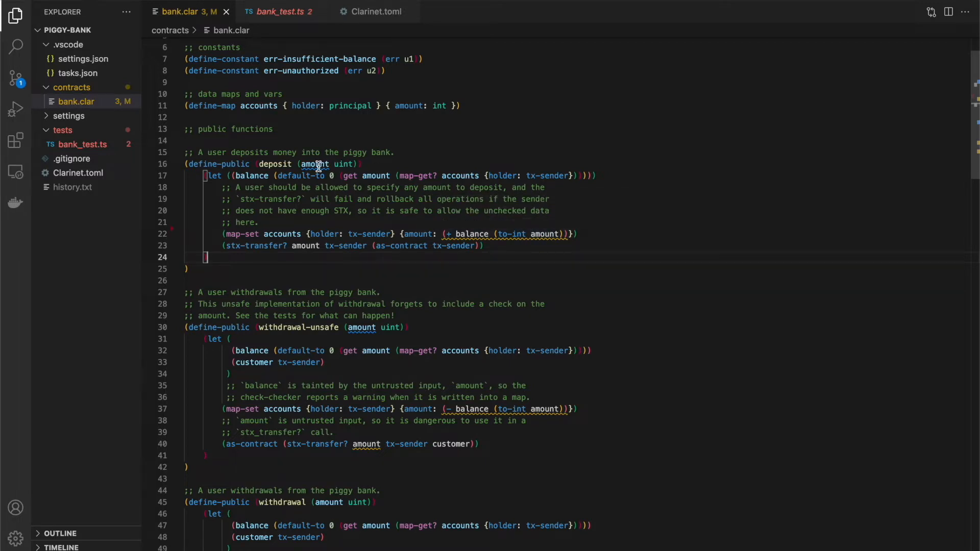
pyautogui.moveTo(316, 163)
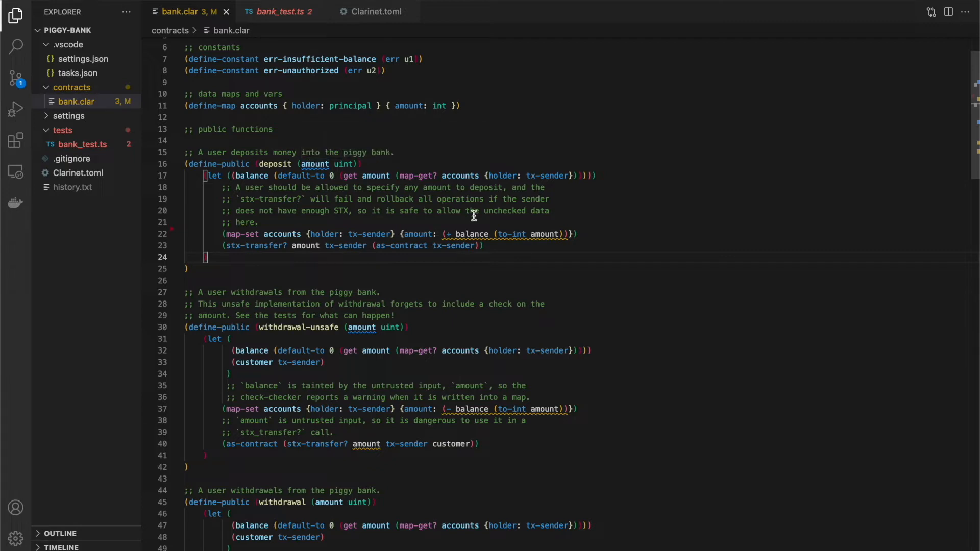
pyautogui.moveTo(328, 230)
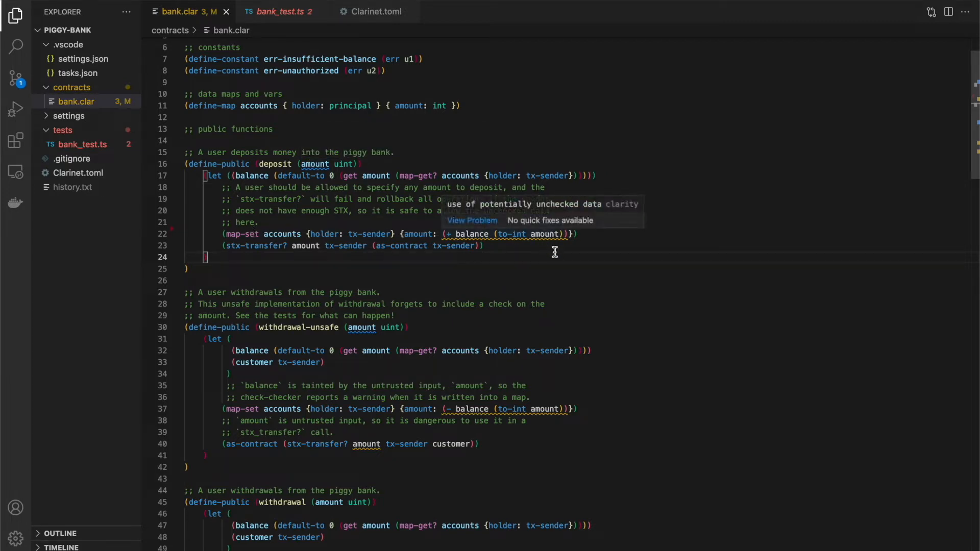
pyautogui.moveTo(595, 234)
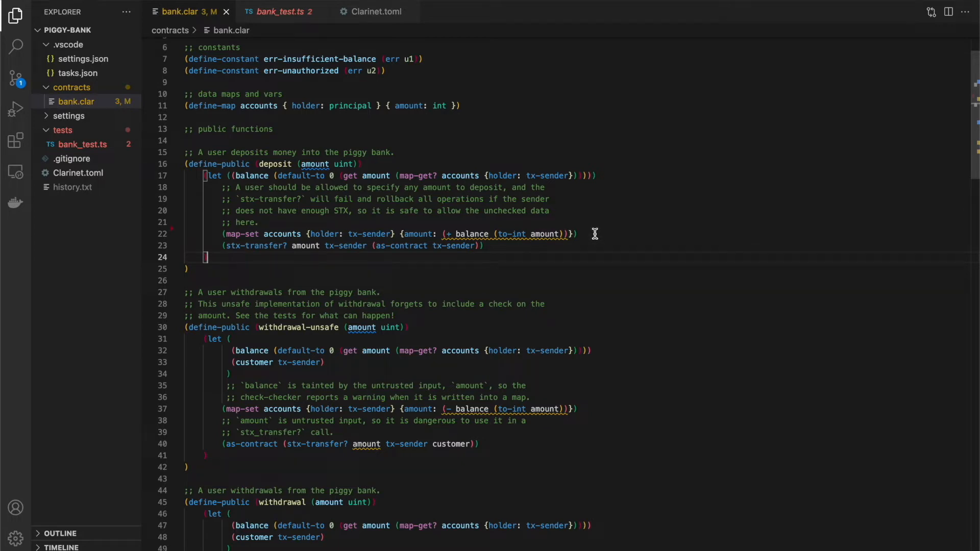
# Add a ';; #[allow(unchecked_data)]' annotation on a new line above deposit's map-set call.
pyautogui.click(578, 233)
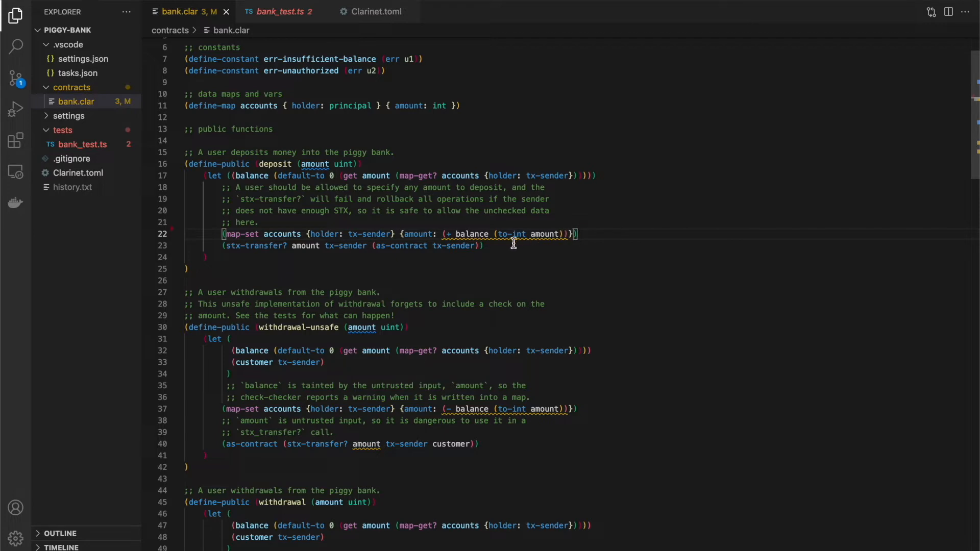
pyautogui.moveTo(299, 245)
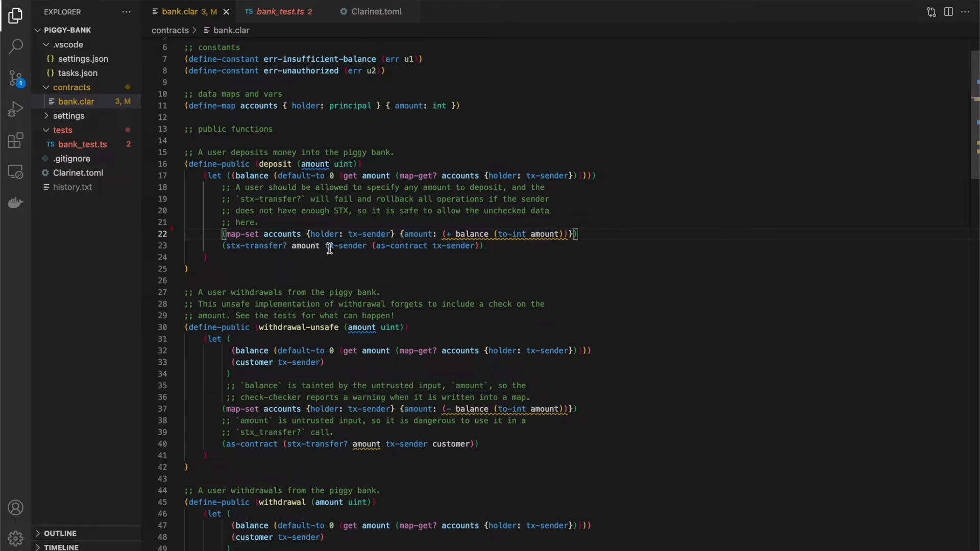
pyautogui.moveTo(274, 249)
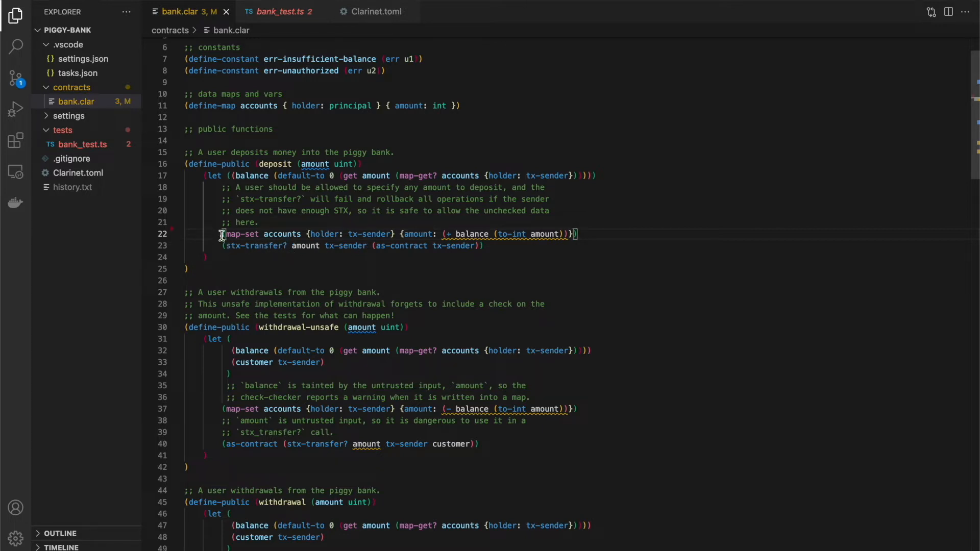
pyautogui.moveTo(287, 226)
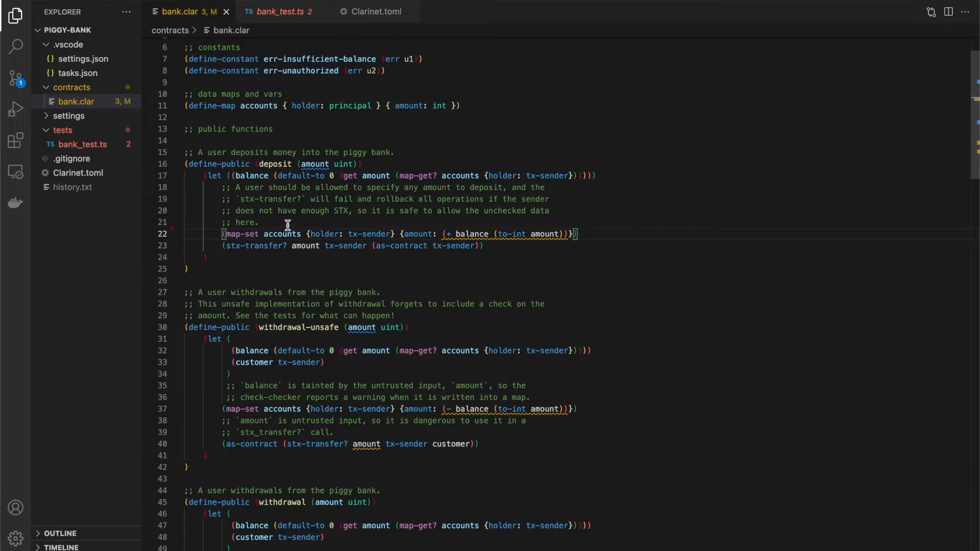
pyautogui.press('Enter')
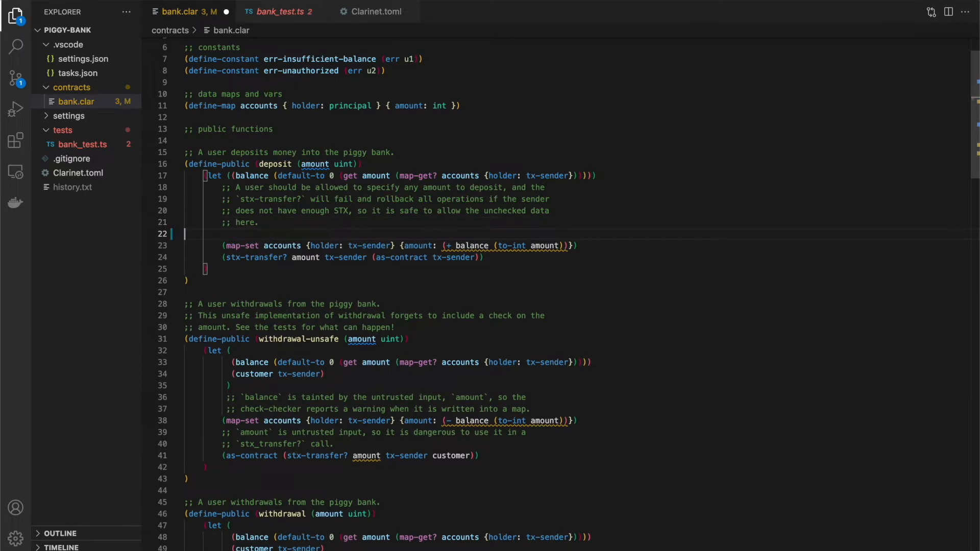
pyautogui.write(';; #[allow(unchecked_data)]')
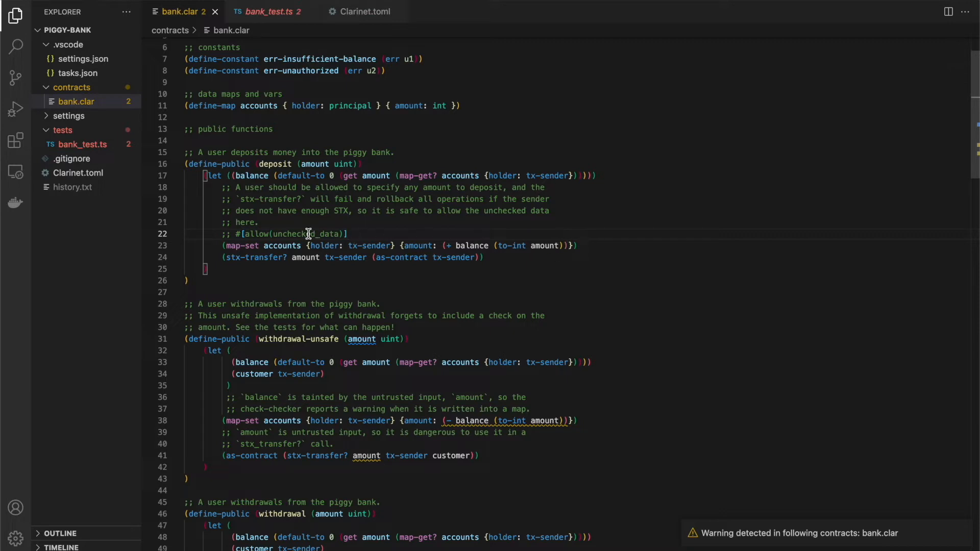
pyautogui.moveTo(302, 236)
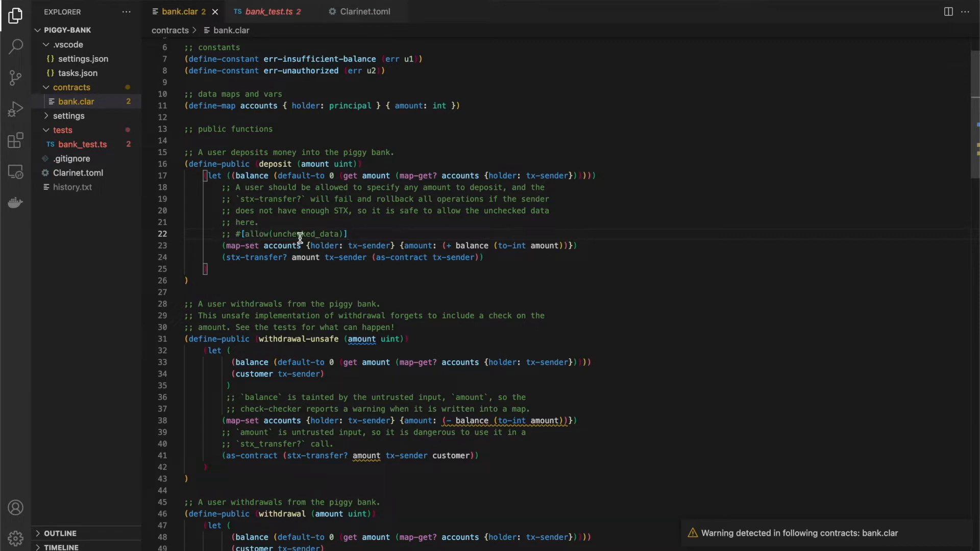
pyautogui.moveTo(377, 236)
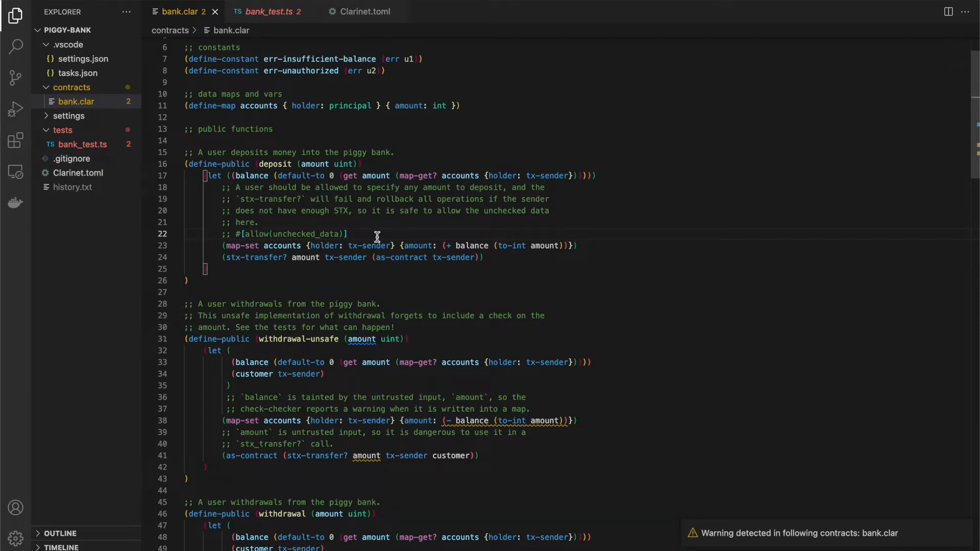
pyautogui.moveTo(235, 235)
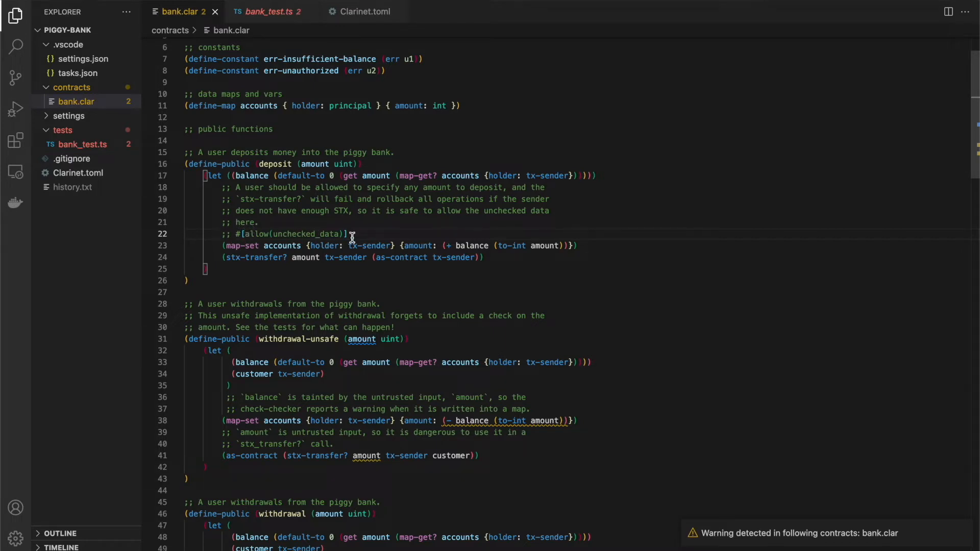
pyautogui.moveTo(383, 232)
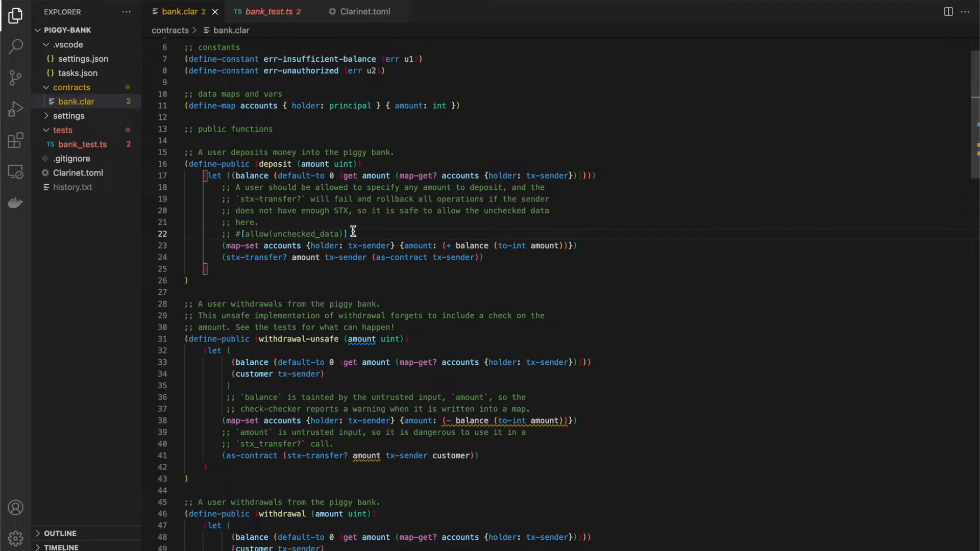
pyautogui.moveTo(383, 233)
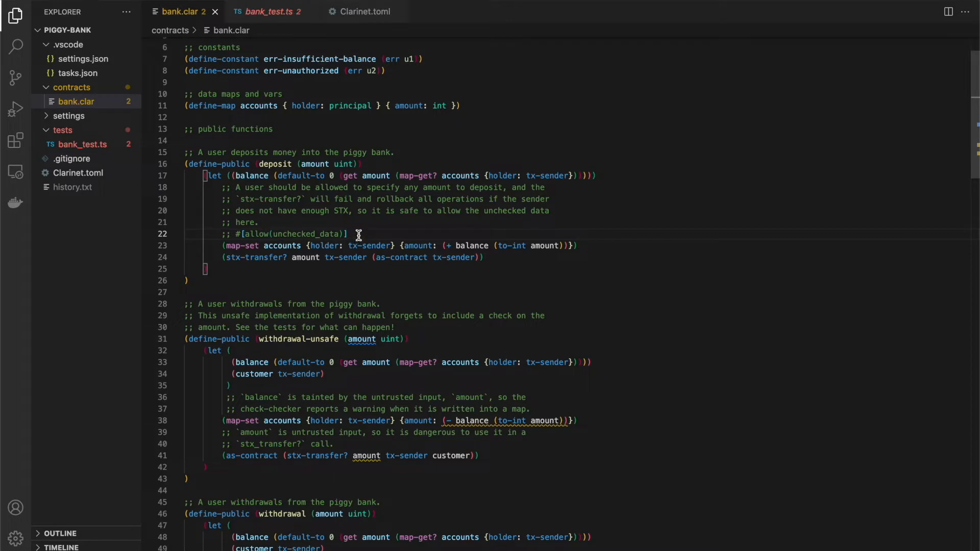
pyautogui.moveTo(306, 238)
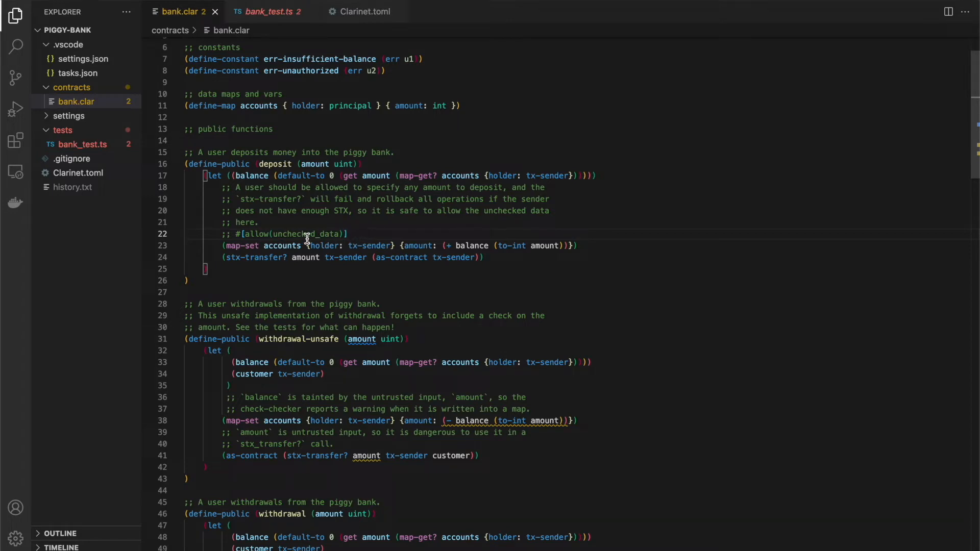
pyautogui.moveTo(391, 247)
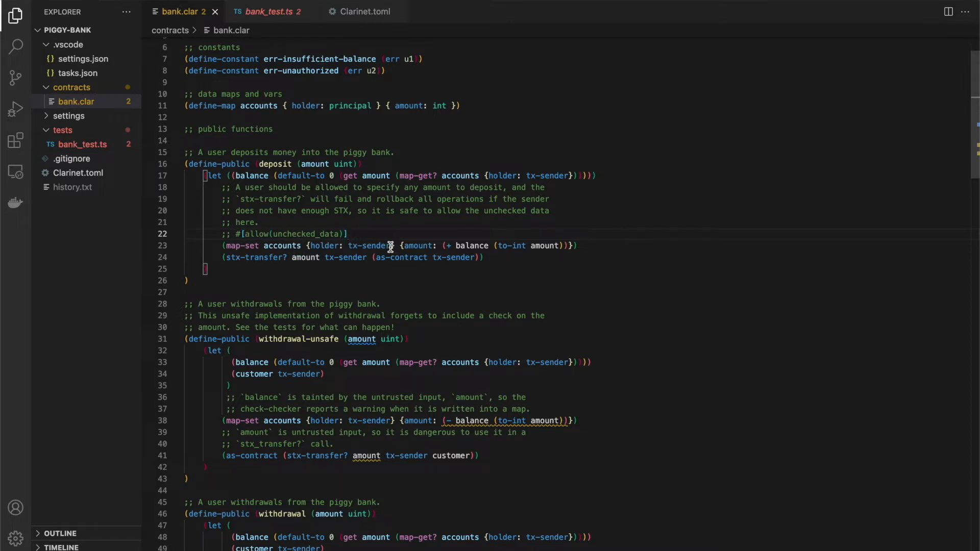
pyautogui.moveTo(396, 235)
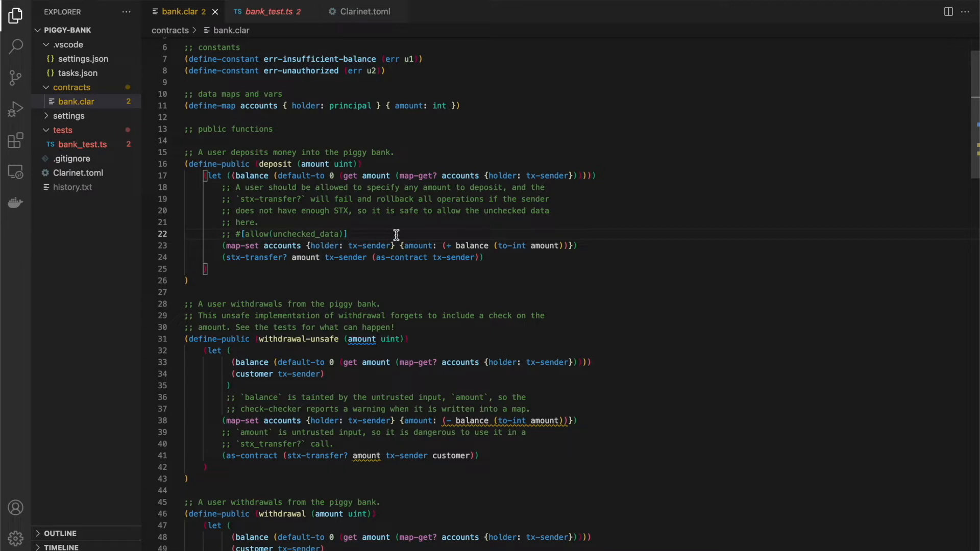
pyautogui.moveTo(427, 236)
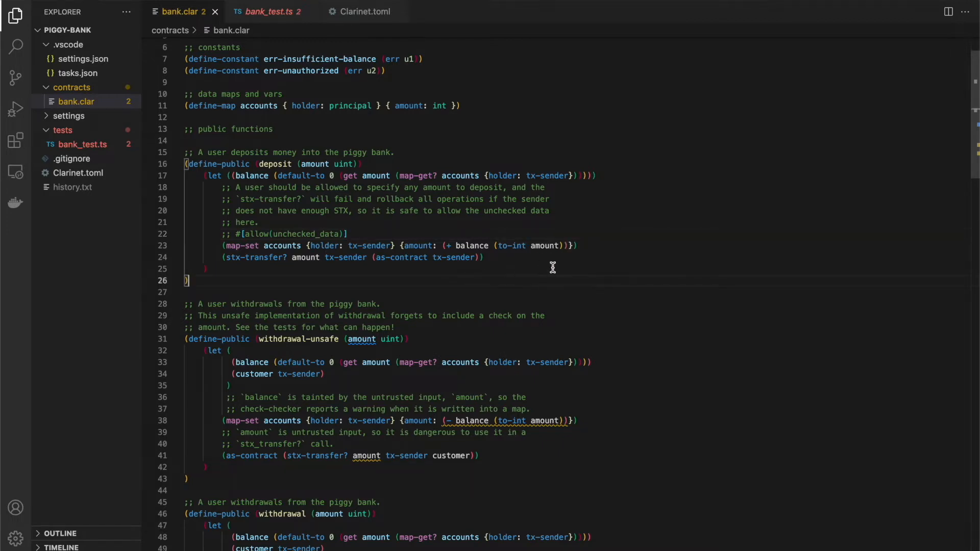
pyautogui.scroll(-3)
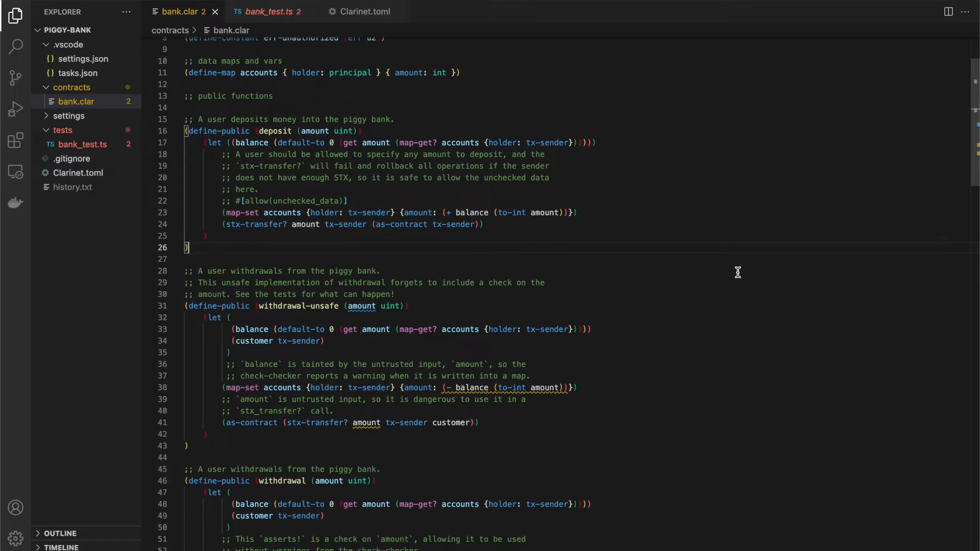
pyautogui.scroll(-3)
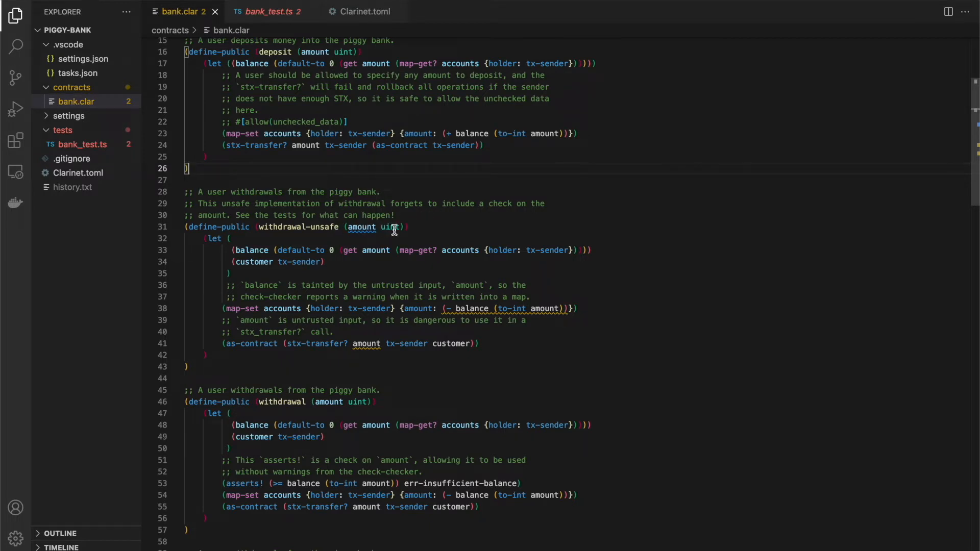
pyautogui.moveTo(333, 250)
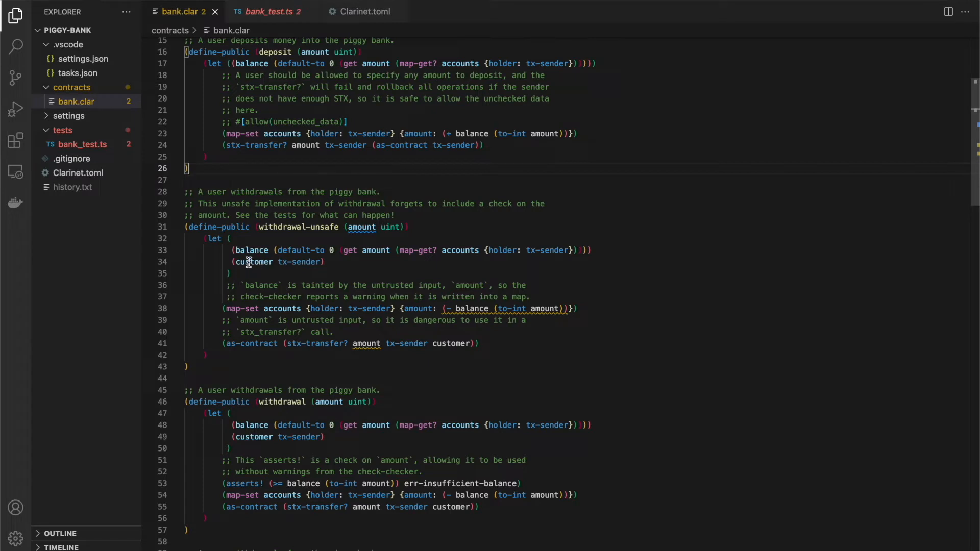
pyautogui.moveTo(248, 311)
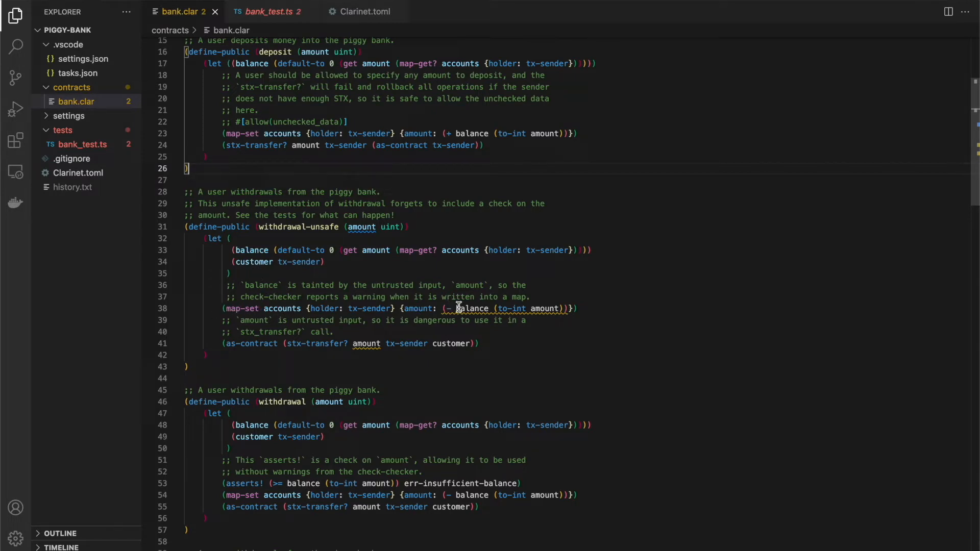
pyautogui.moveTo(616, 328)
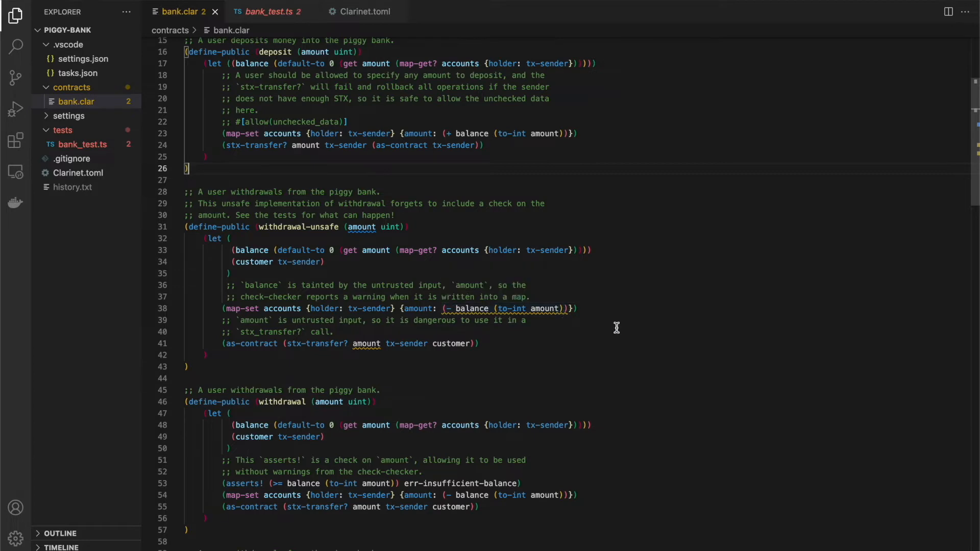
pyautogui.moveTo(324, 344)
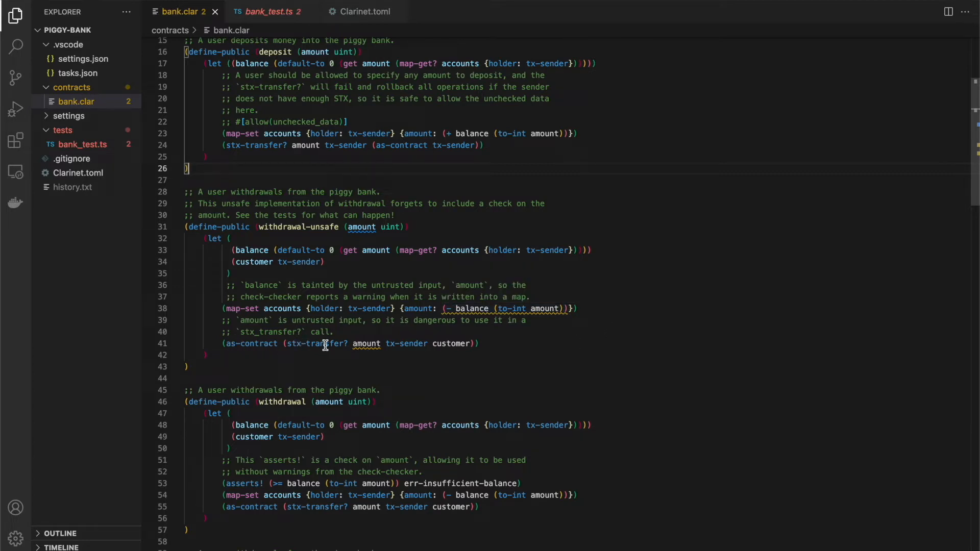
pyautogui.moveTo(359, 360)
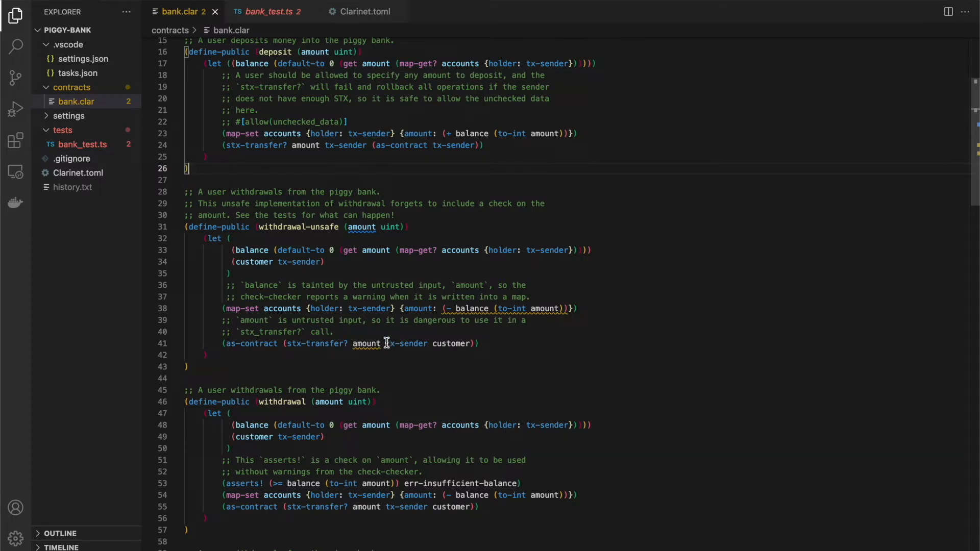
pyautogui.moveTo(450, 344)
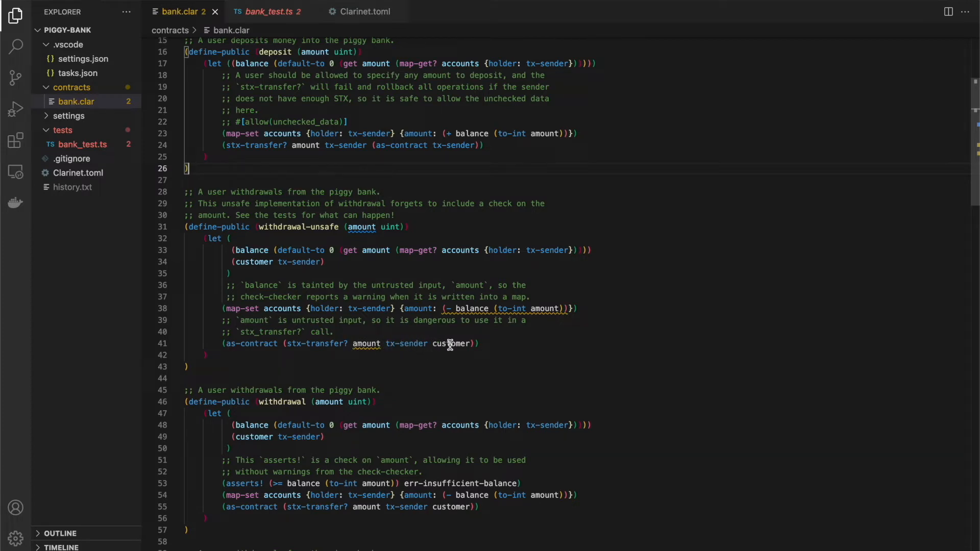
pyautogui.moveTo(470, 343)
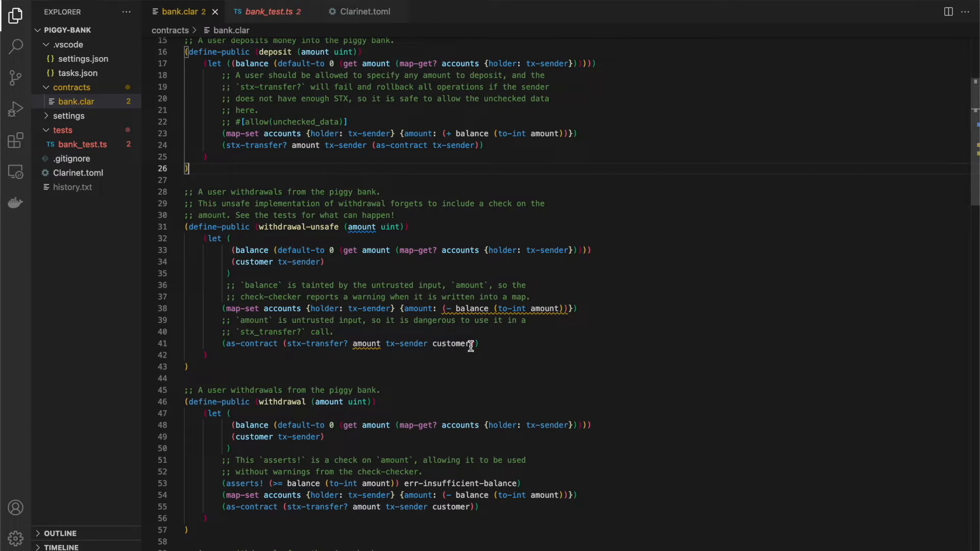
pyautogui.moveTo(323, 229)
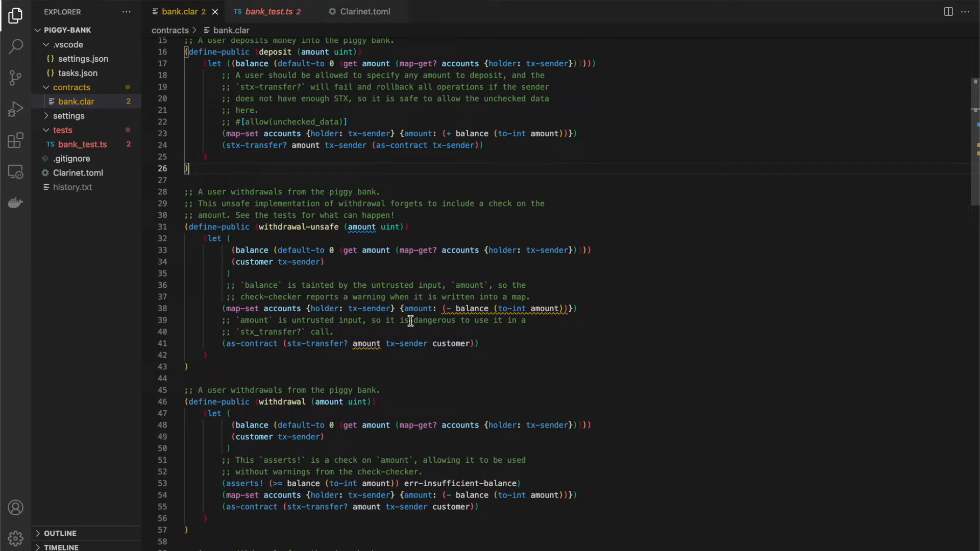
pyautogui.moveTo(361, 343)
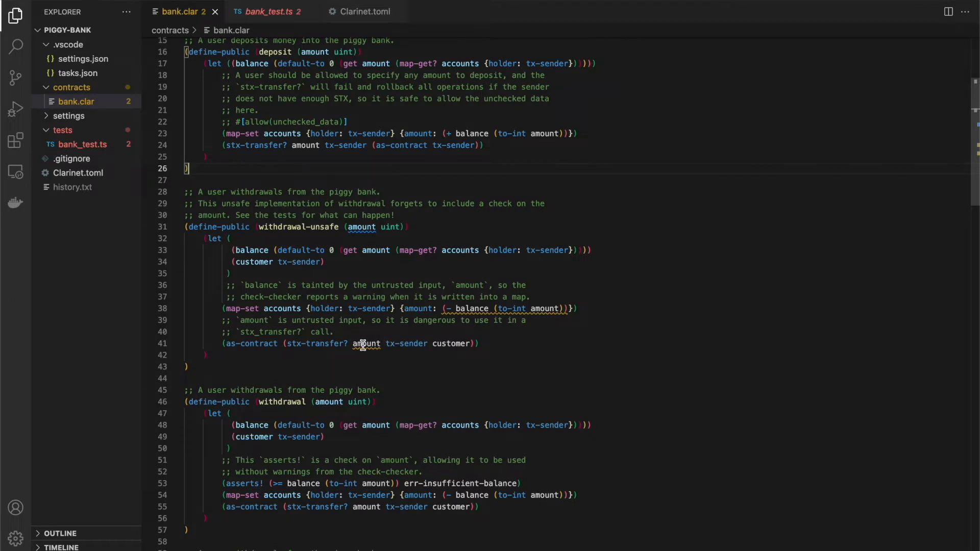
pyautogui.moveTo(365, 343)
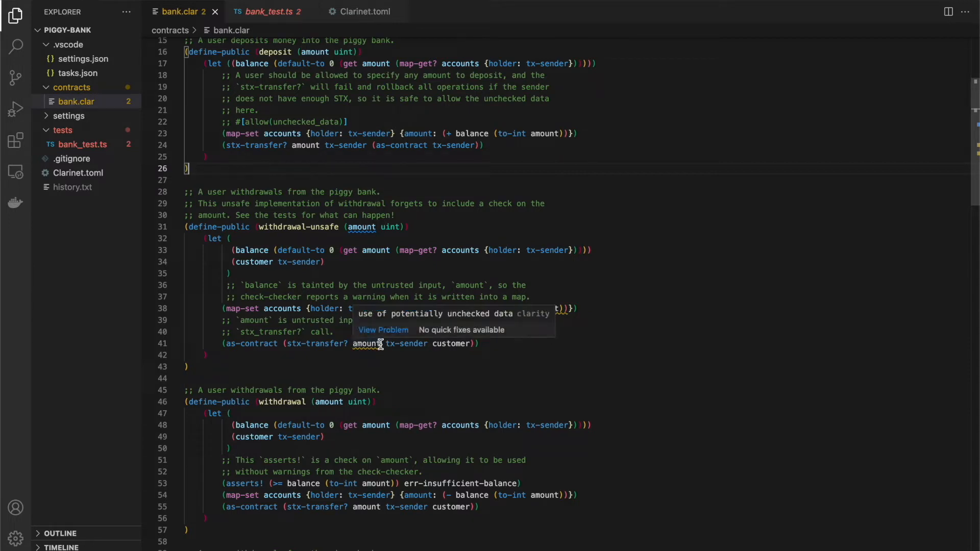
pyautogui.moveTo(362, 227)
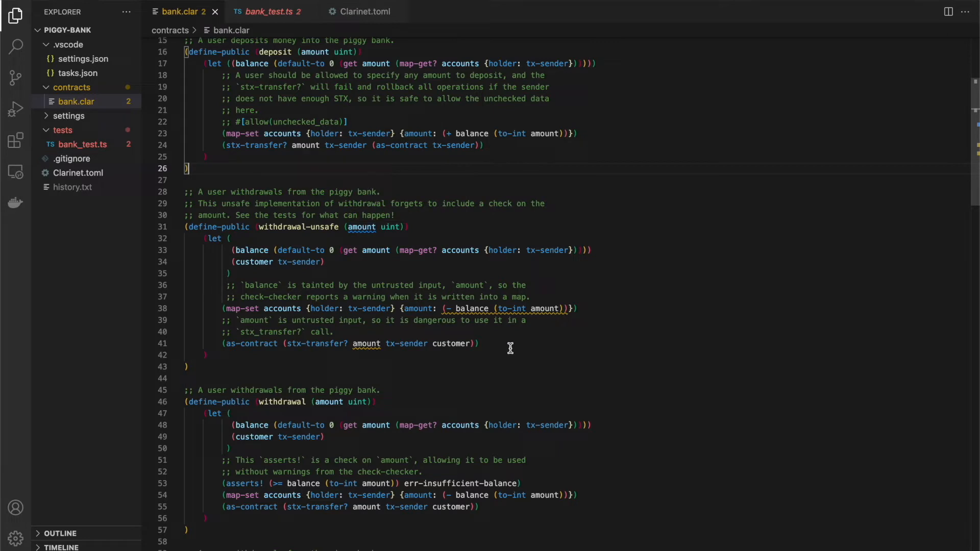
pyautogui.moveTo(382, 348)
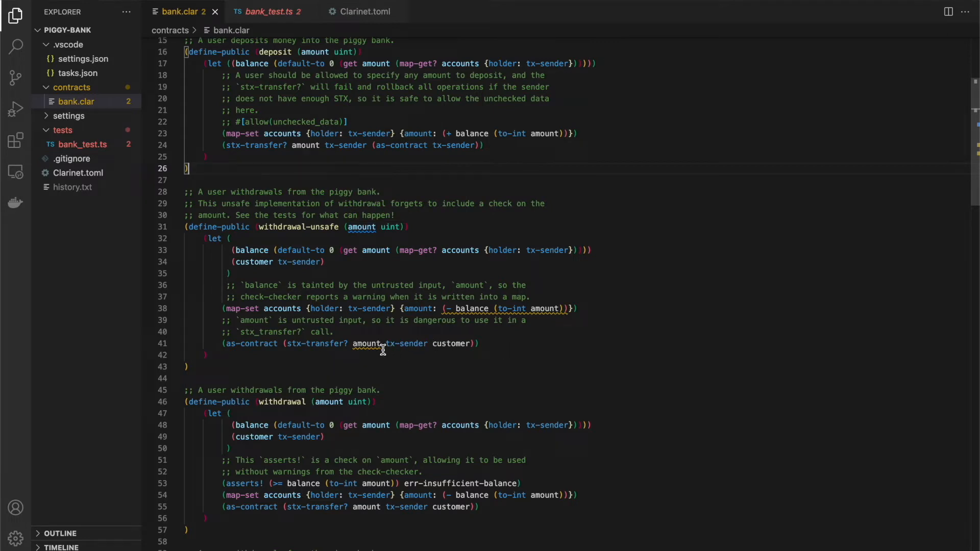
pyautogui.moveTo(367, 343)
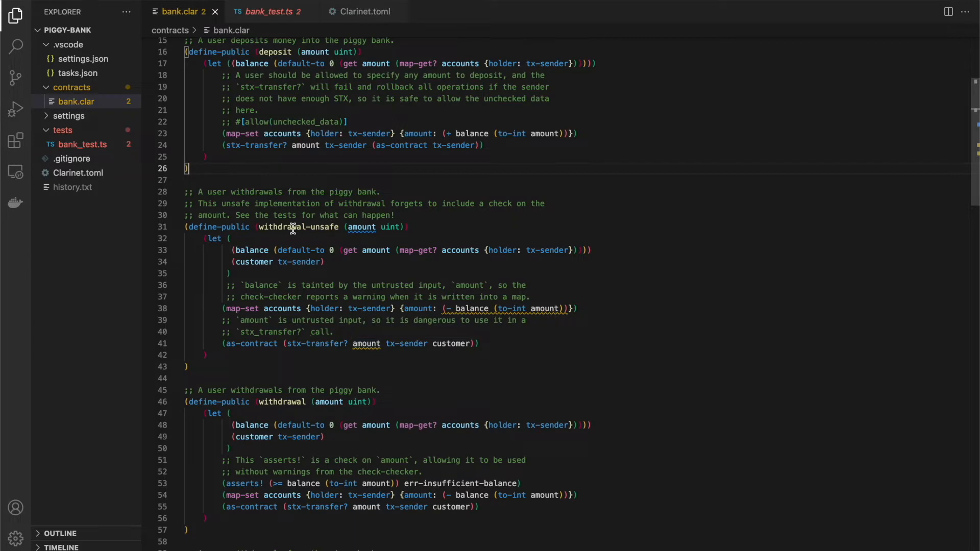
pyautogui.moveTo(295, 253)
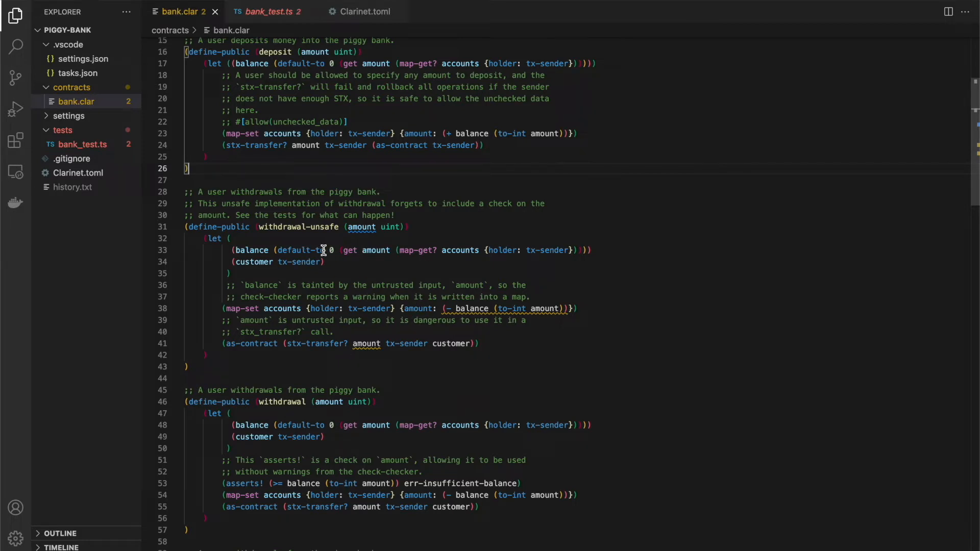
pyautogui.moveTo(574, 309)
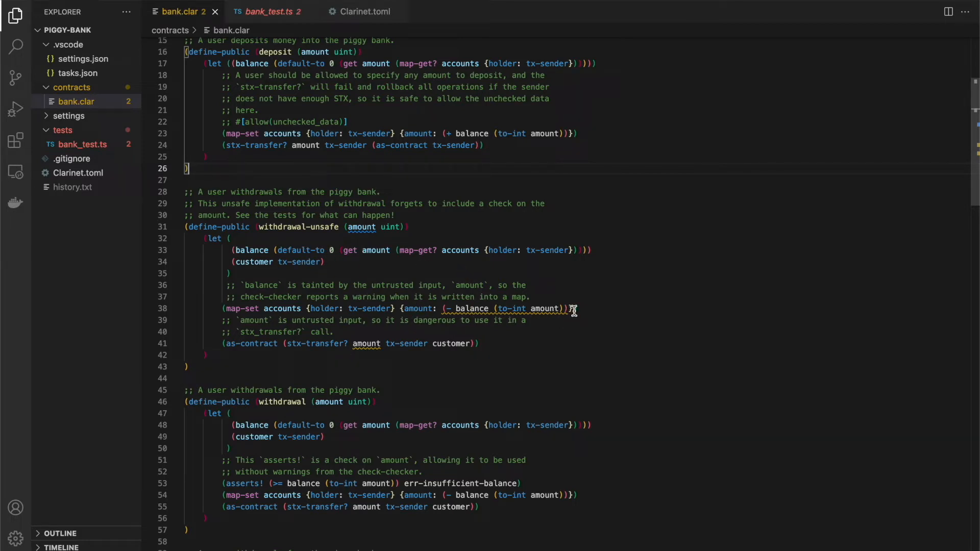
pyautogui.moveTo(431, 308)
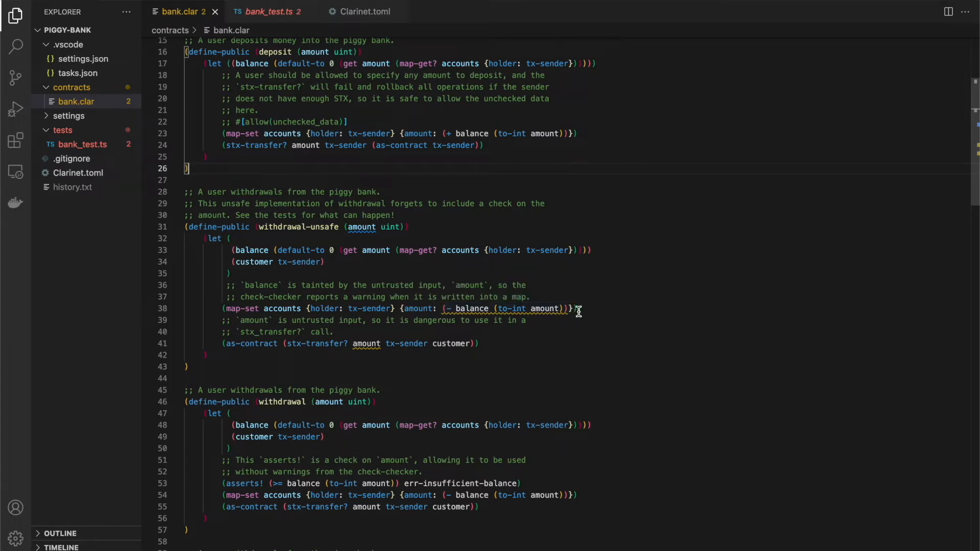
pyautogui.moveTo(524, 308)
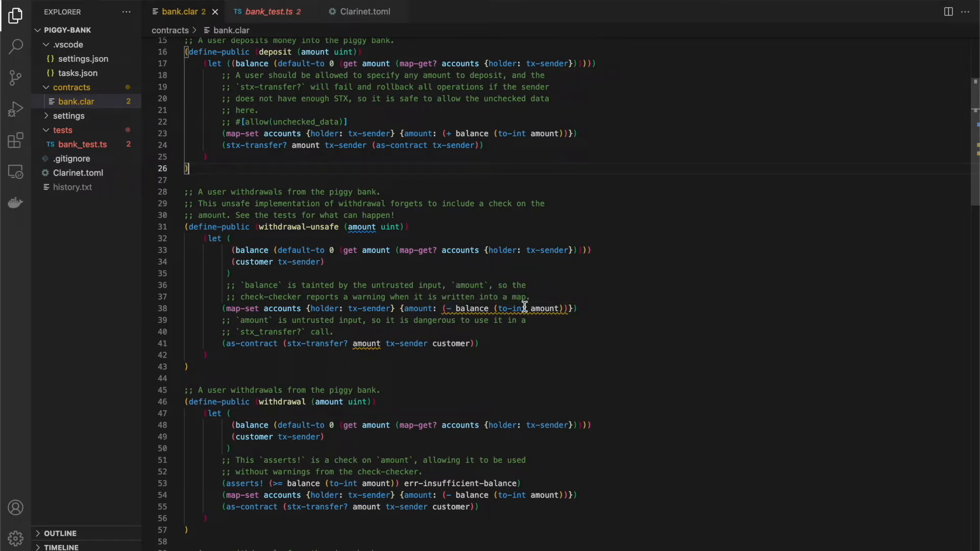
pyautogui.moveTo(524, 308)
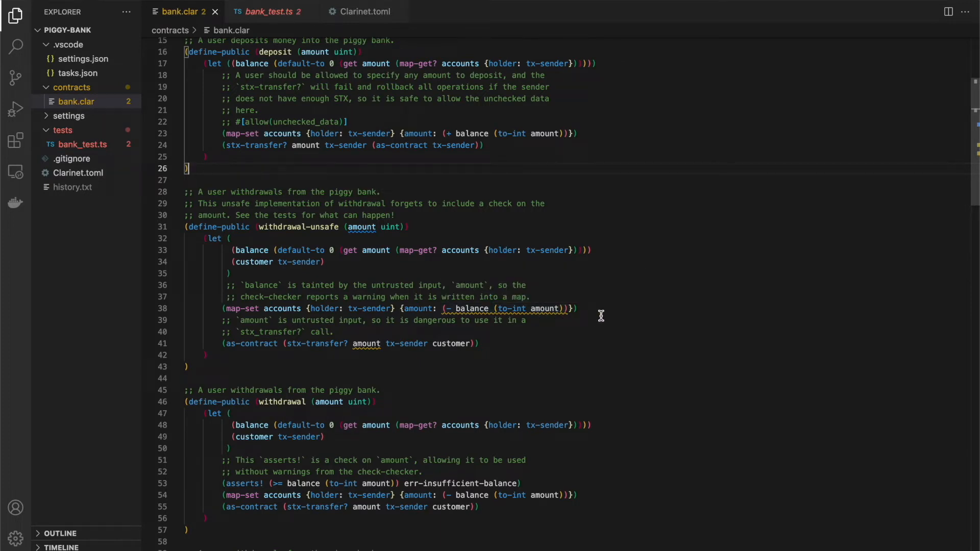
pyautogui.moveTo(306, 230)
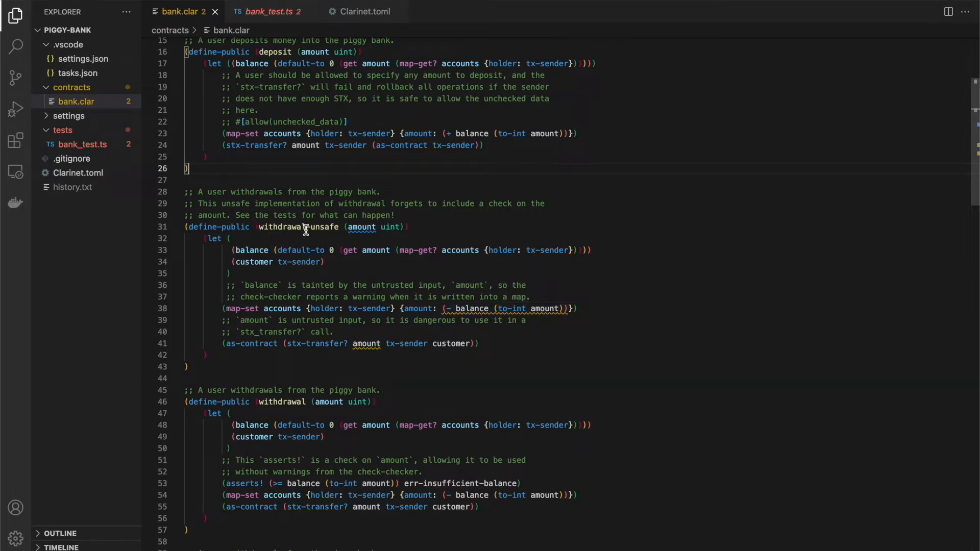
pyautogui.moveTo(504, 304)
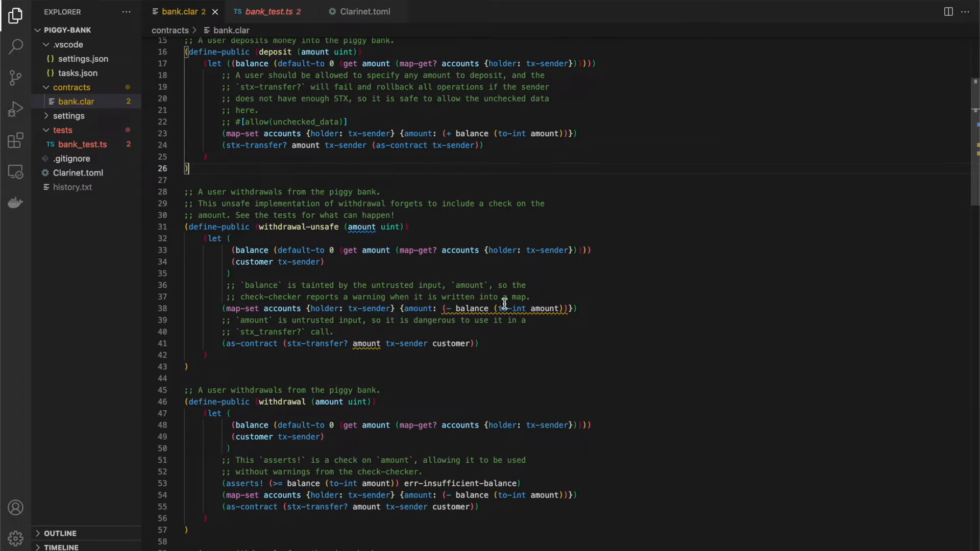
pyautogui.moveTo(575, 357)
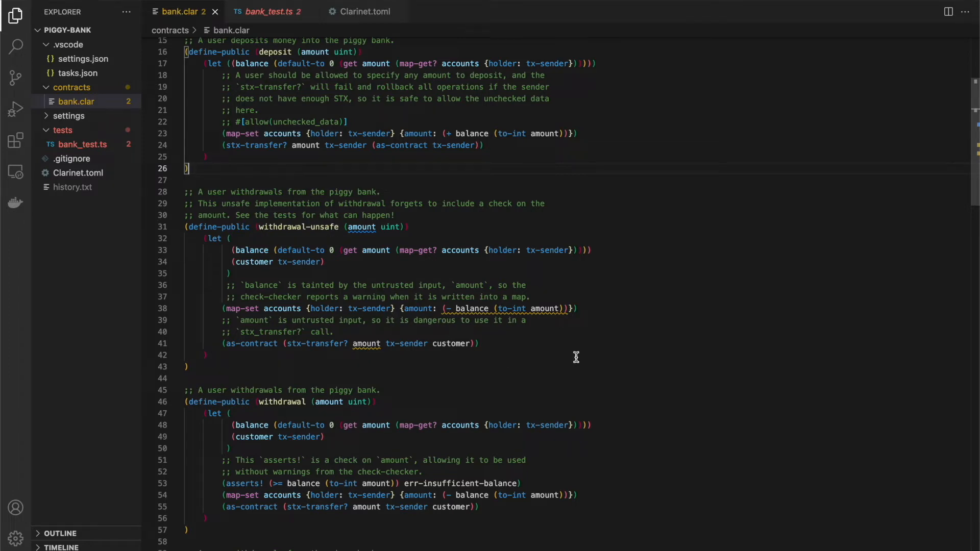
pyautogui.scroll(-3)
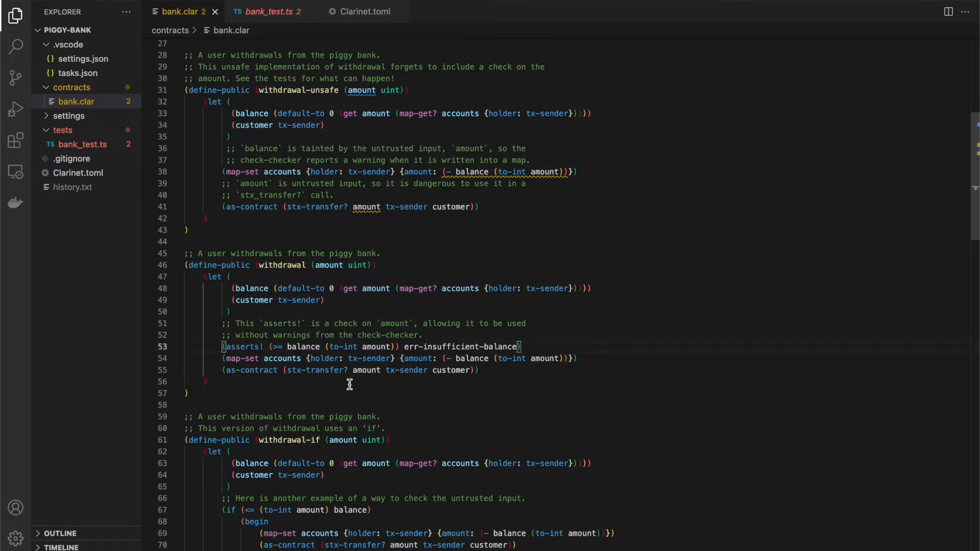
pyautogui.moveTo(281, 346)
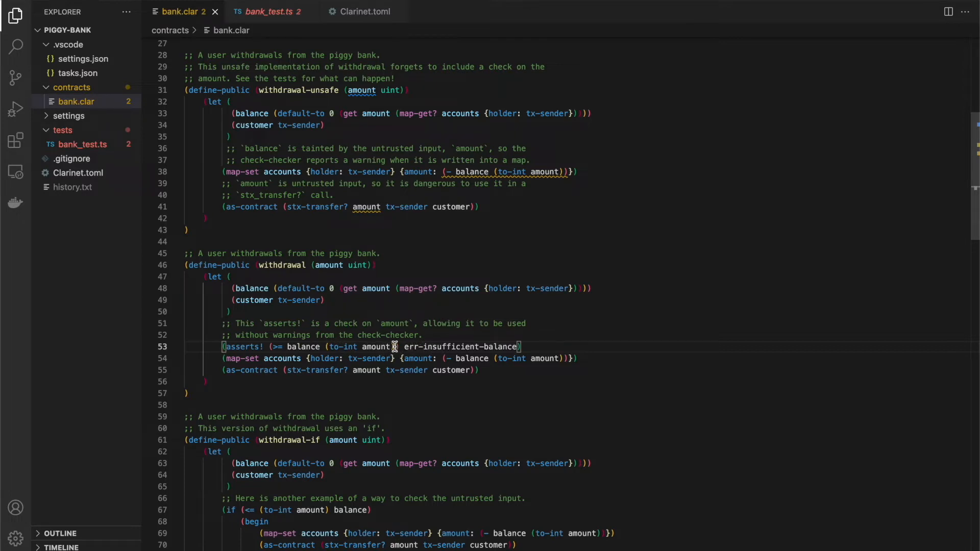
pyautogui.scroll(3)
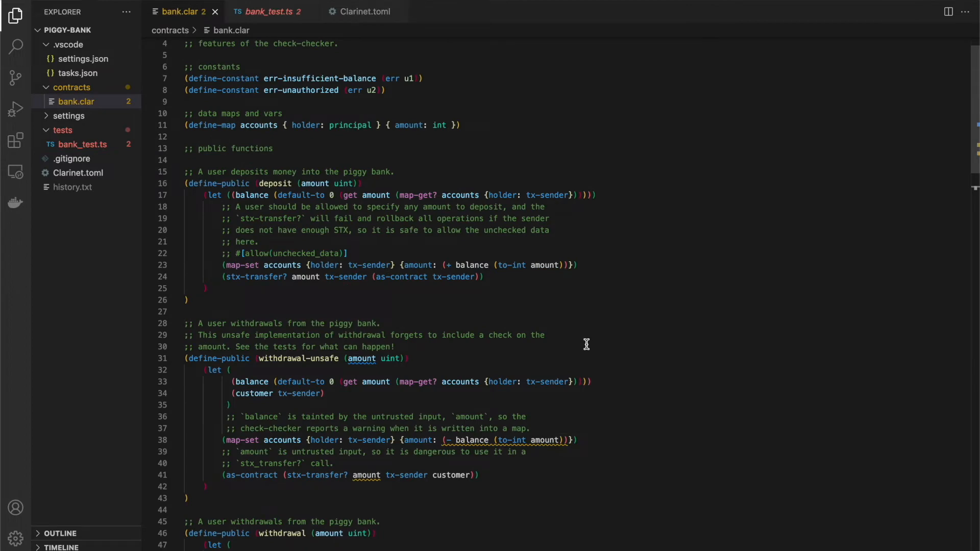
pyautogui.scroll(3)
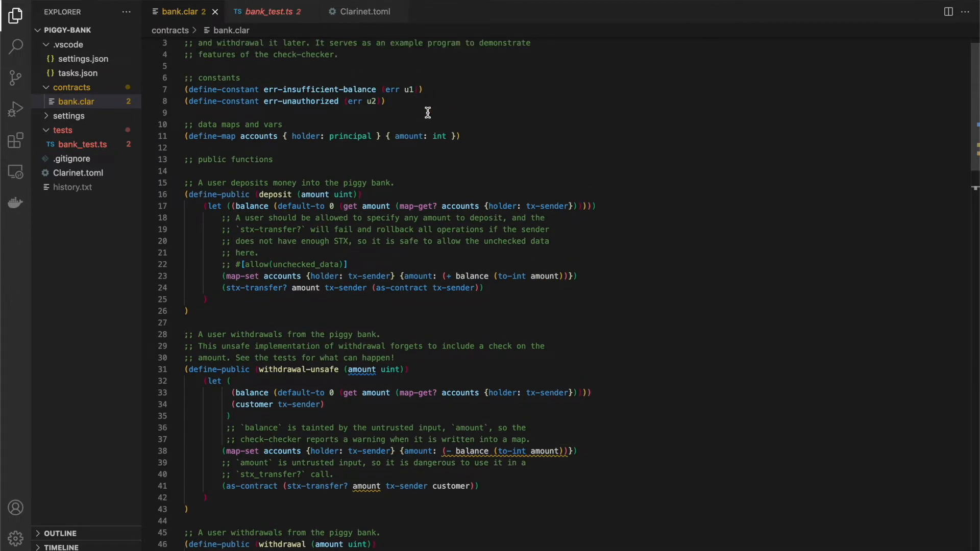
pyautogui.scroll(-3)
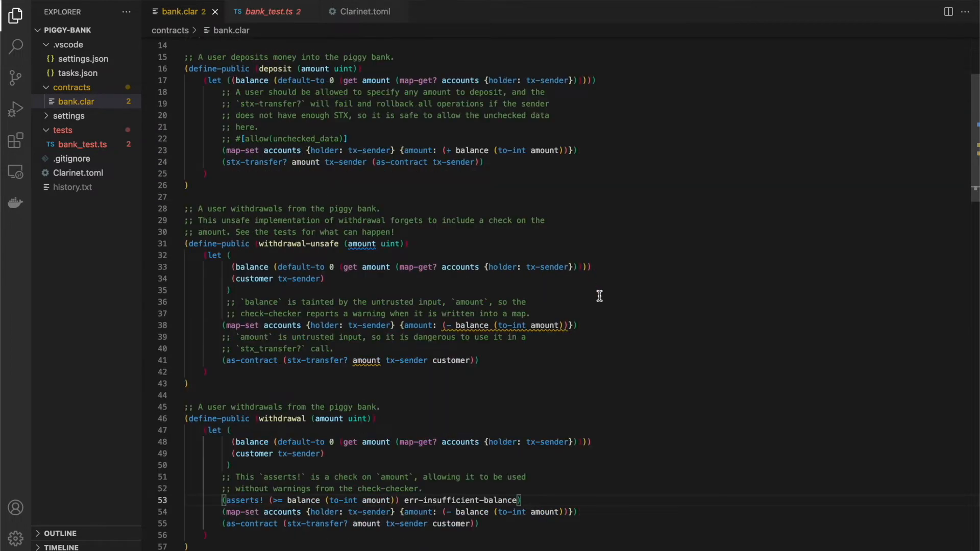
pyautogui.scroll(-3)
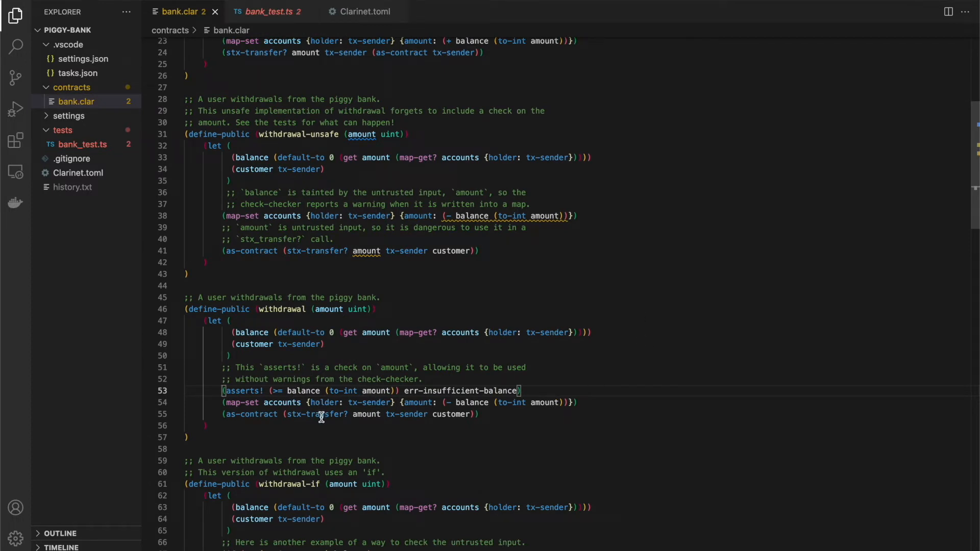
pyautogui.moveTo(274, 402)
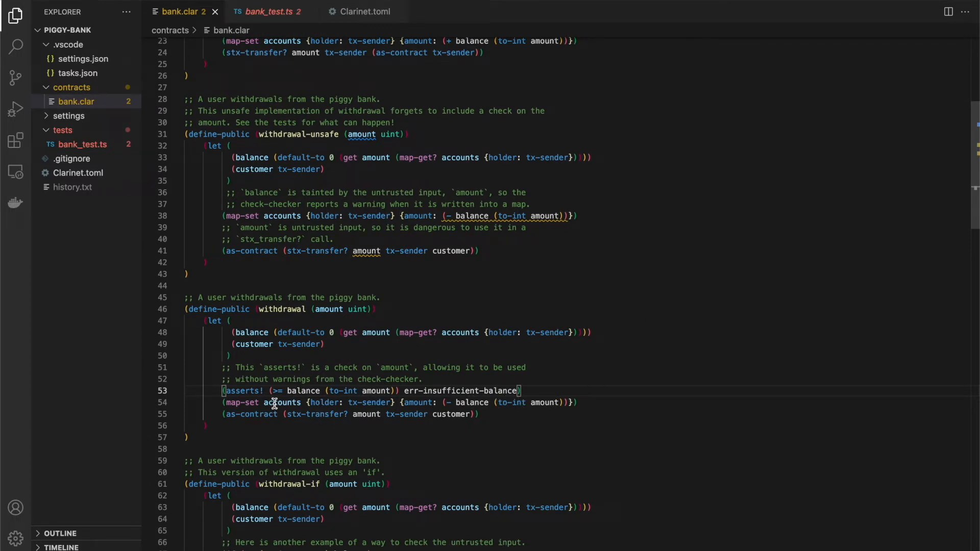
pyautogui.moveTo(505, 418)
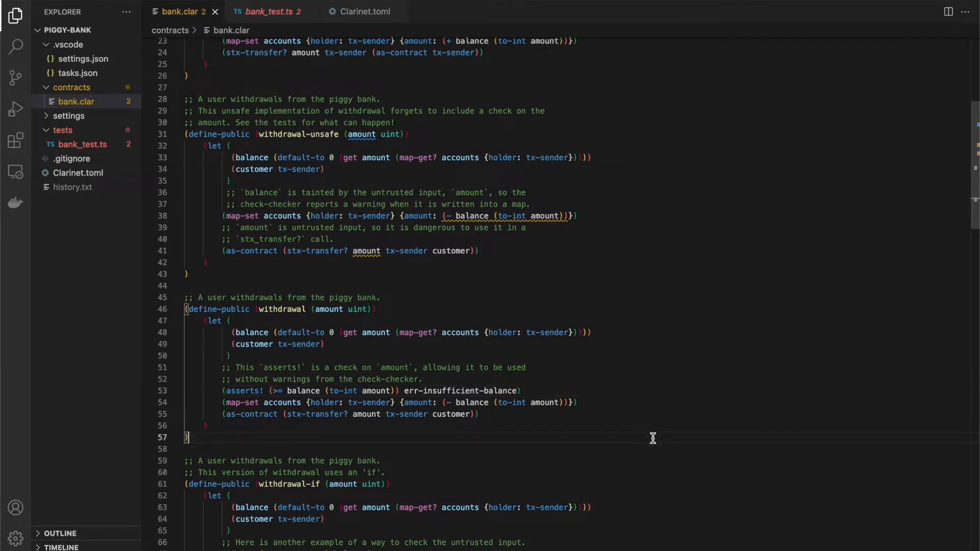
pyautogui.scroll(-3)
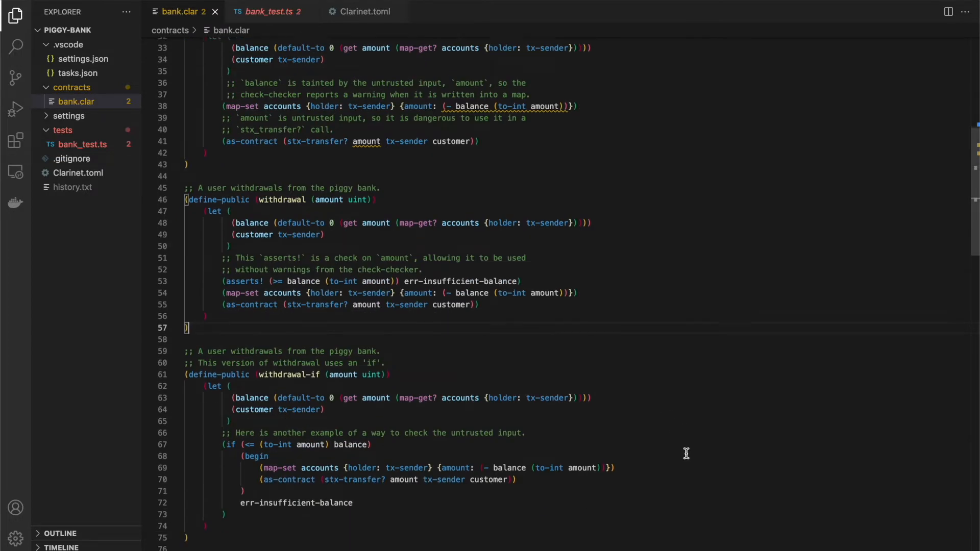
pyautogui.scroll(-3)
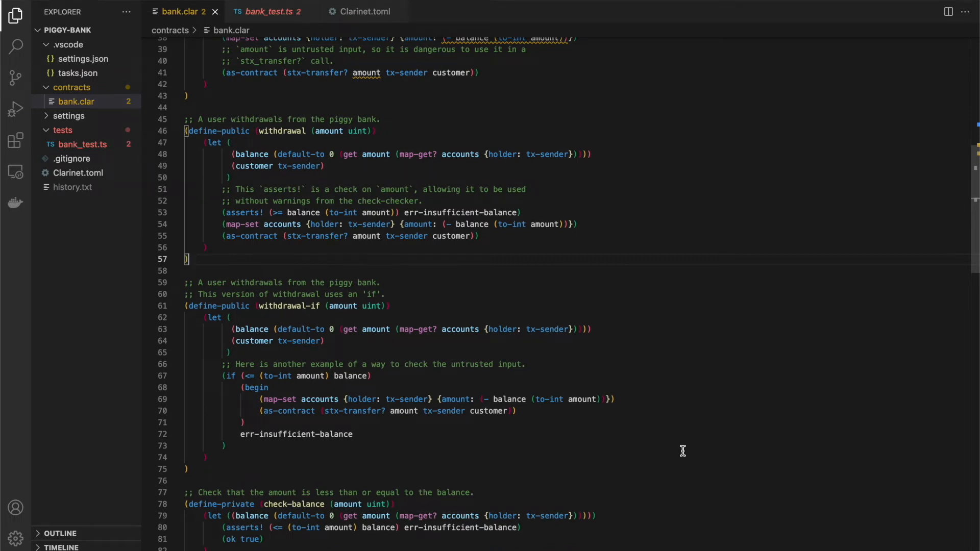
pyautogui.moveTo(231, 383)
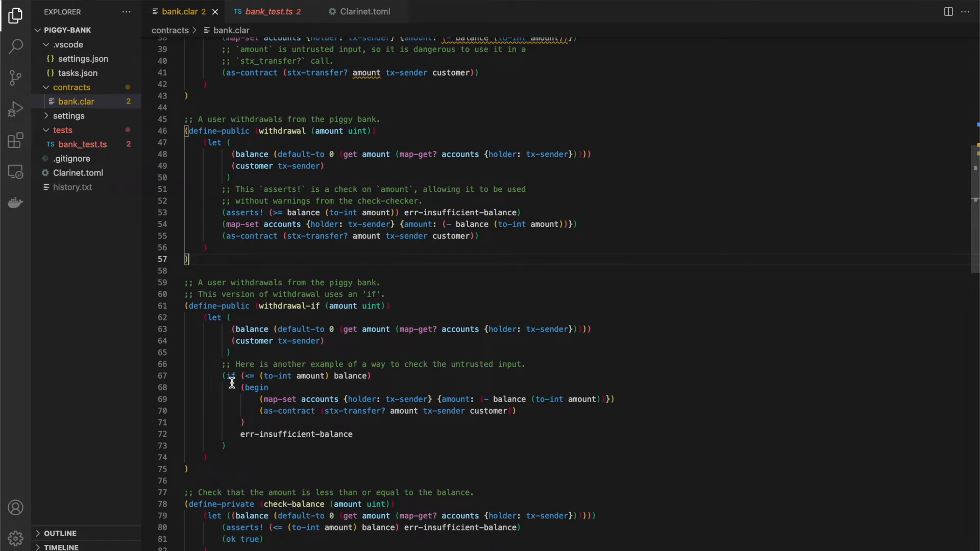
pyautogui.moveTo(366, 374)
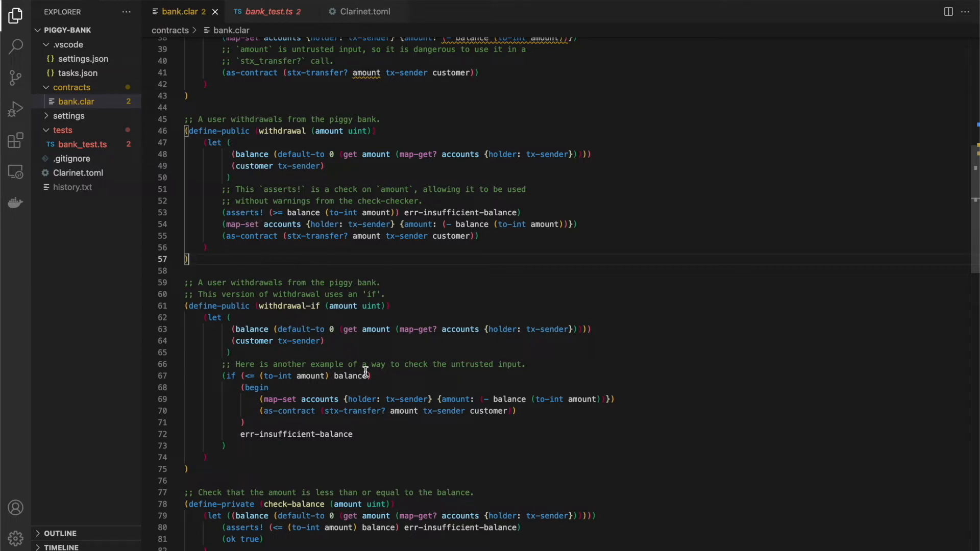
pyautogui.moveTo(534, 368)
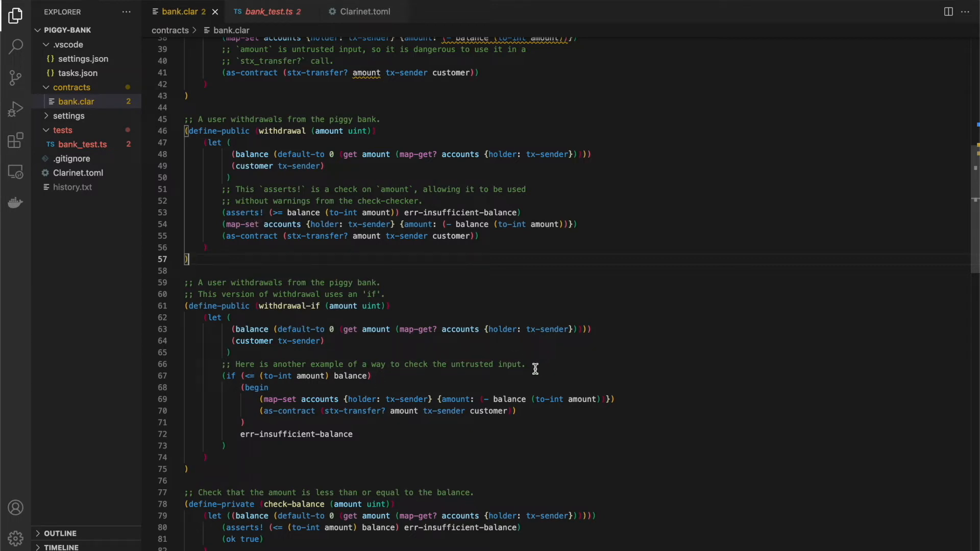
pyautogui.moveTo(436, 295)
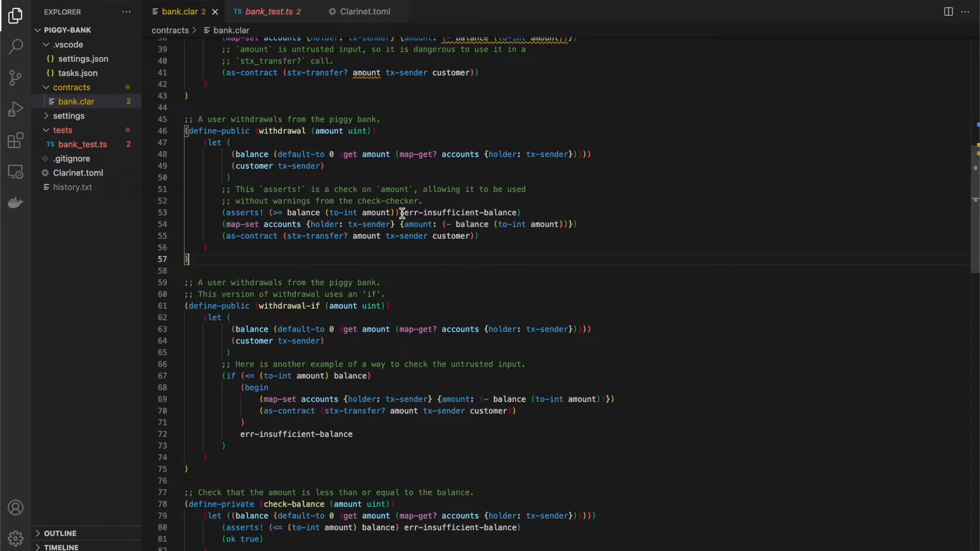
pyautogui.moveTo(299, 215)
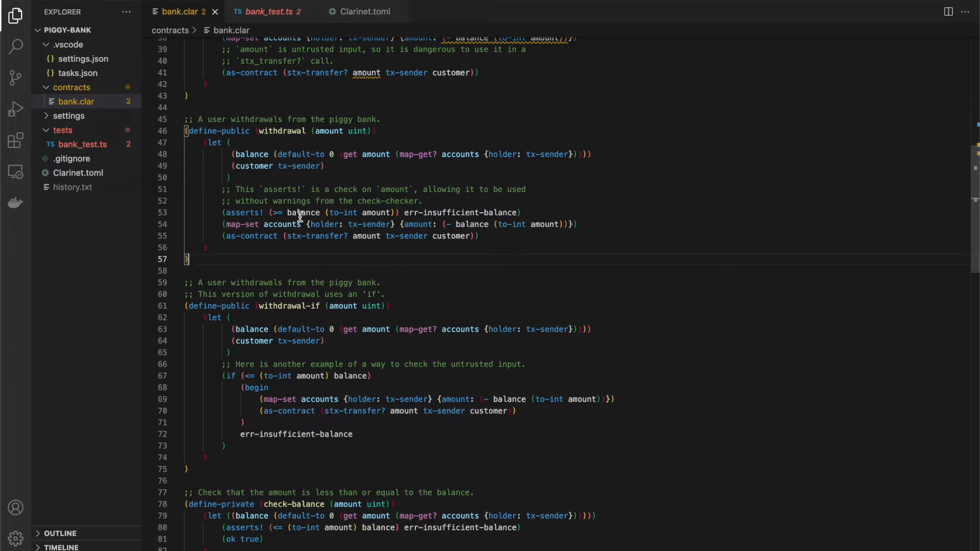
# Swap 'balance' in withdrawal's assert for the constant 10000, then restore 'balance'.
pyautogui.doubleClick(302, 212)
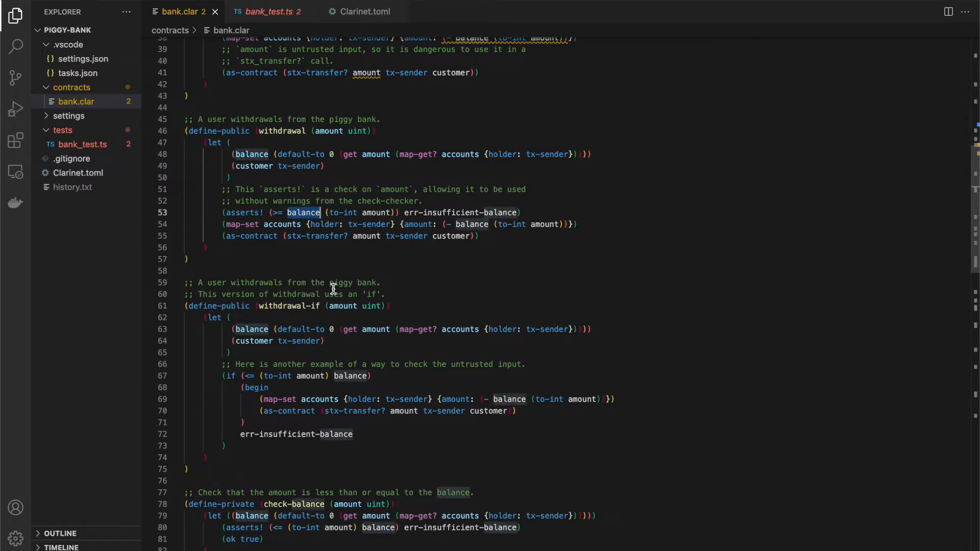
pyautogui.write('1000000')
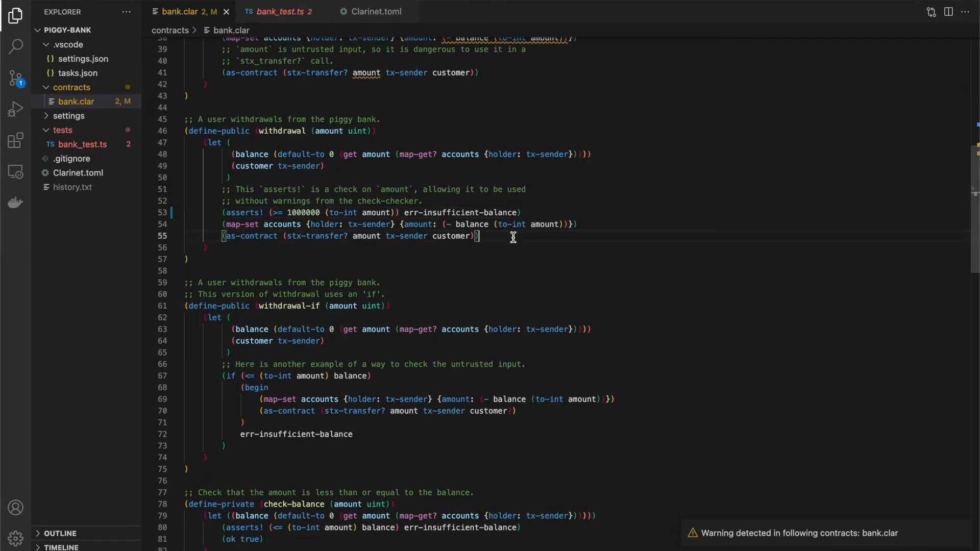
pyautogui.moveTo(338, 223)
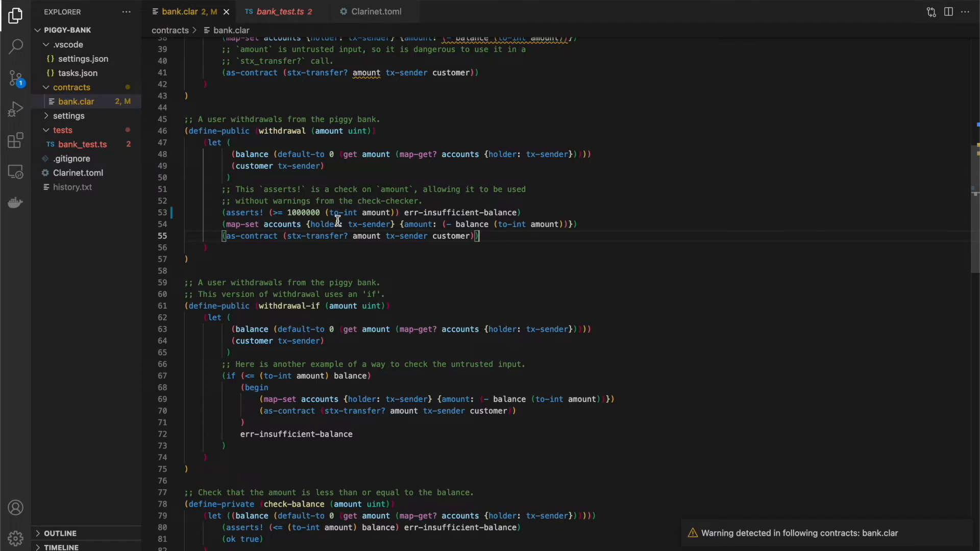
pyautogui.moveTo(312, 241)
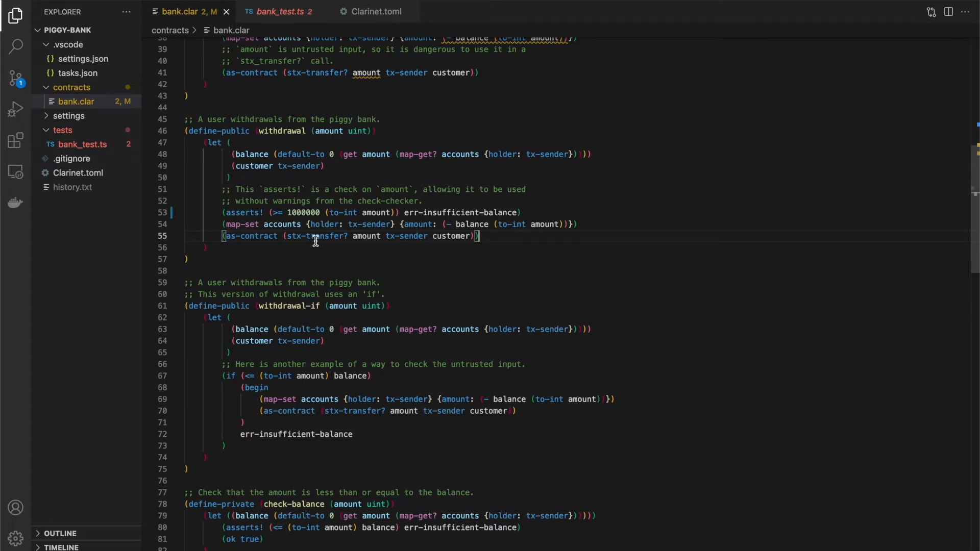
pyautogui.write('balance')
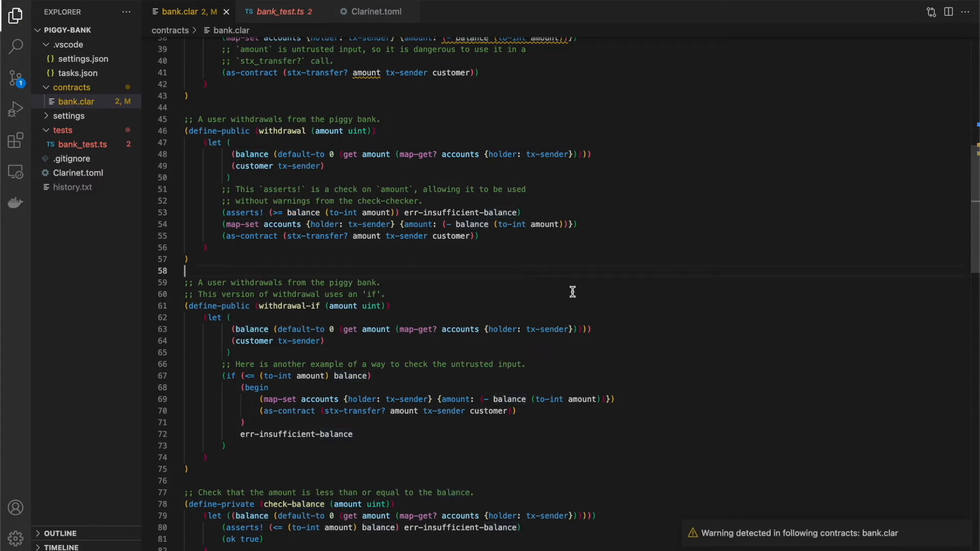
pyautogui.scroll(-3)
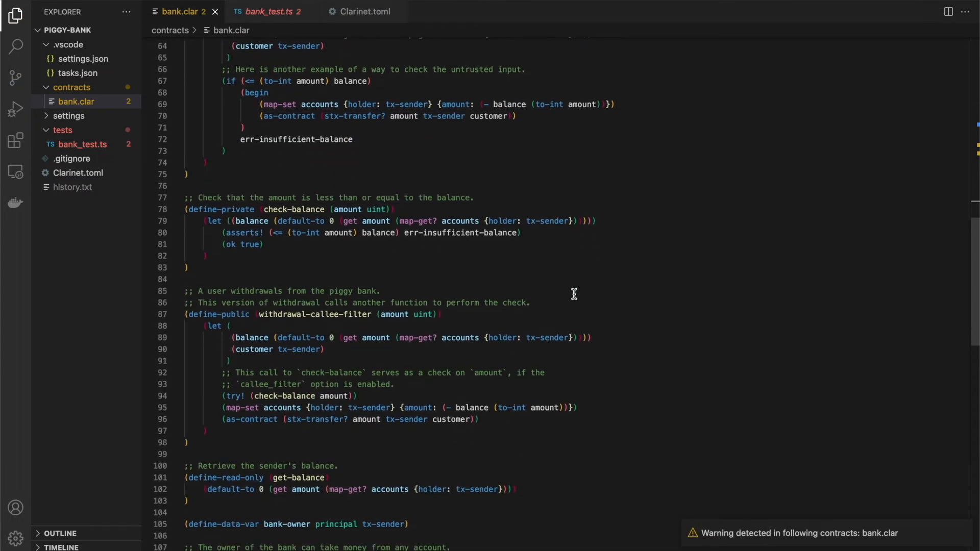
pyautogui.scroll(-3)
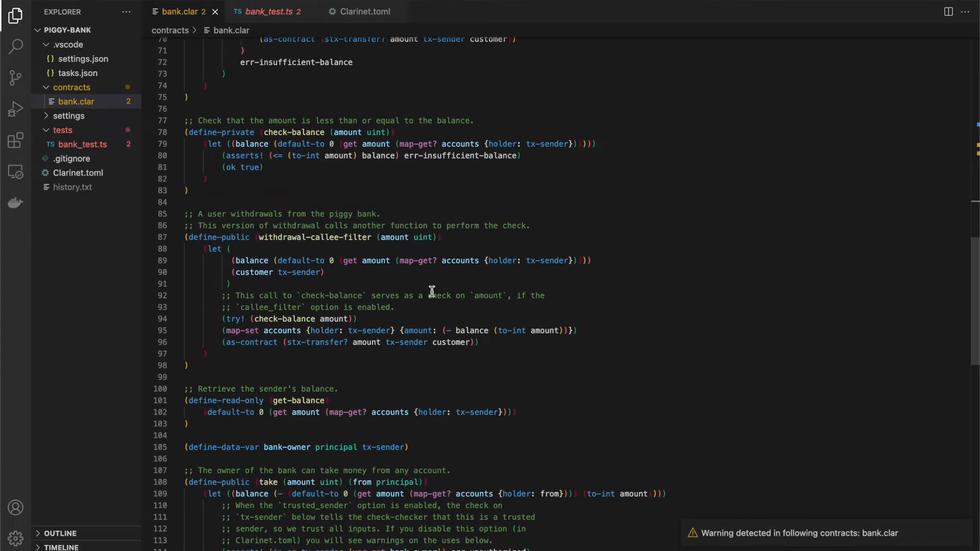
pyautogui.moveTo(378, 241)
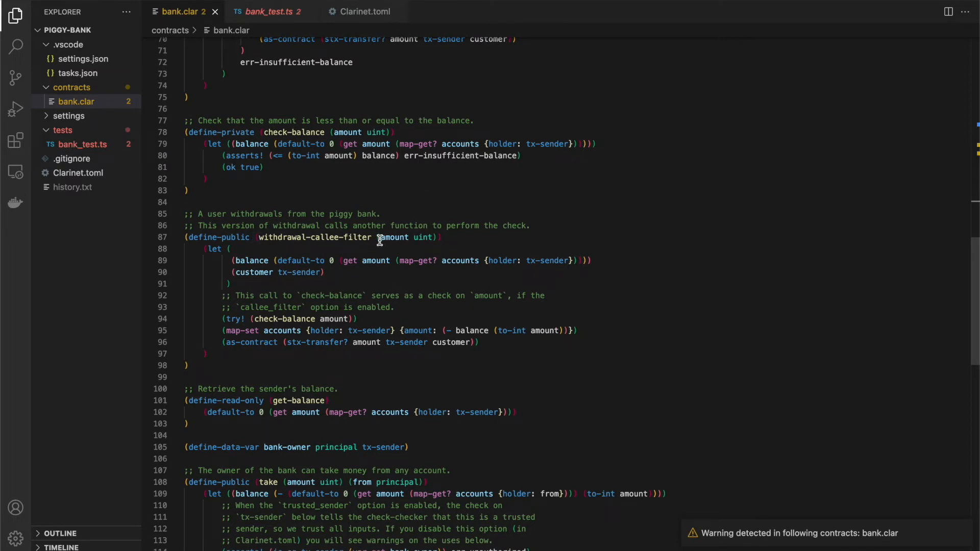
pyautogui.moveTo(359, 249)
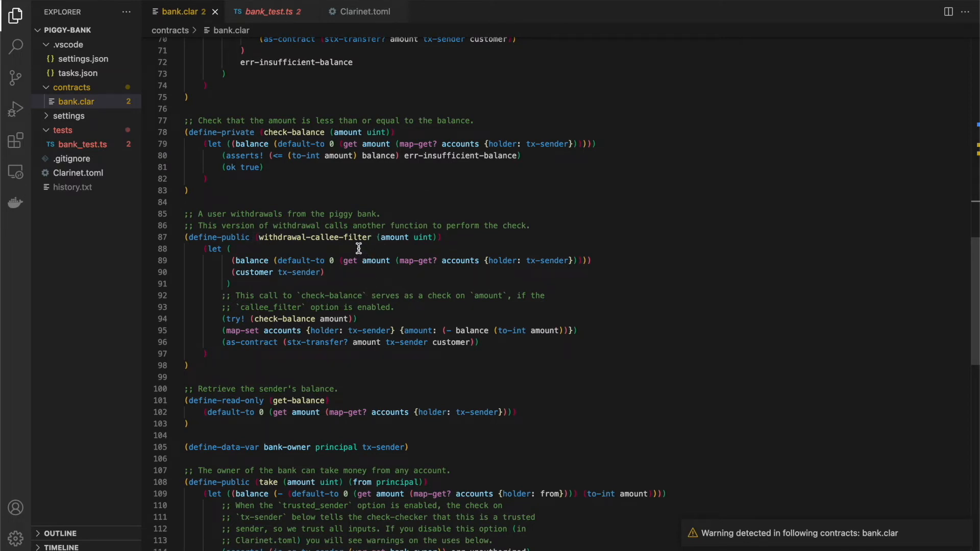
pyautogui.moveTo(322, 244)
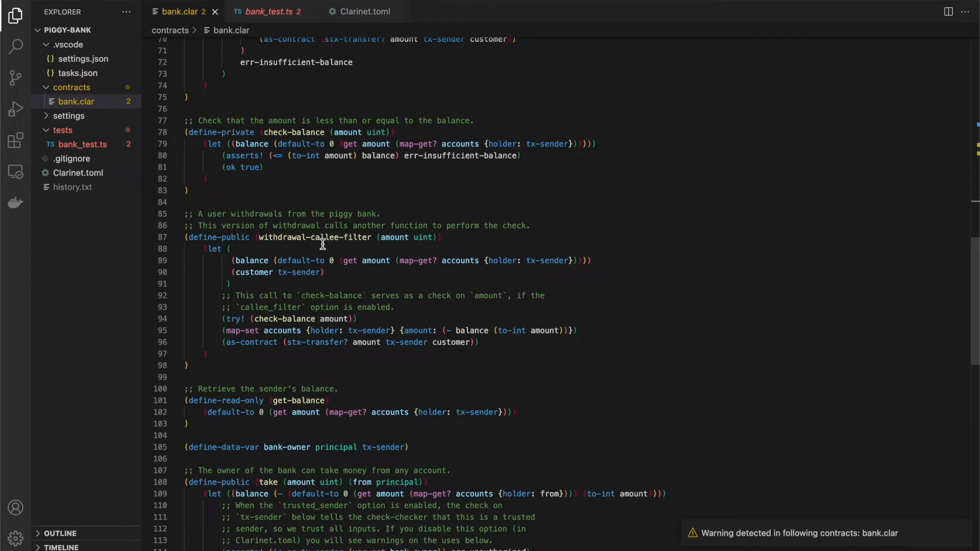
pyautogui.moveTo(312, 241)
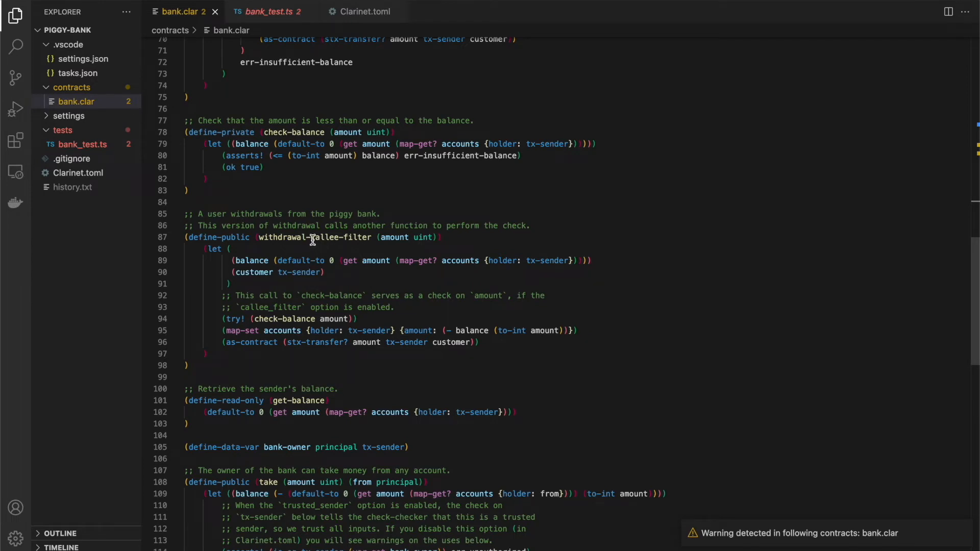
pyautogui.moveTo(357, 237)
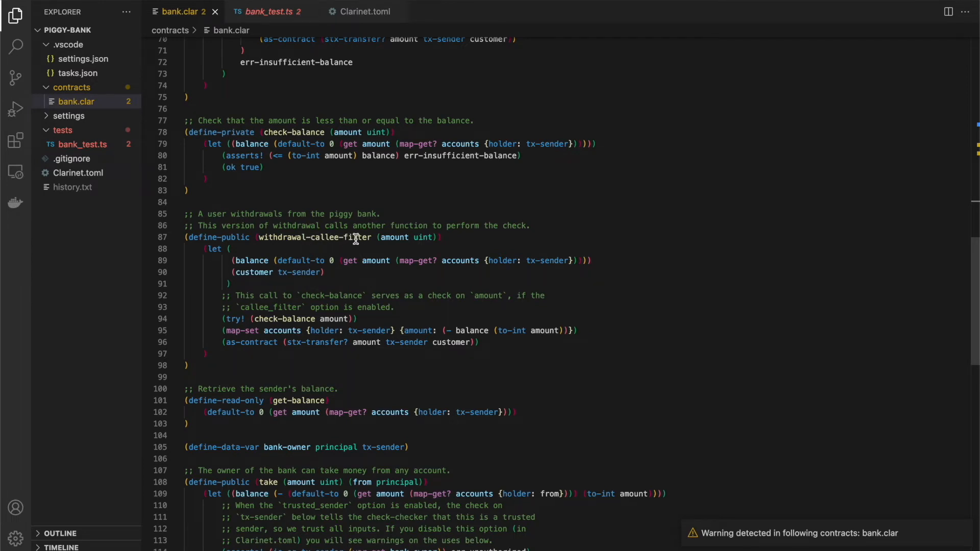
pyautogui.moveTo(364, 11)
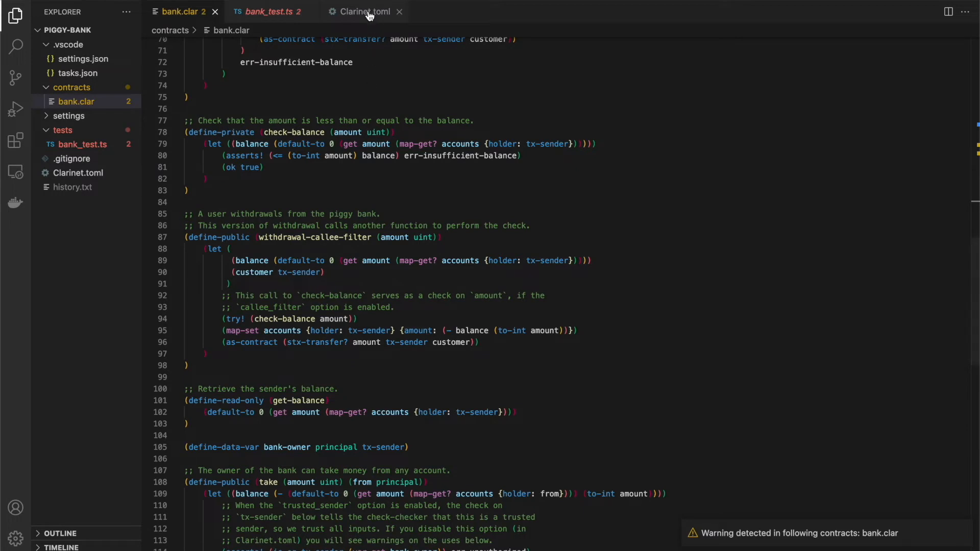
pyautogui.click(362, 11)
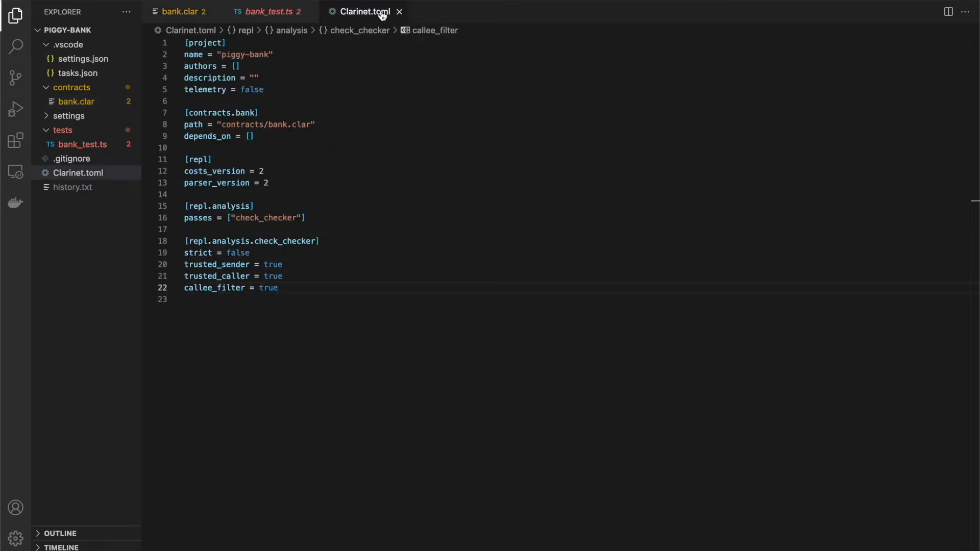
pyautogui.moveTo(284, 288)
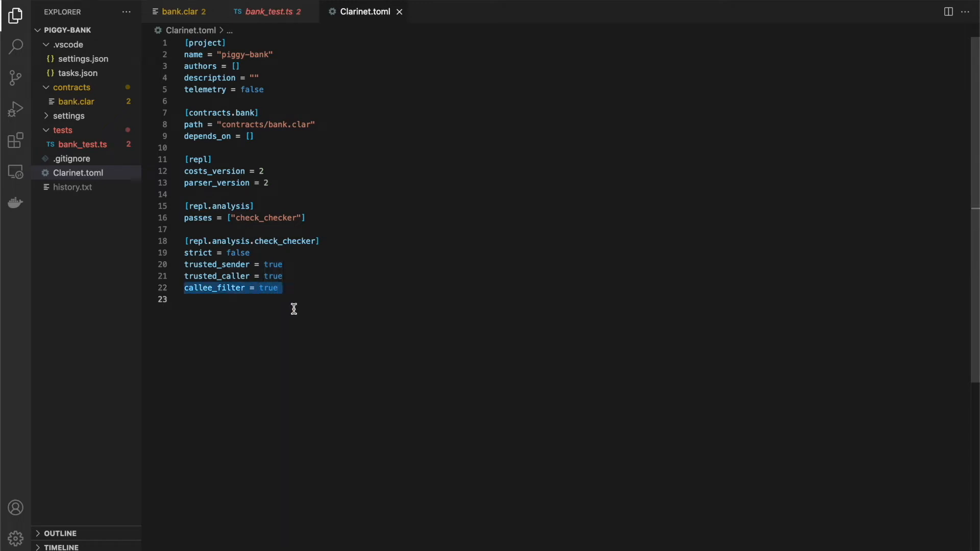
pyautogui.click(182, 11)
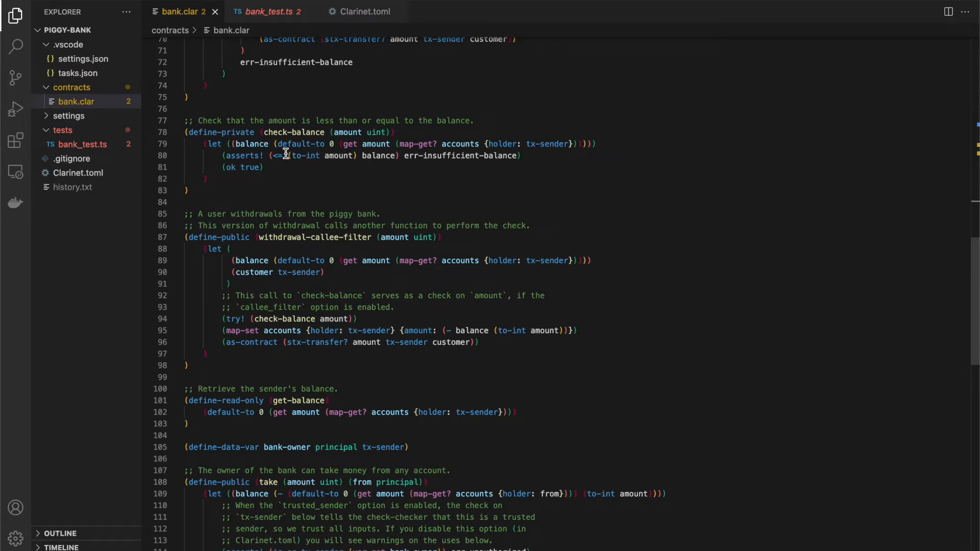
pyautogui.moveTo(400, 305)
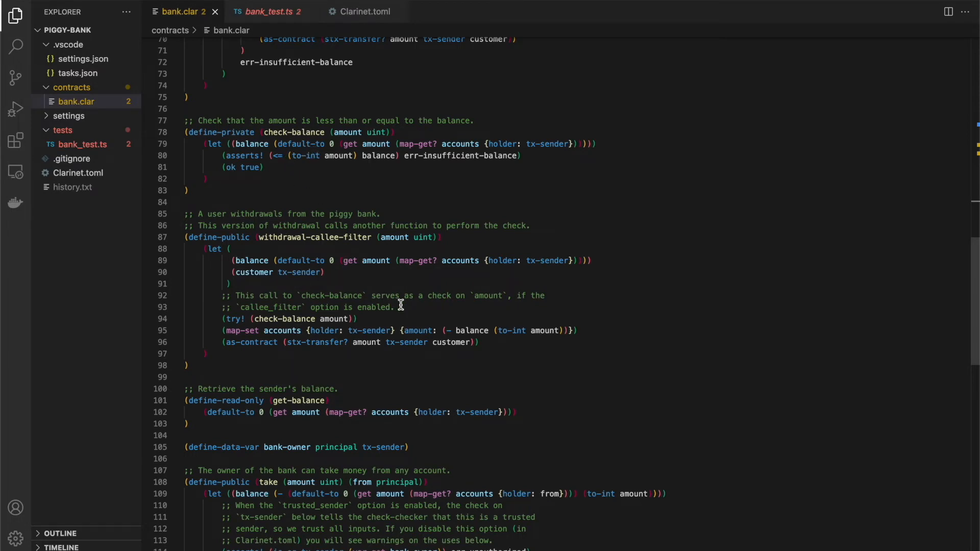
pyautogui.moveTo(238, 319)
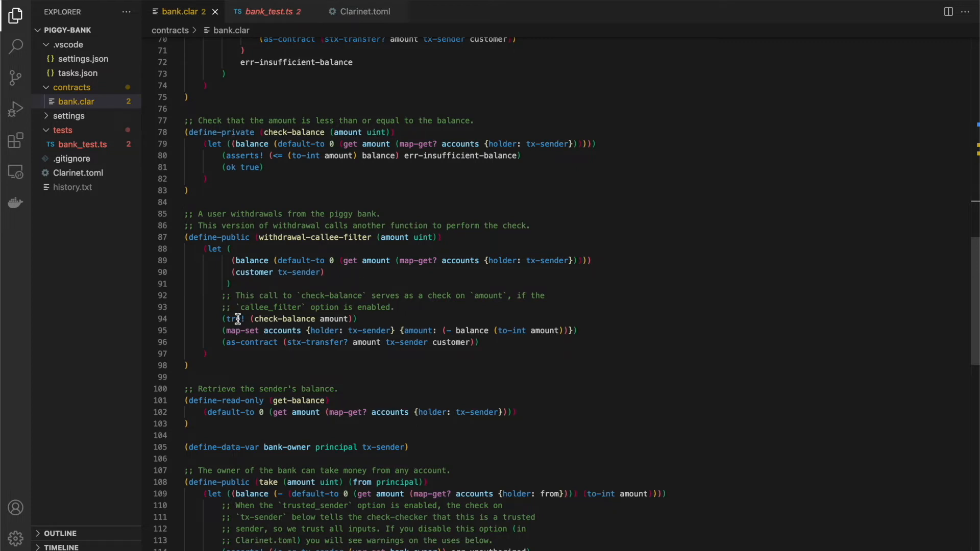
pyautogui.scroll(3)
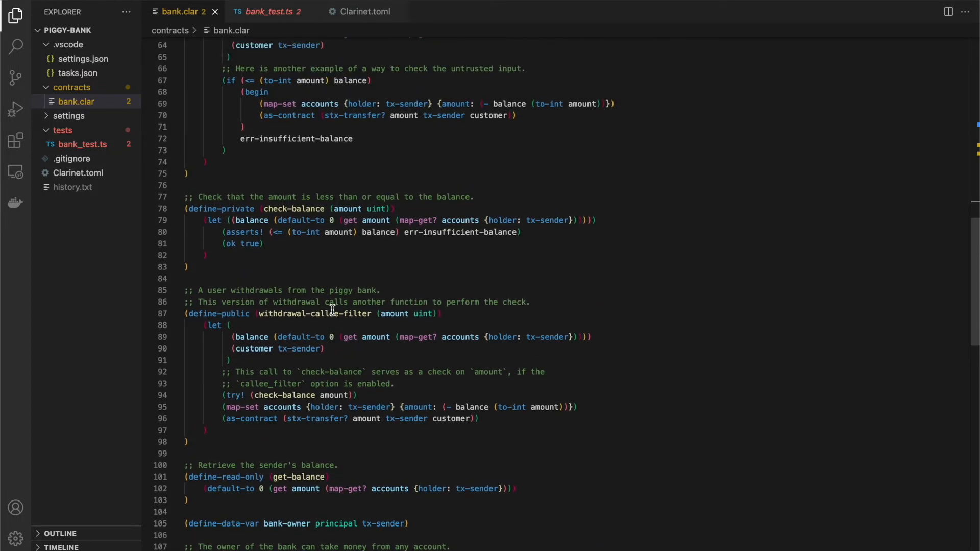
pyautogui.scroll(-3)
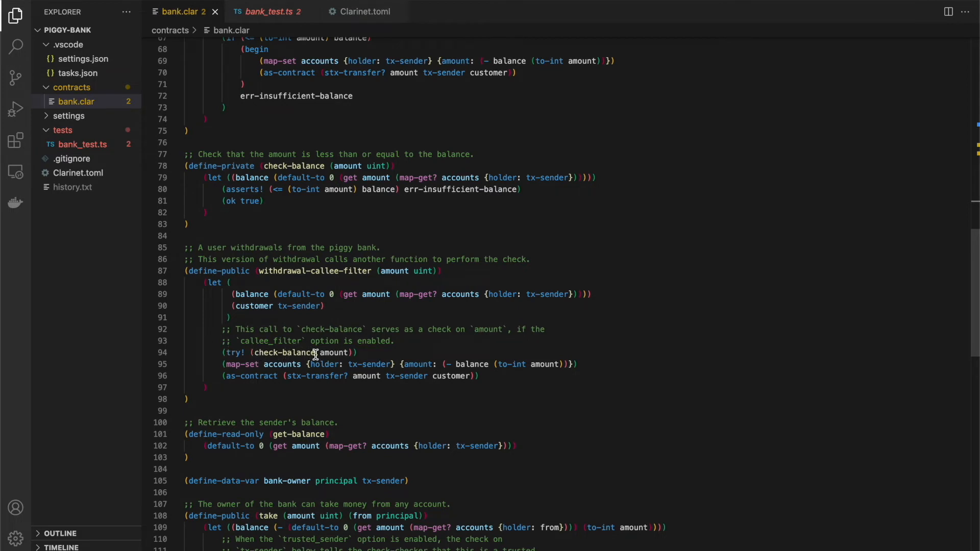
pyautogui.moveTo(366, 325)
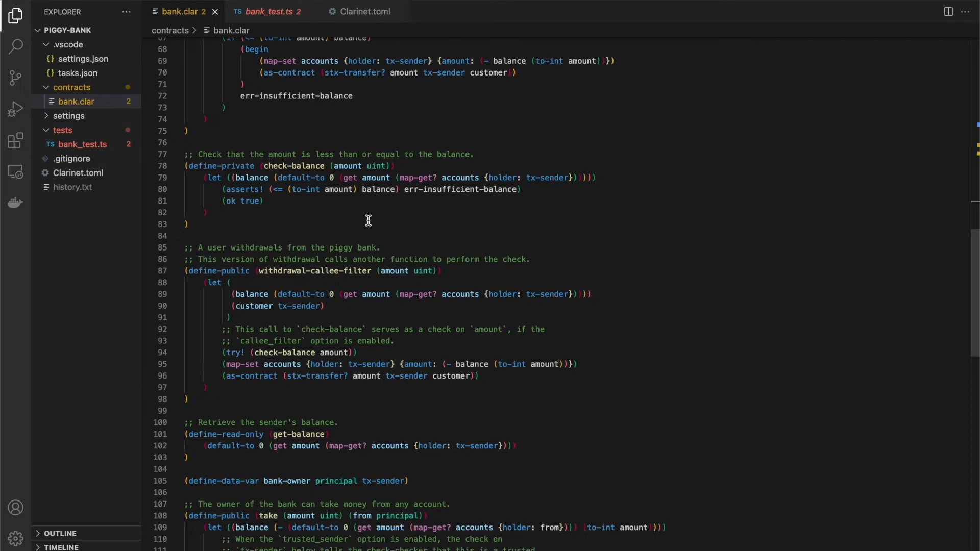
pyautogui.moveTo(224, 167)
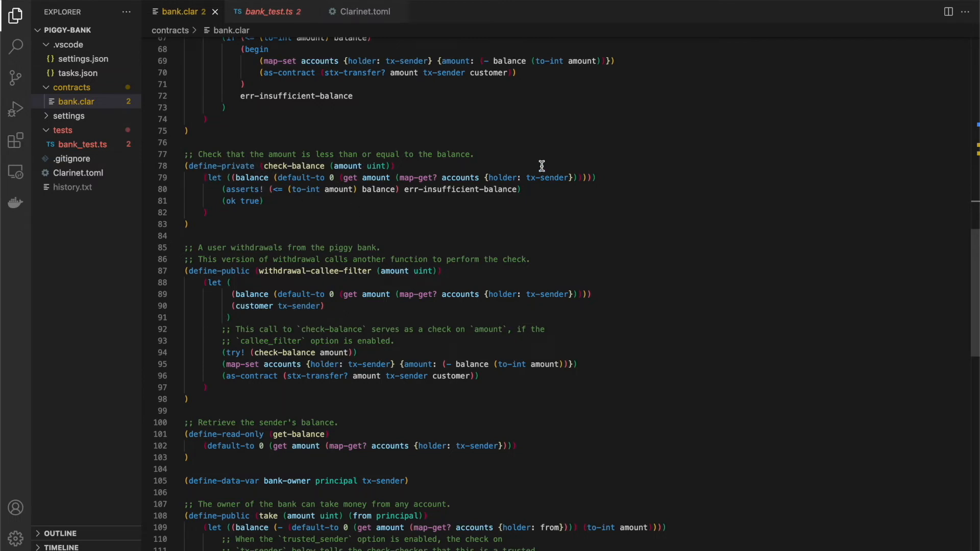
pyautogui.moveTo(526, 192)
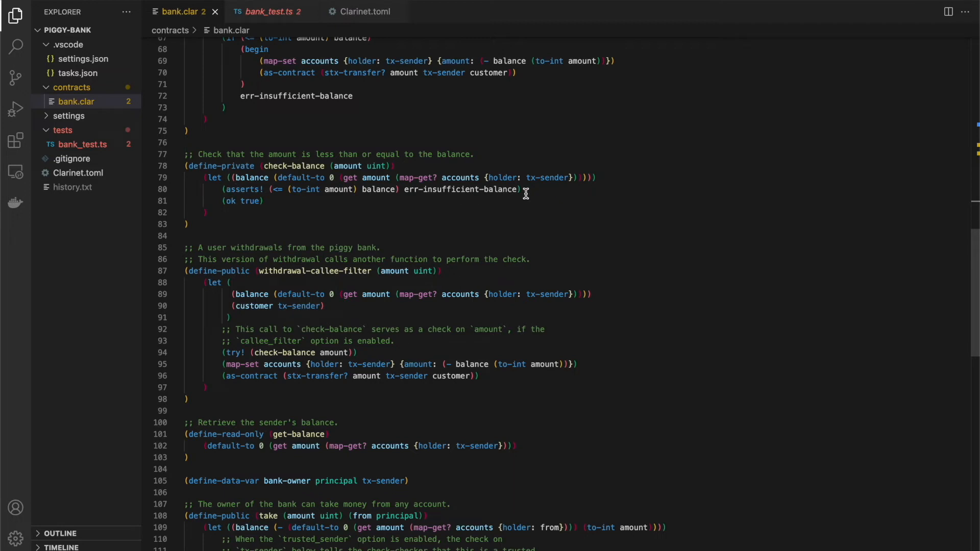
pyautogui.moveTo(509, 201)
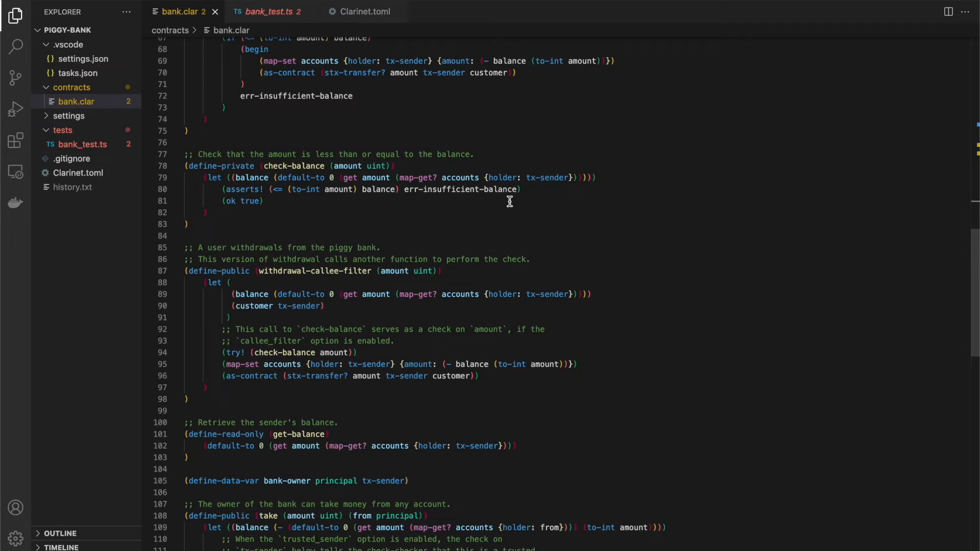
pyautogui.moveTo(370, 190)
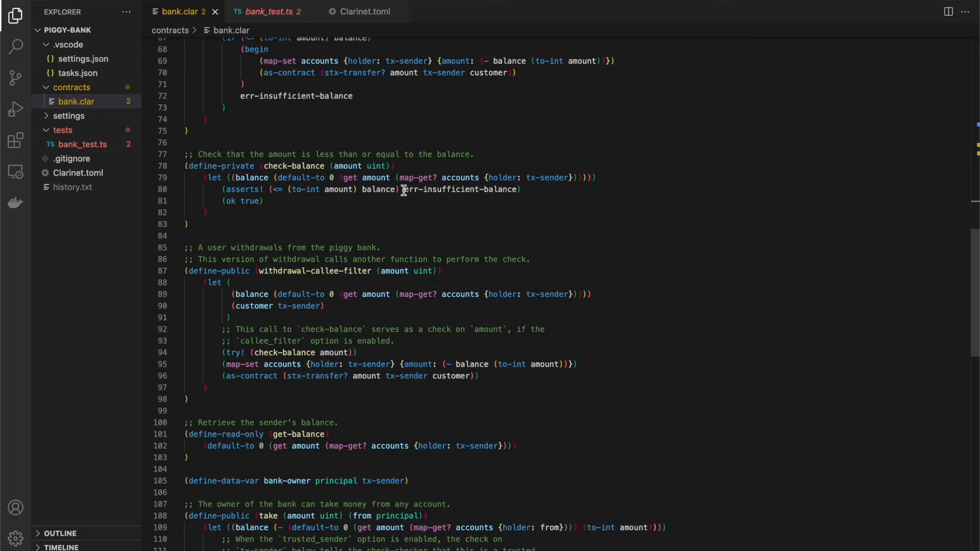
pyautogui.moveTo(530, 190)
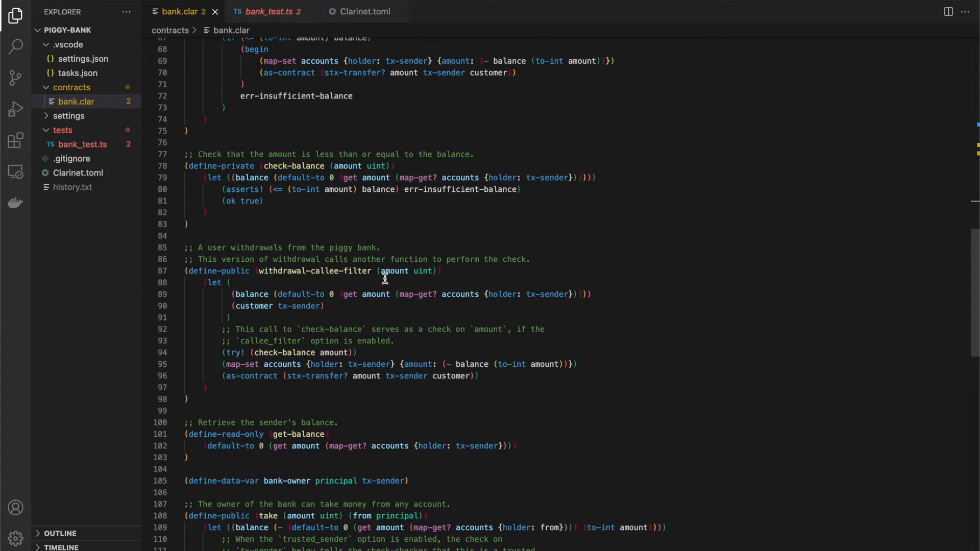
pyautogui.moveTo(302, 274)
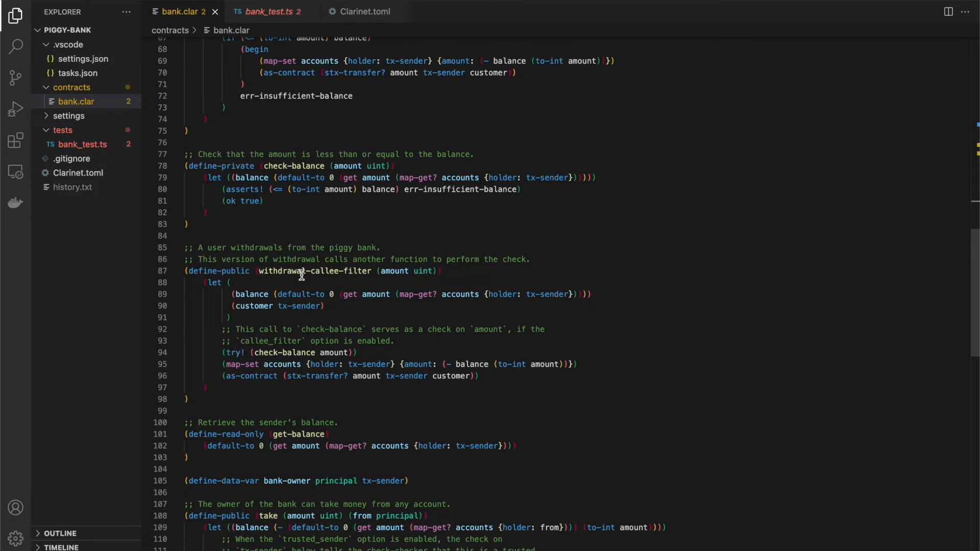
pyautogui.moveTo(472, 335)
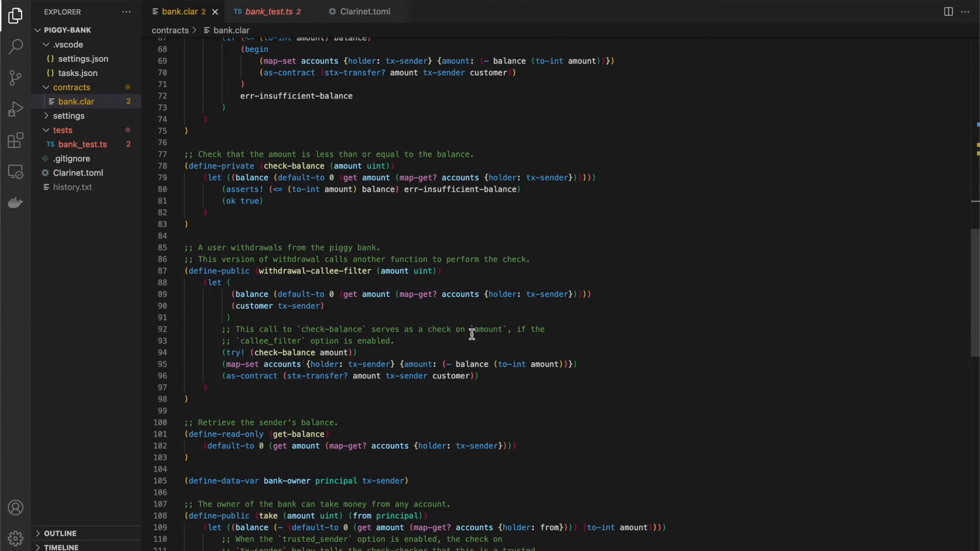
pyautogui.moveTo(365, 31)
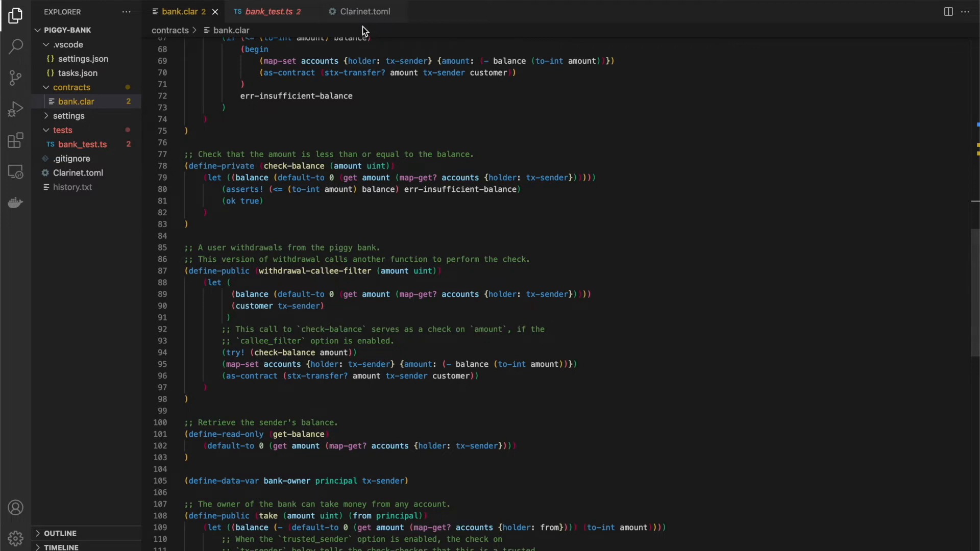
# Set callee_filter to false in Clarinet.toml.
pyautogui.click(365, 11)
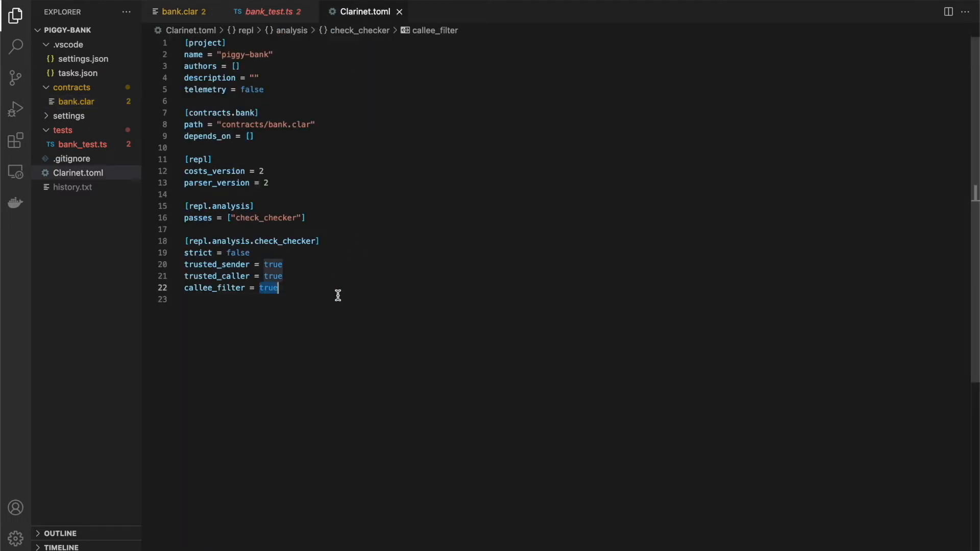
pyautogui.write('false')
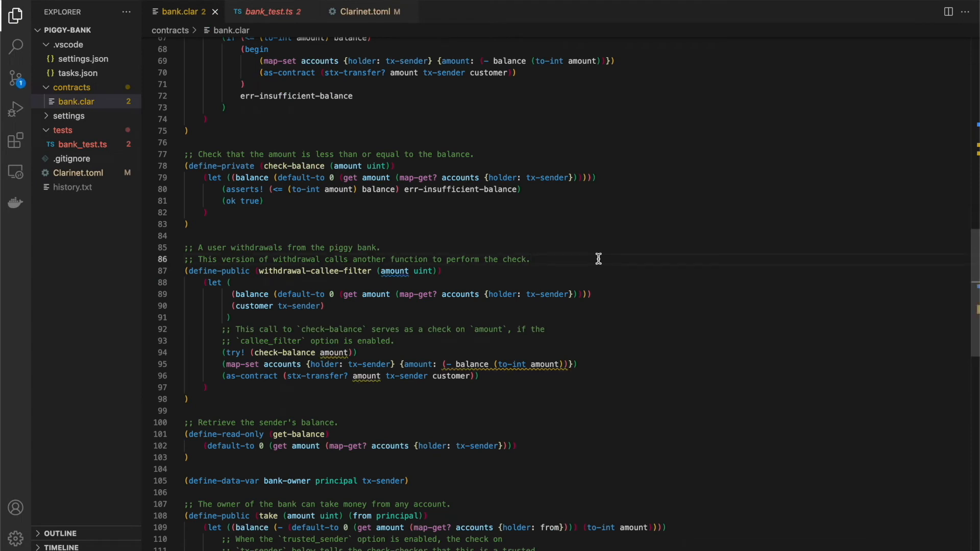
pyautogui.moveTo(335, 352)
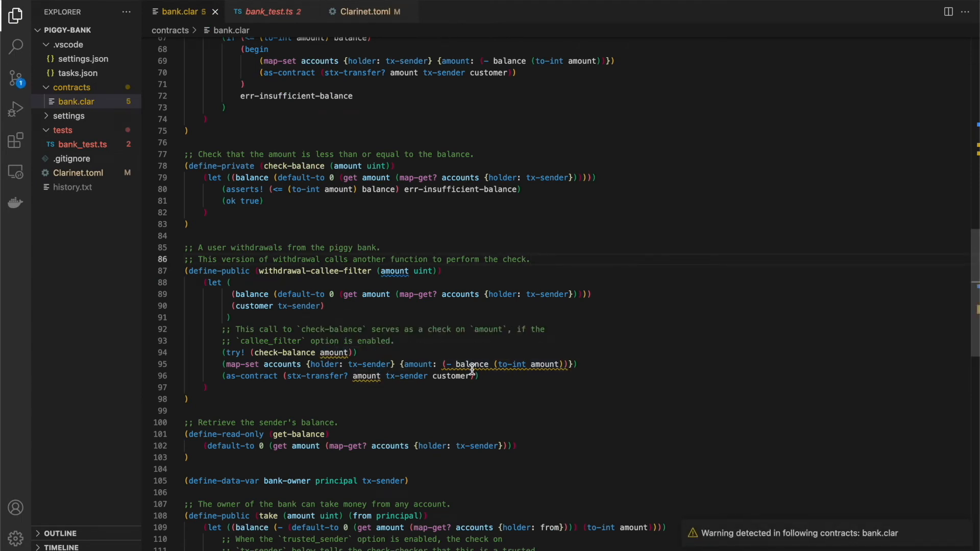
pyautogui.moveTo(367, 11)
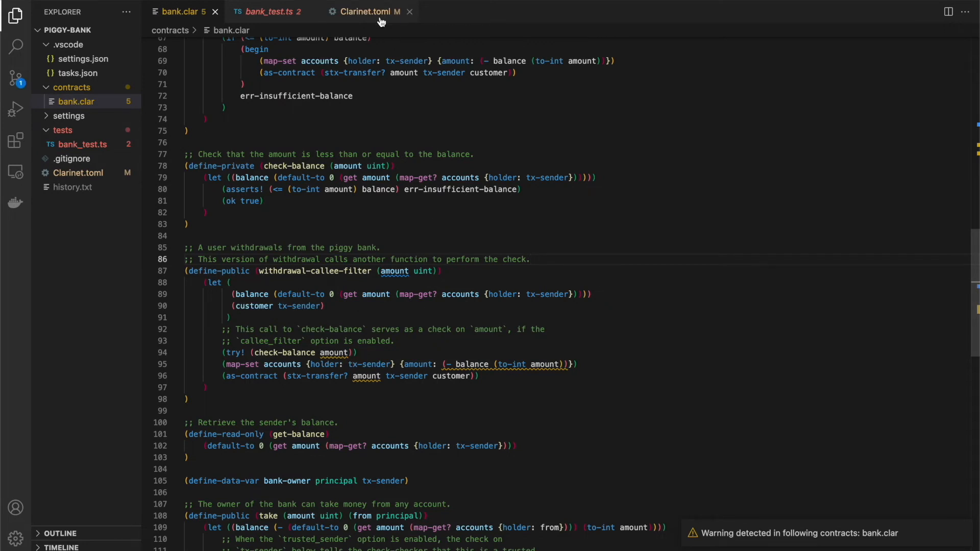
# Set callee_filter back to true in Clarinet.toml and return to bank.clar.
pyautogui.click(368, 11)
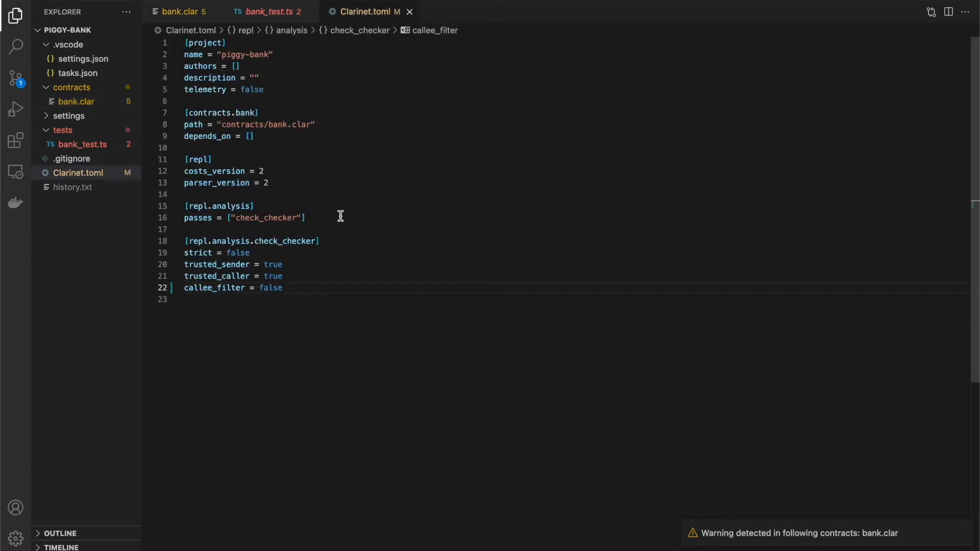
pyautogui.write('true')
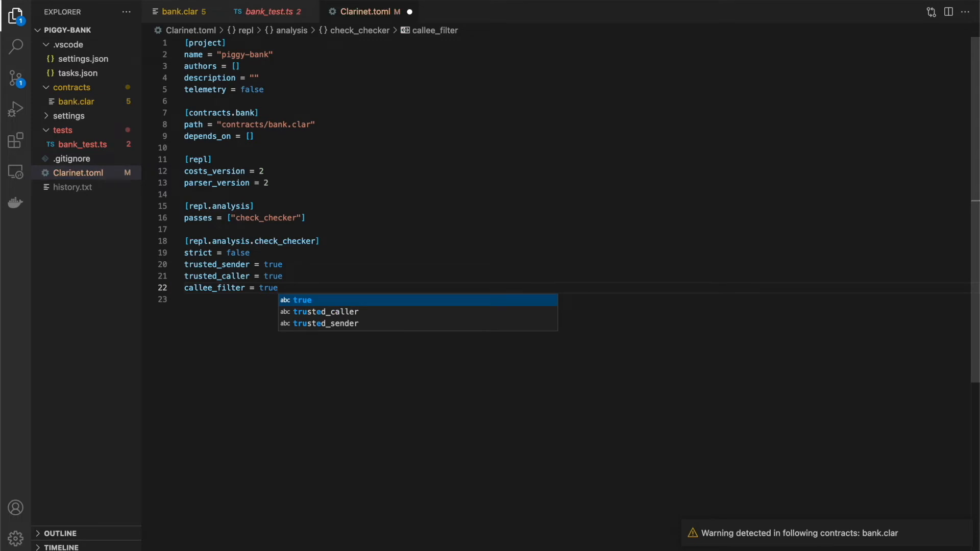
pyautogui.click(181, 11)
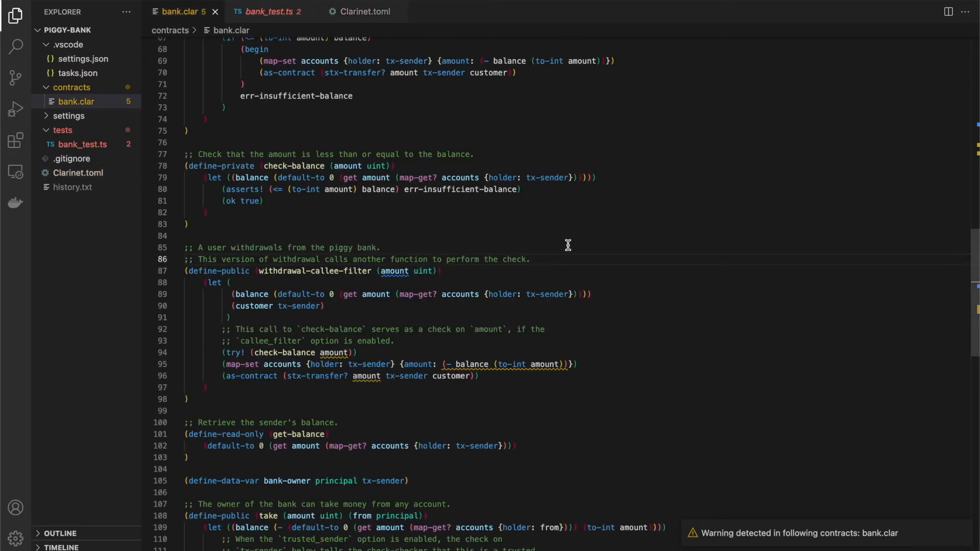
# Scroll bank.clar down past withdrawal-callee-filter to the take and take-after-time functions.
pyautogui.scroll(-3)
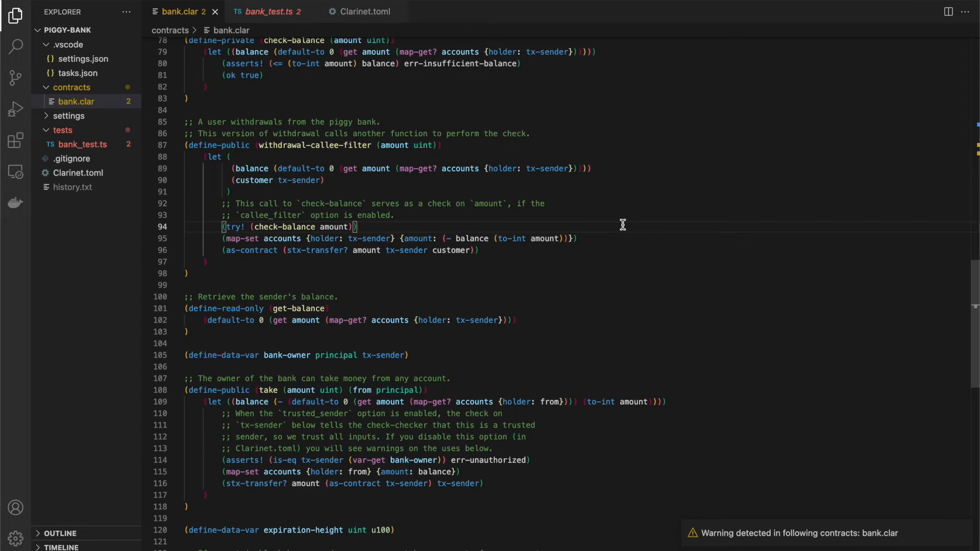
pyautogui.moveTo(586, 230)
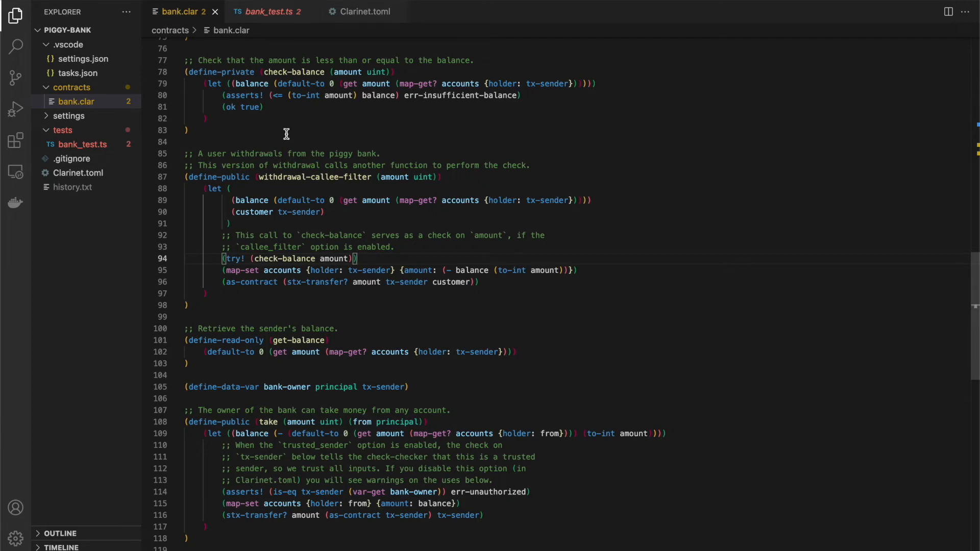
pyautogui.moveTo(569, 288)
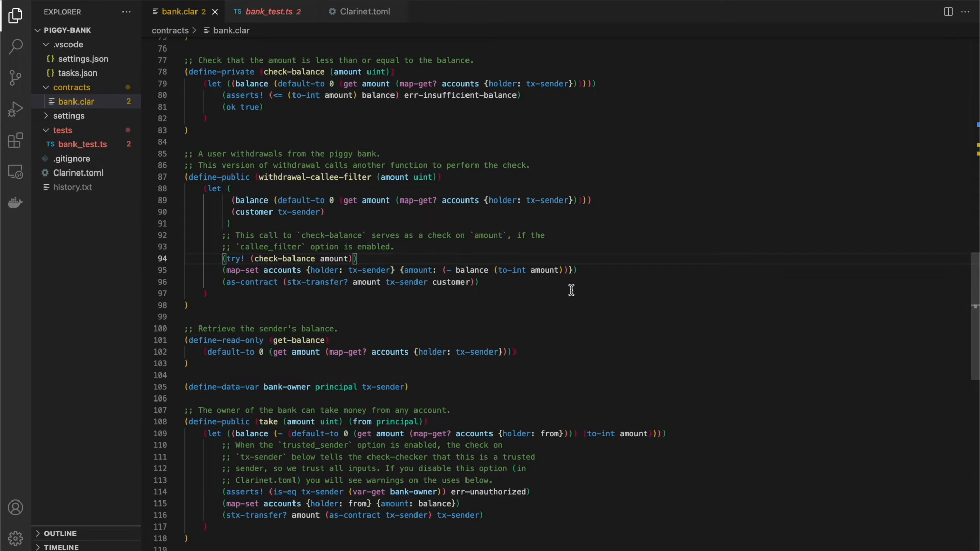
pyautogui.scroll(-3)
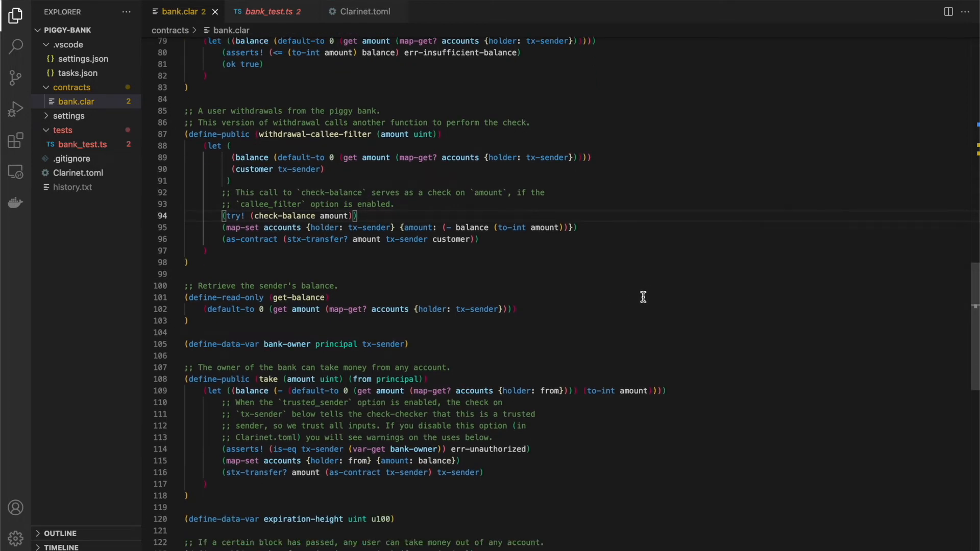
pyautogui.scroll(-3)
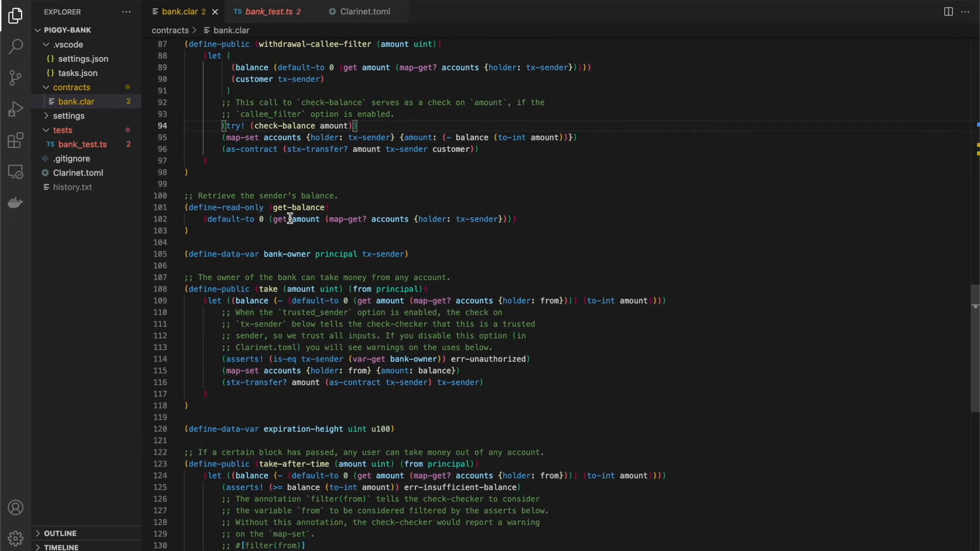
pyautogui.moveTo(603, 238)
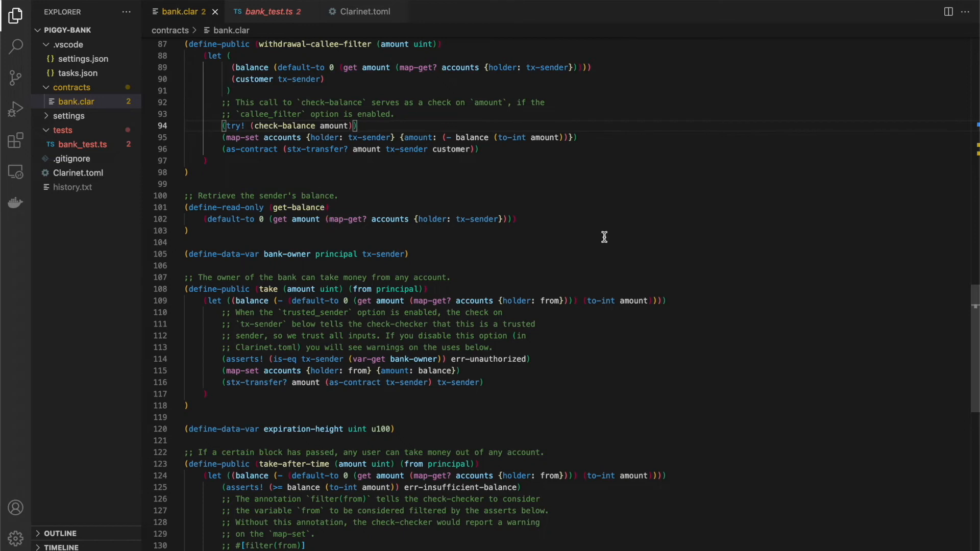
pyautogui.scroll(-3)
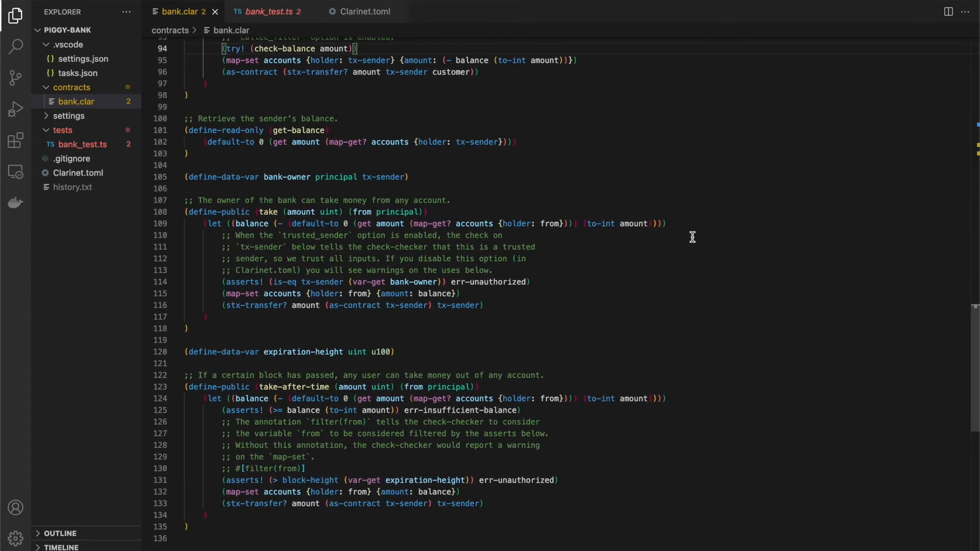
pyautogui.moveTo(433, 222)
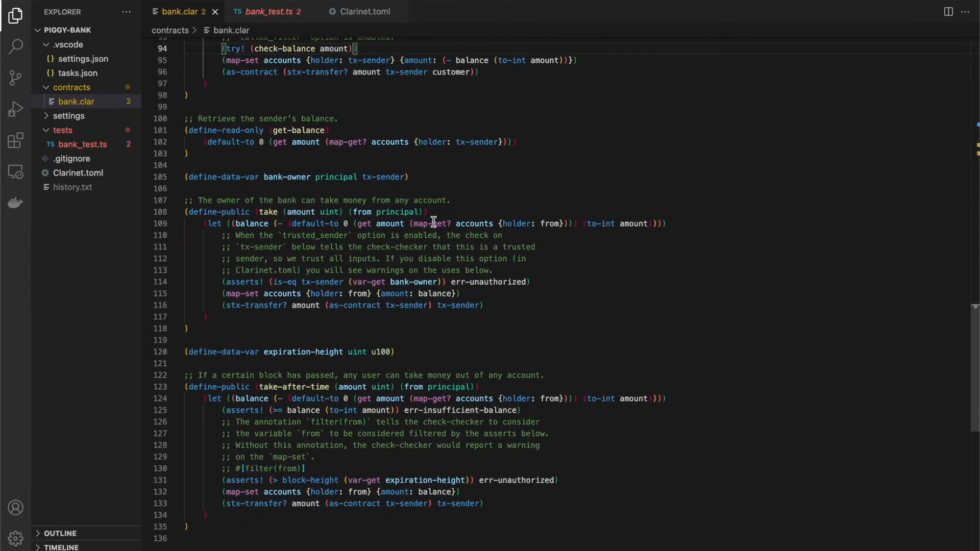
pyautogui.moveTo(500, 316)
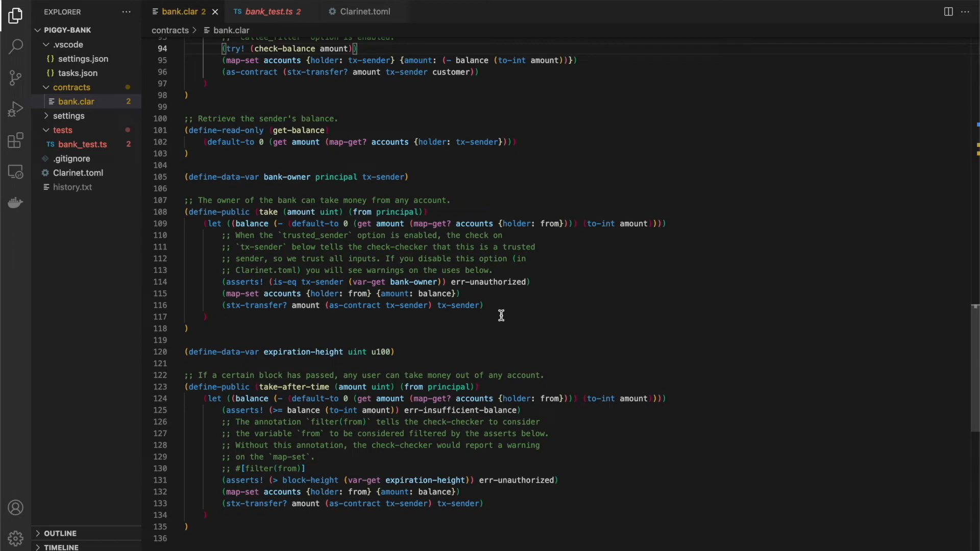
pyautogui.moveTo(477, 199)
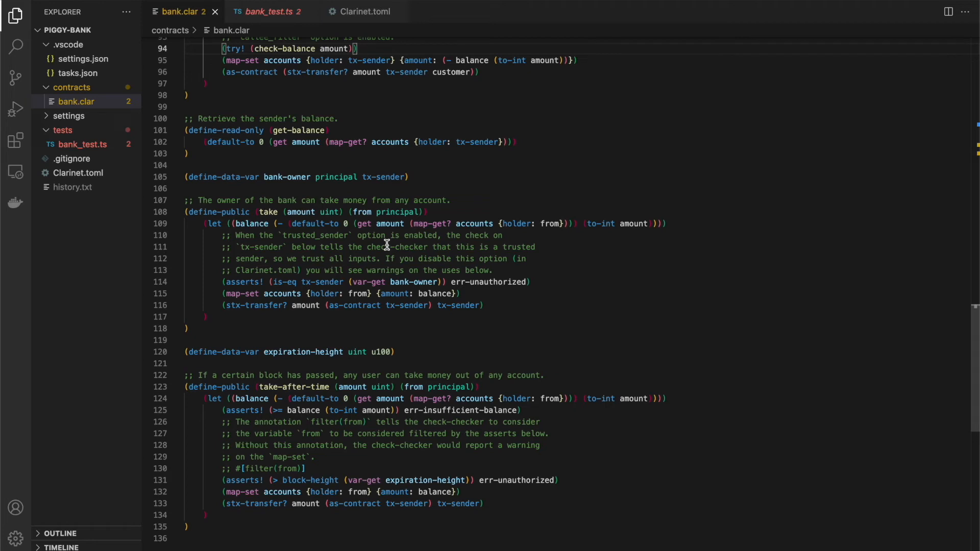
pyautogui.moveTo(356, 174)
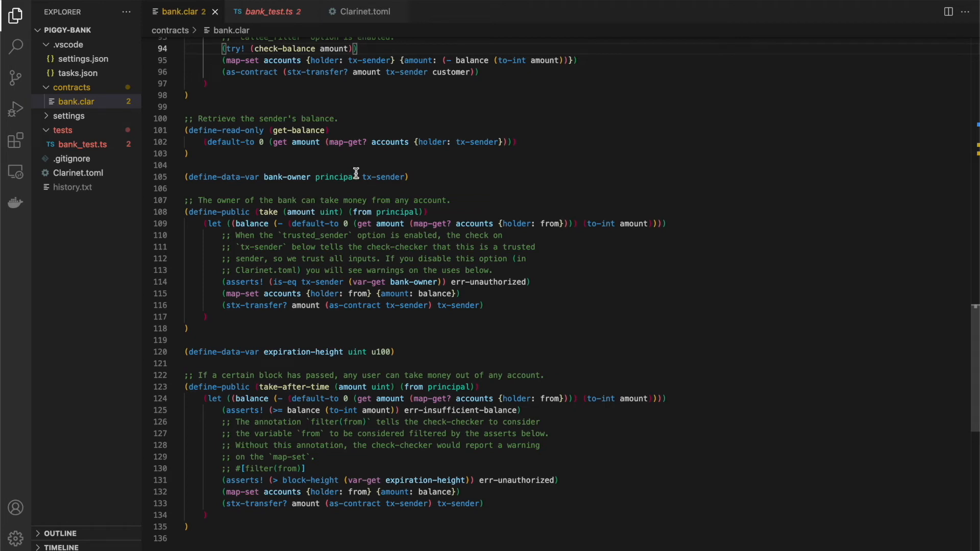
pyautogui.moveTo(276, 229)
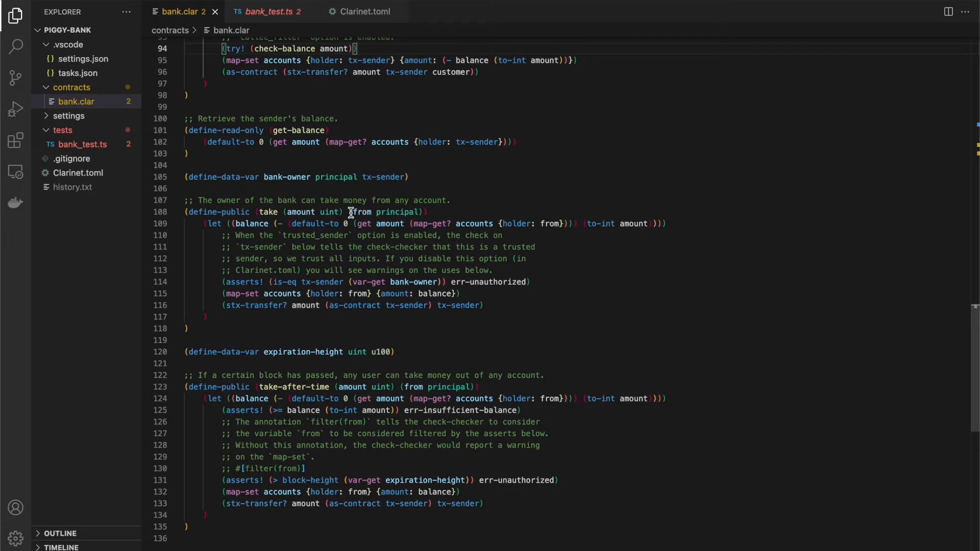
pyautogui.moveTo(412, 224)
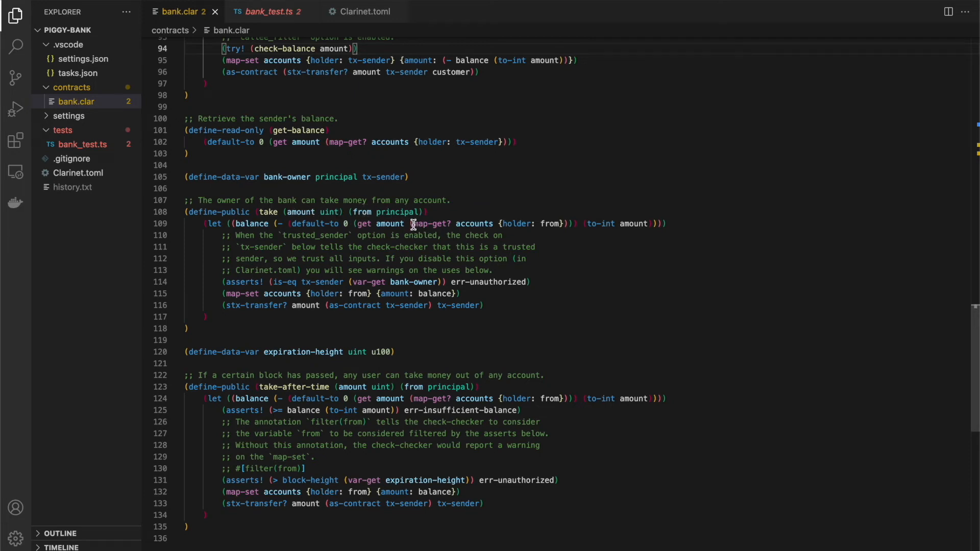
pyautogui.moveTo(255, 223)
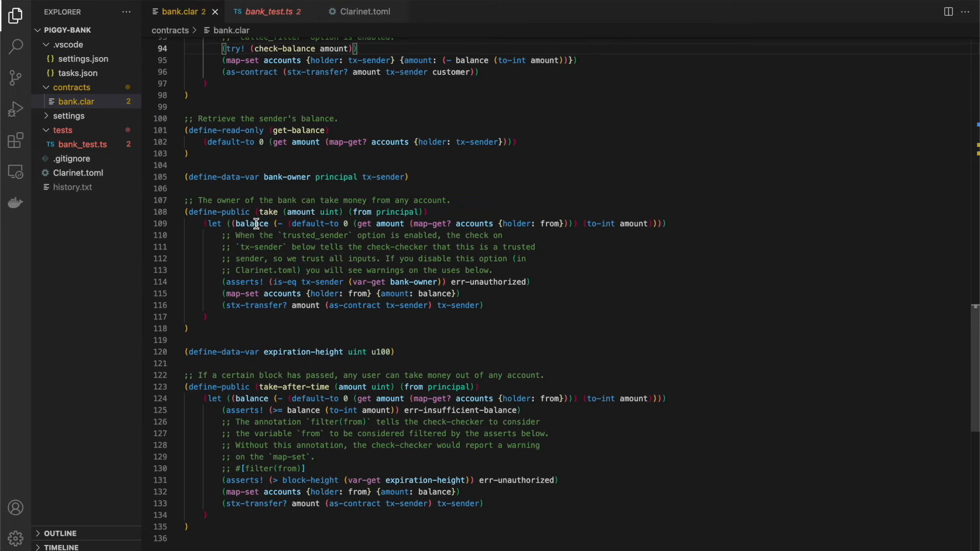
pyautogui.moveTo(512, 223)
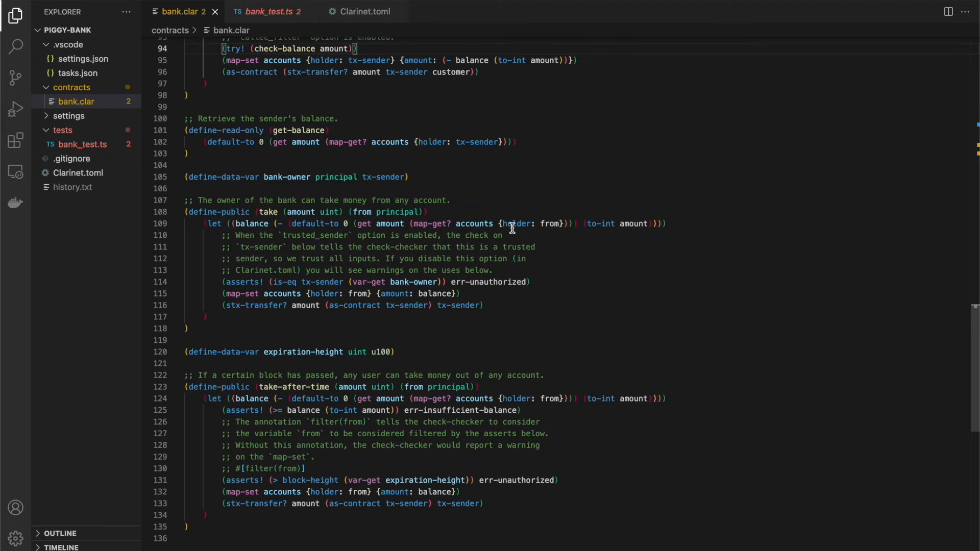
pyautogui.moveTo(630, 230)
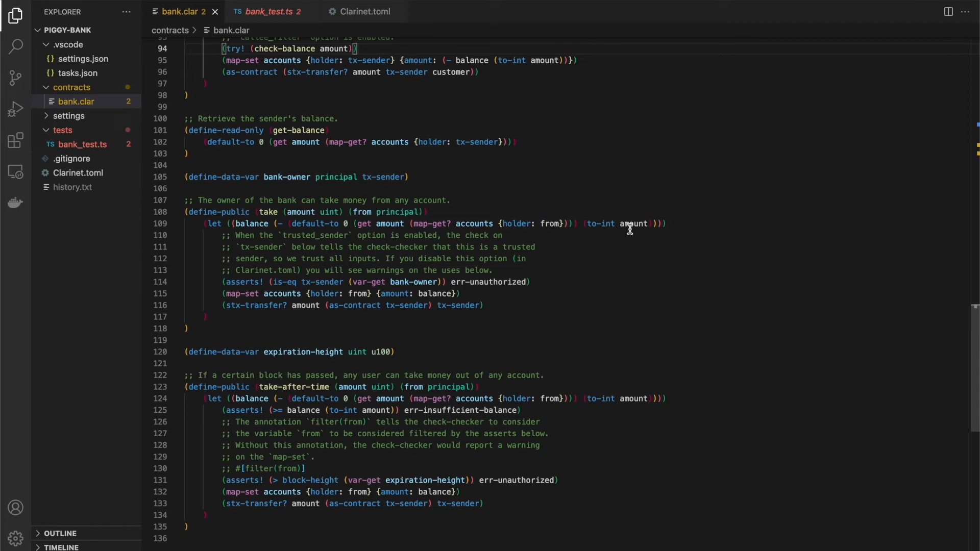
pyautogui.moveTo(376, 224)
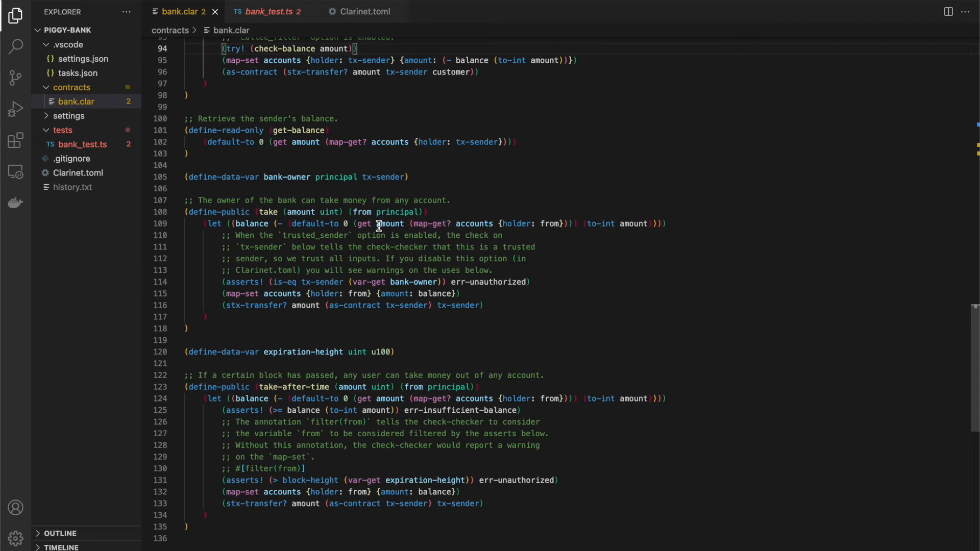
pyautogui.moveTo(514, 223)
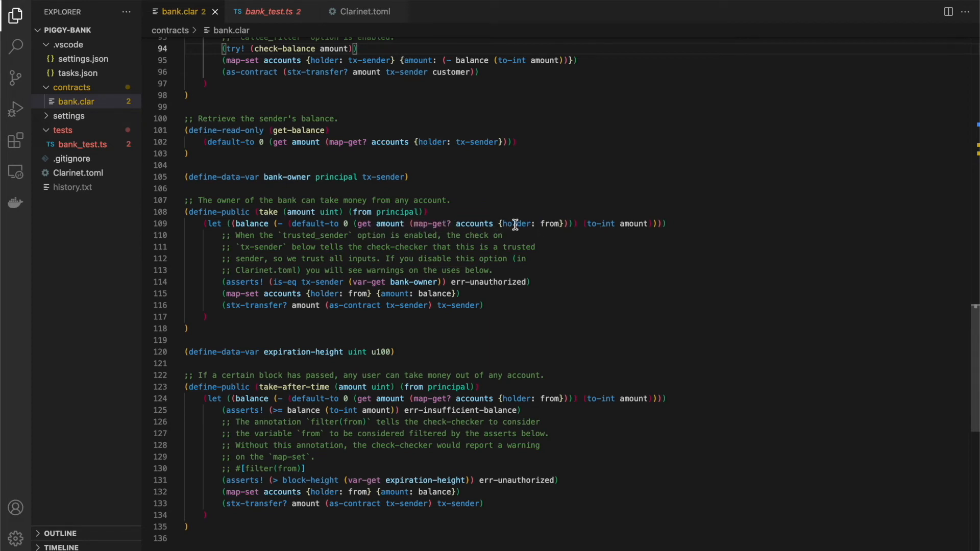
pyautogui.moveTo(555, 224)
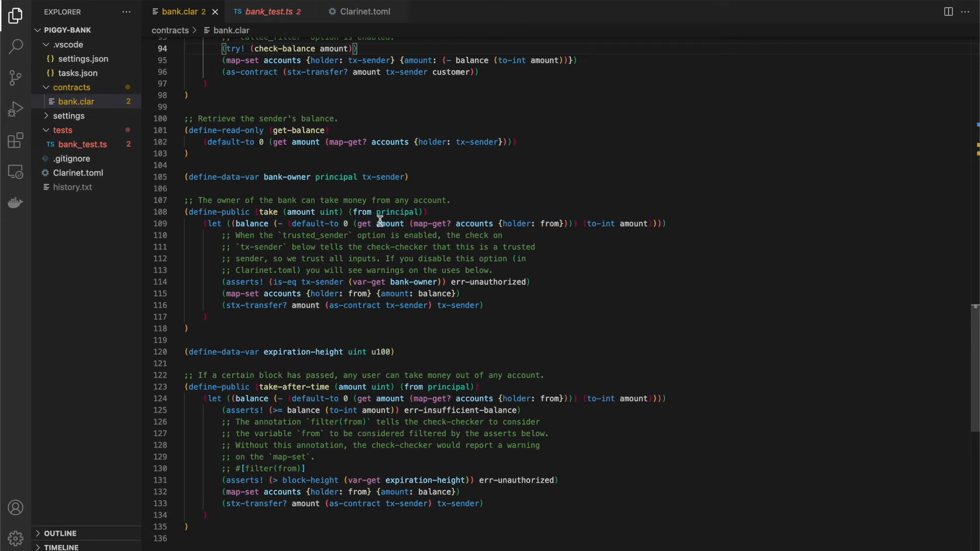
pyautogui.moveTo(341, 225)
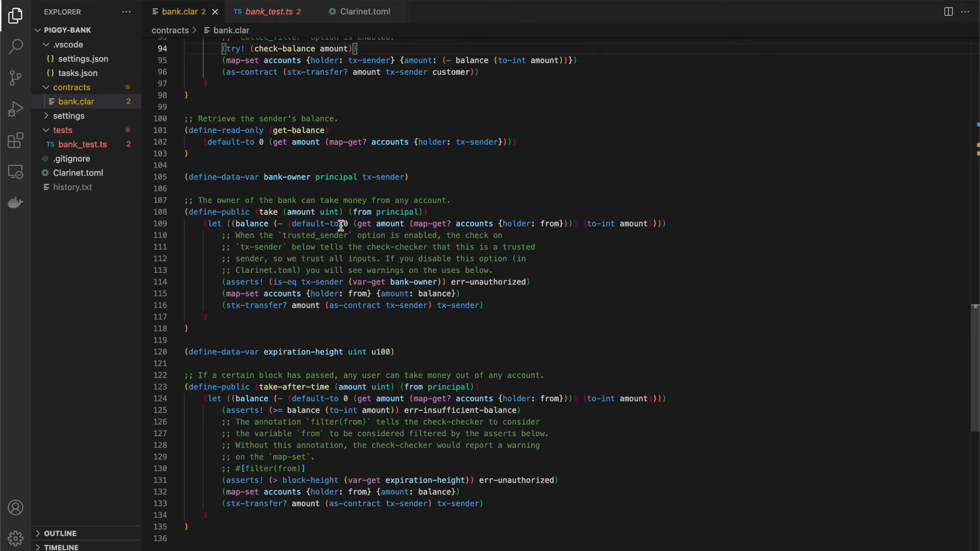
pyautogui.moveTo(592, 224)
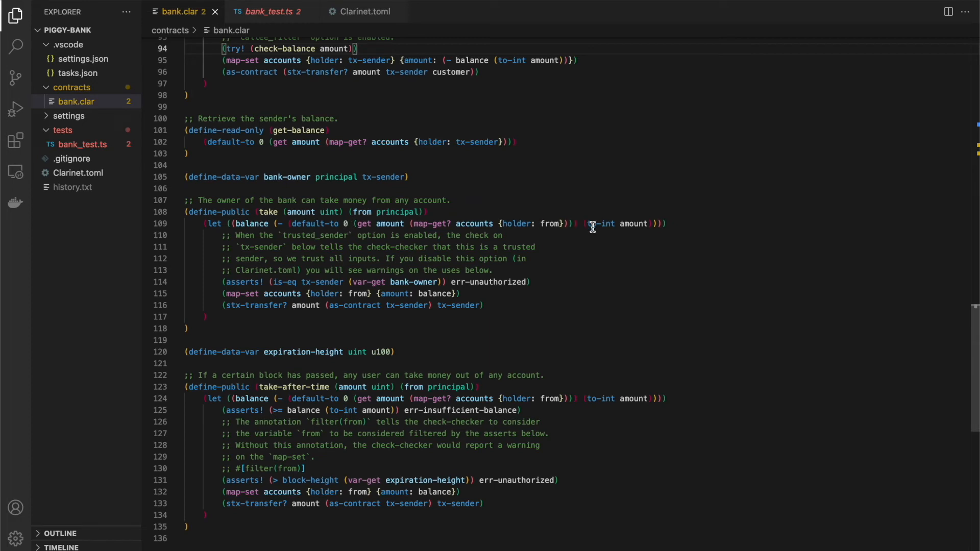
pyautogui.moveTo(320, 234)
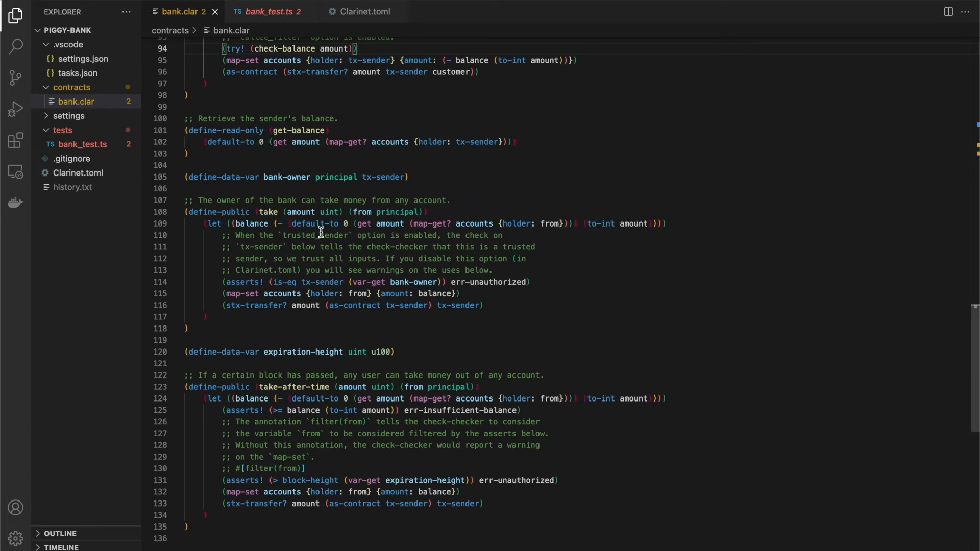
pyautogui.moveTo(244, 222)
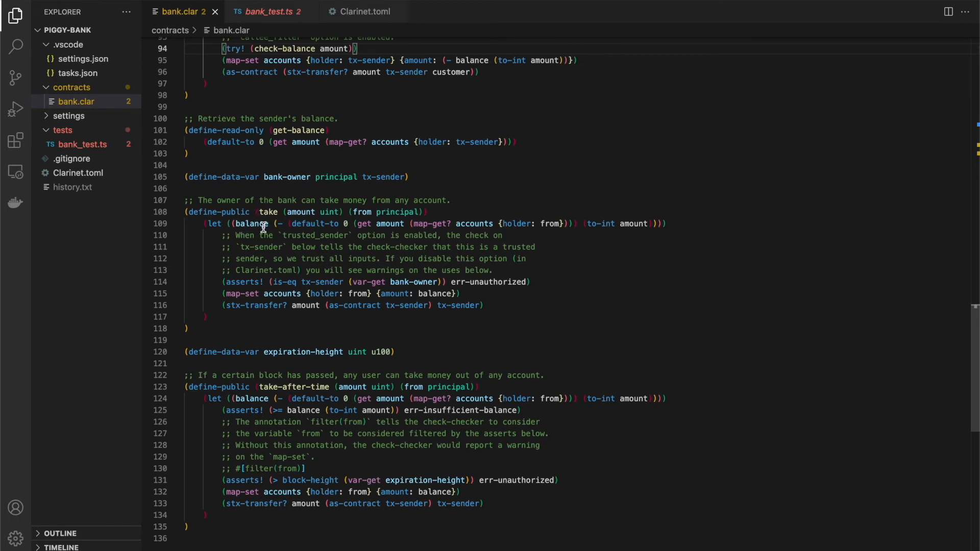
pyautogui.moveTo(224, 282)
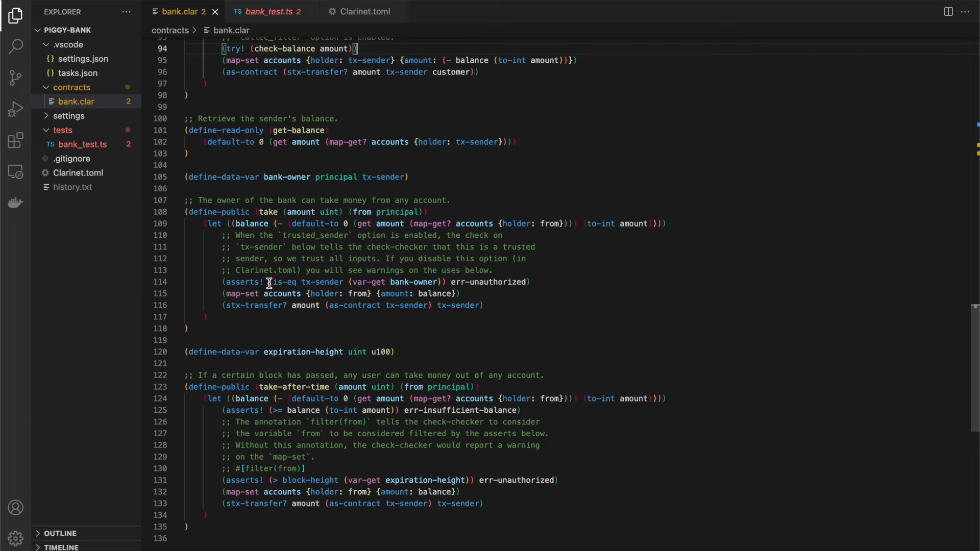
pyautogui.moveTo(335, 282)
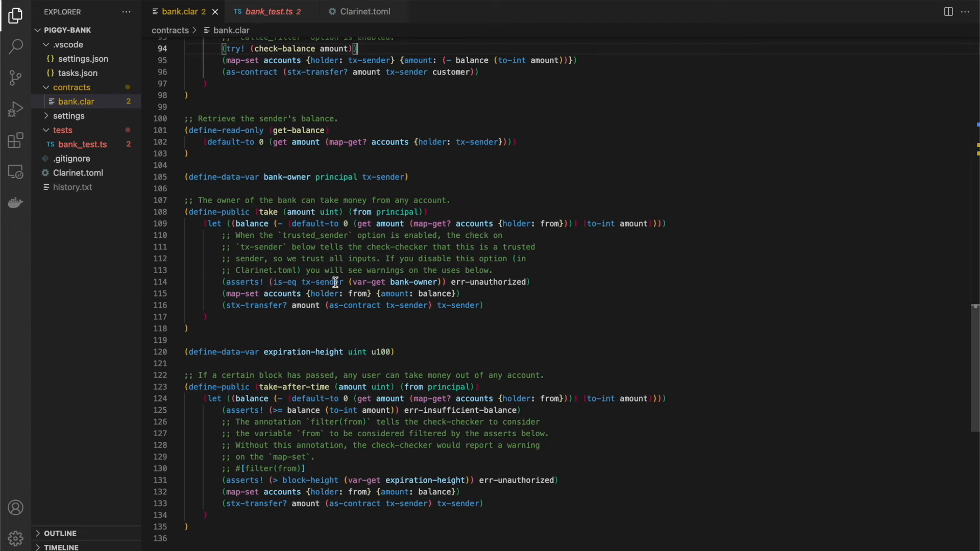
pyautogui.moveTo(391, 282)
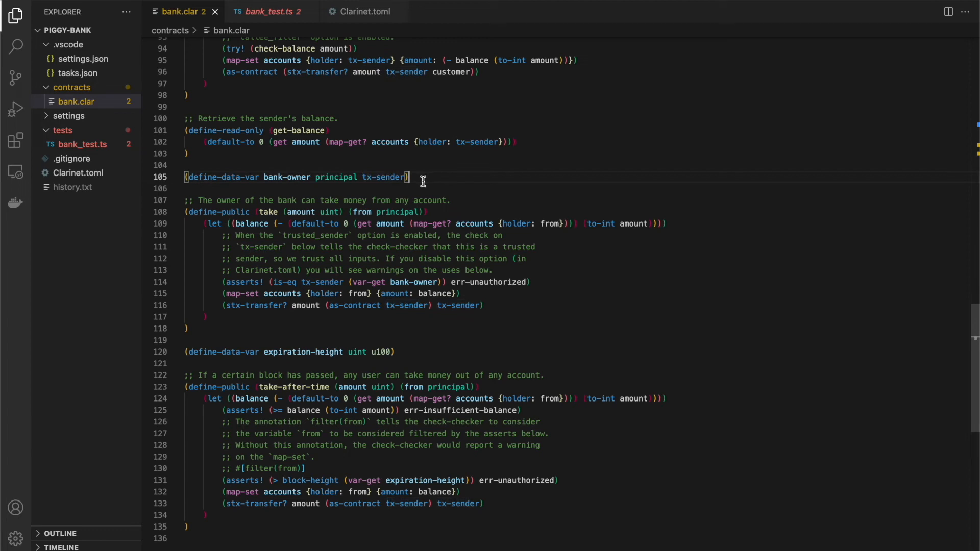
pyautogui.moveTo(442, 178)
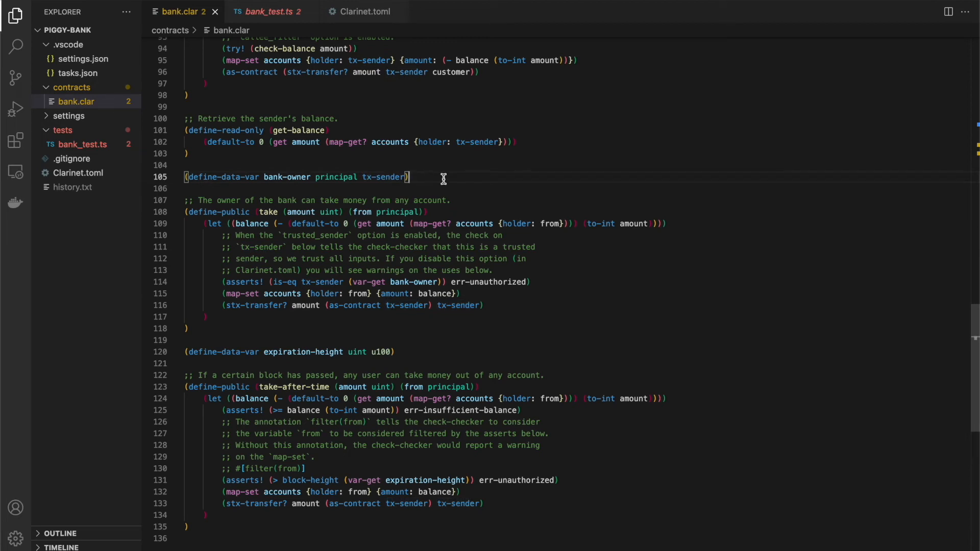
pyautogui.moveTo(418, 244)
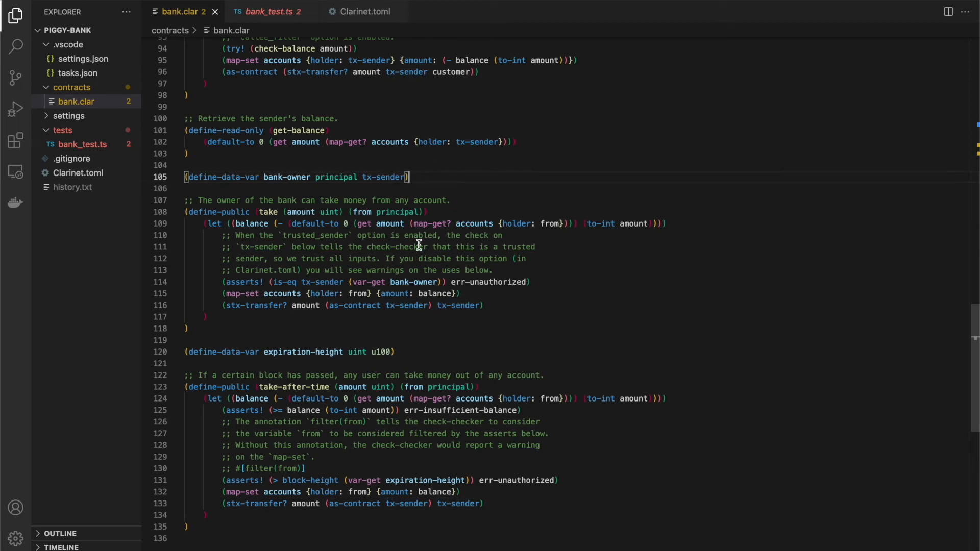
pyautogui.click(534, 282)
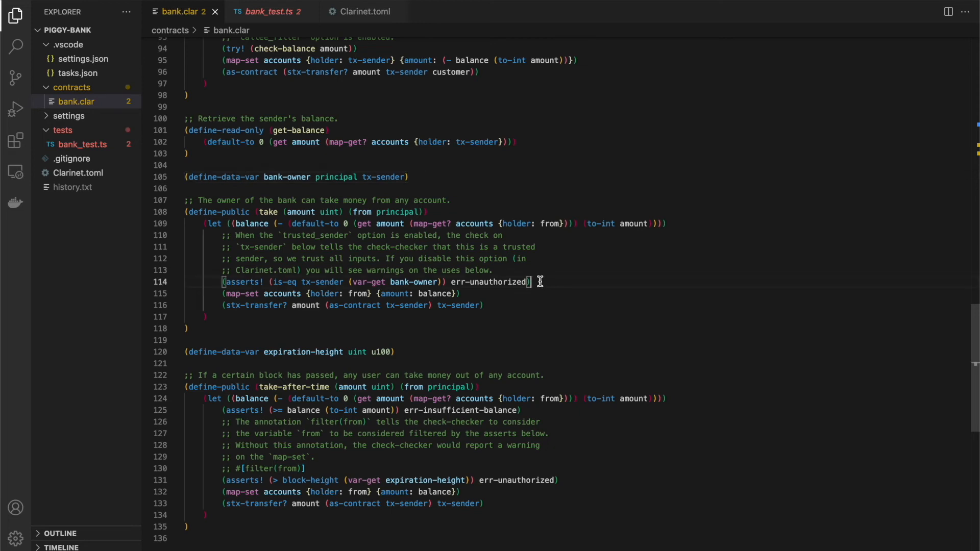
pyautogui.moveTo(330, 282)
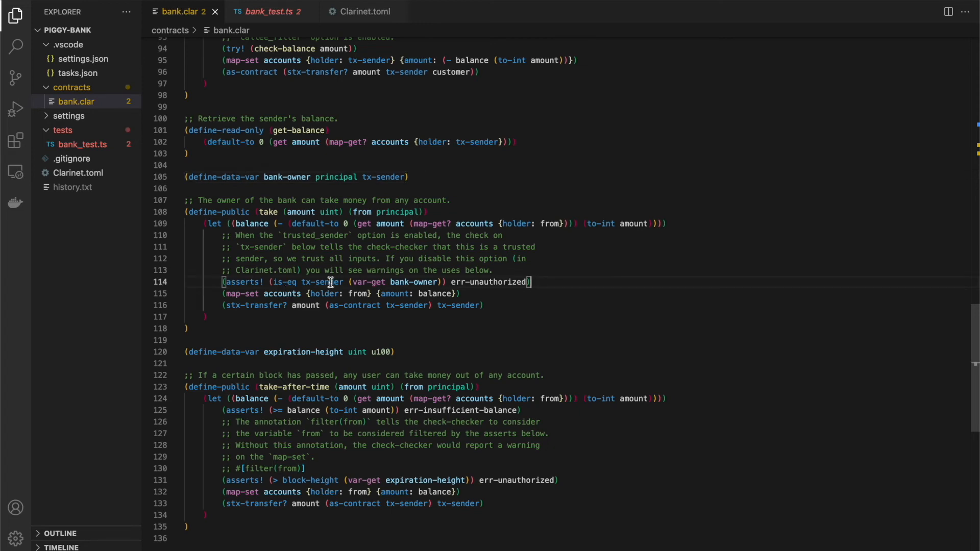
pyautogui.moveTo(299, 294)
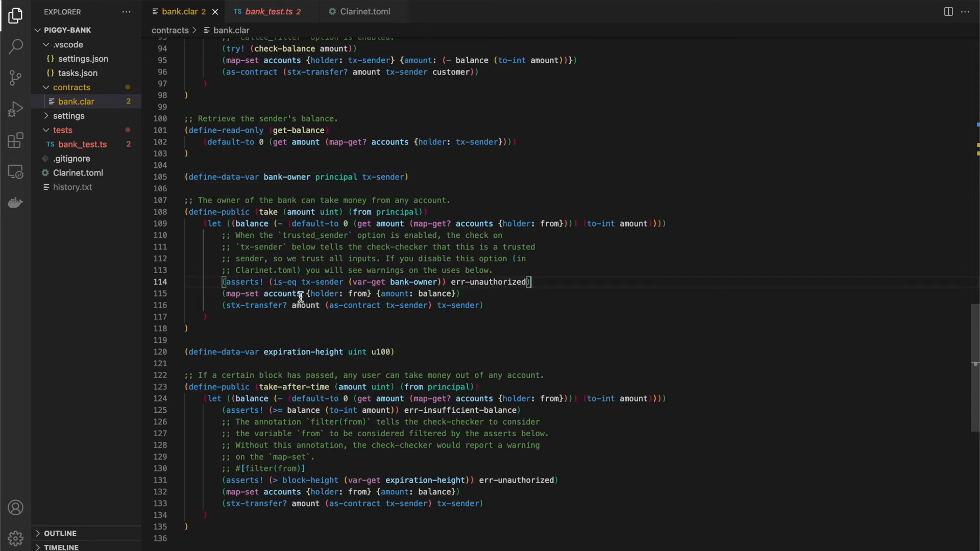
pyautogui.moveTo(413, 338)
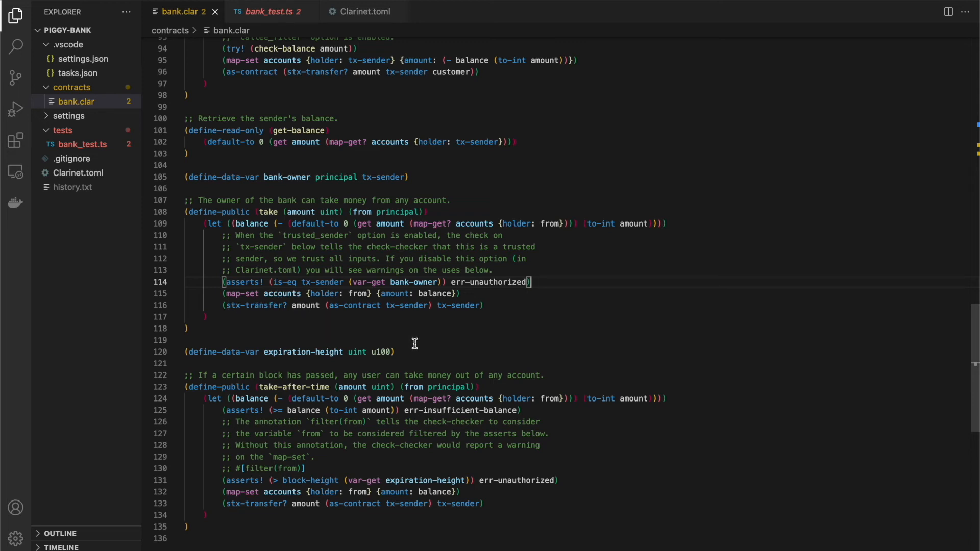
pyautogui.moveTo(417, 338)
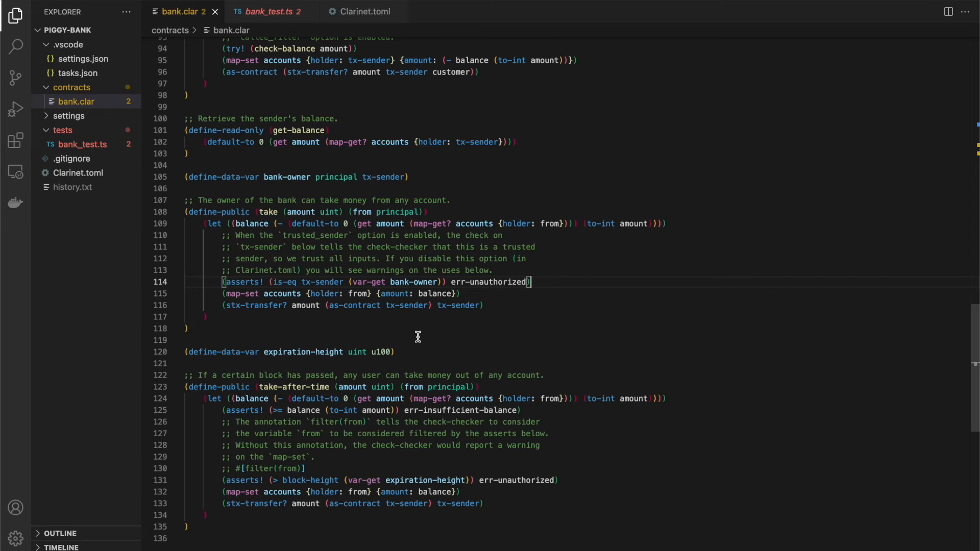
pyautogui.moveTo(430, 275)
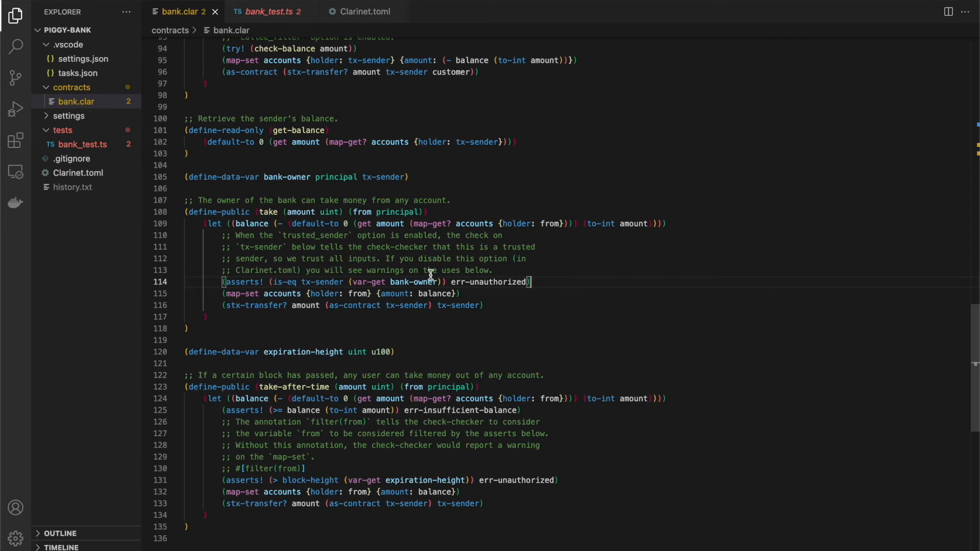
pyautogui.moveTo(560, 306)
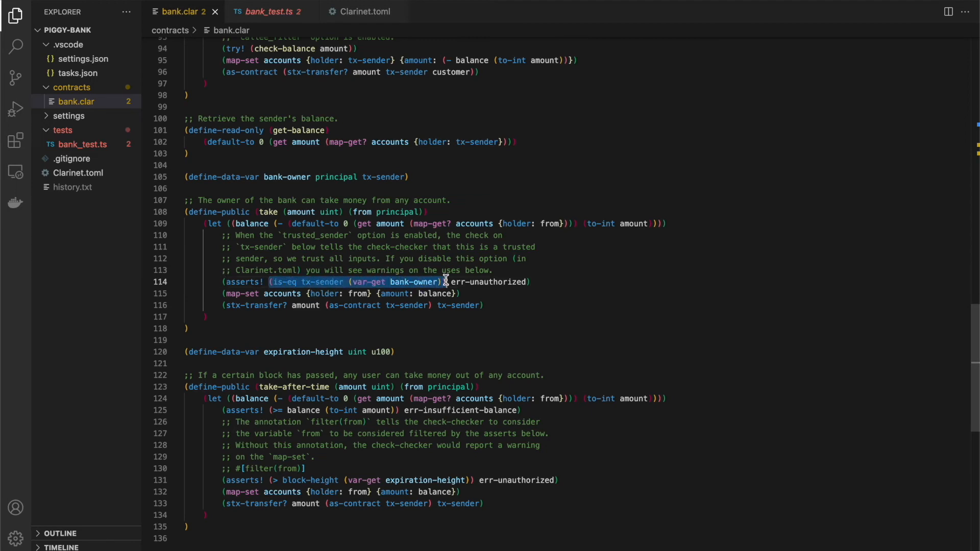
pyautogui.click(282, 211)
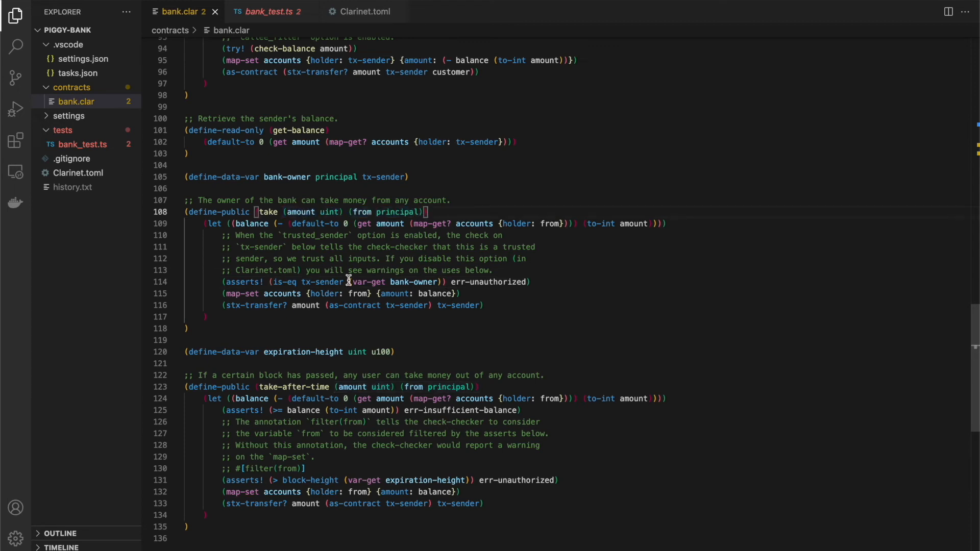
pyautogui.moveTo(230, 285)
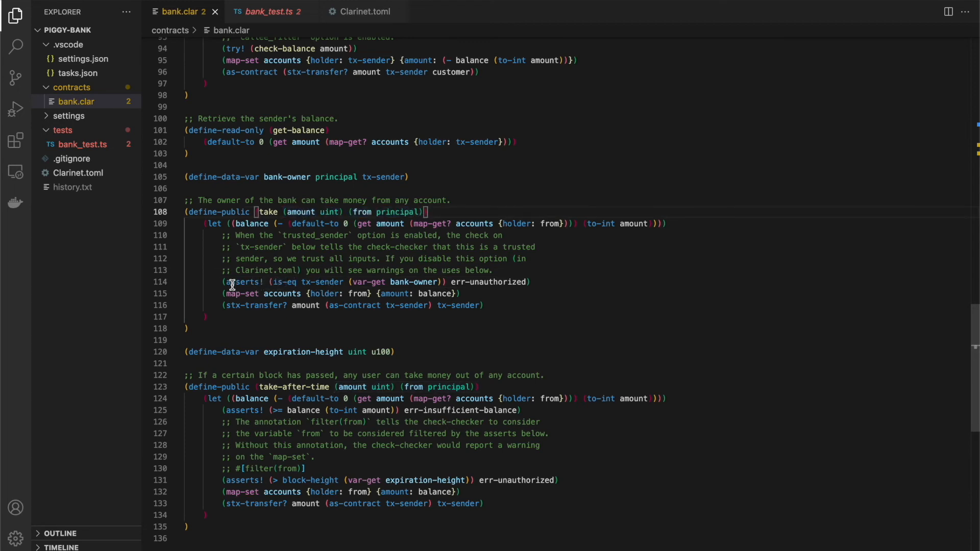
pyautogui.moveTo(404, 295)
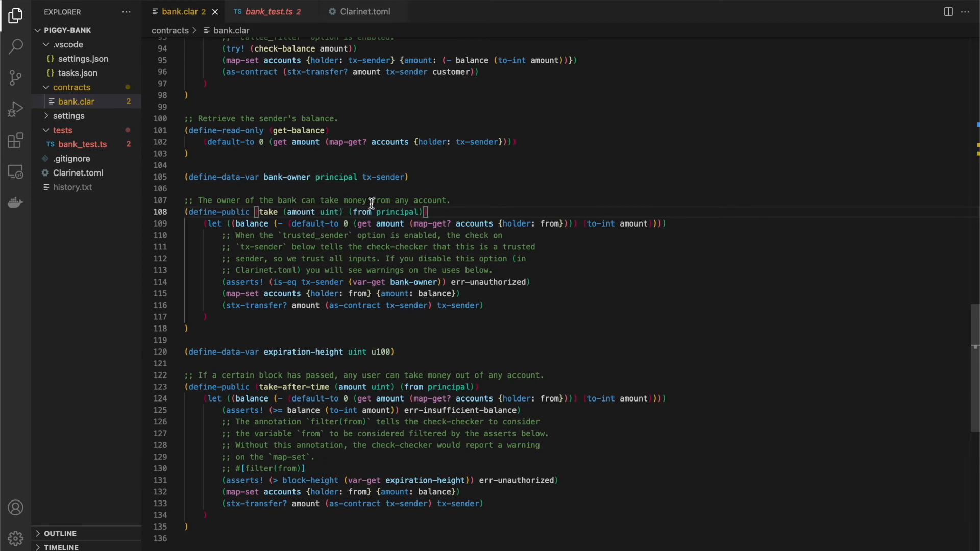
pyautogui.moveTo(360, 11)
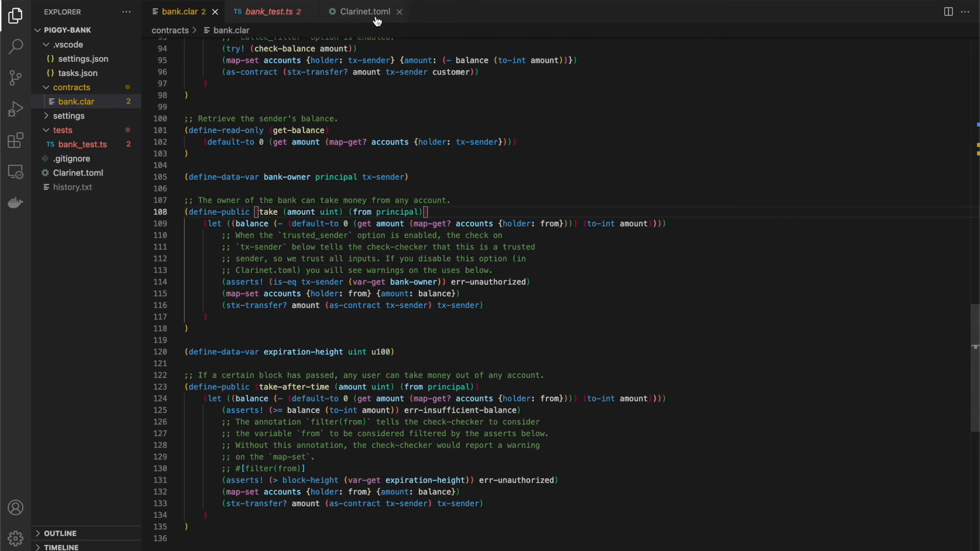
# Set trusted_caller and then trusted_sender to false in Clarinet.toml.
pyautogui.click(362, 11)
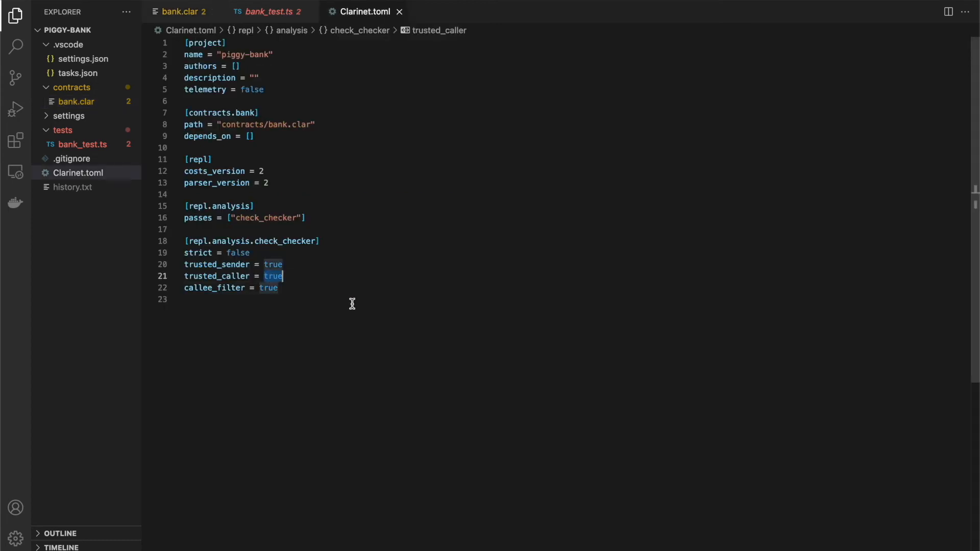
pyautogui.write('false')
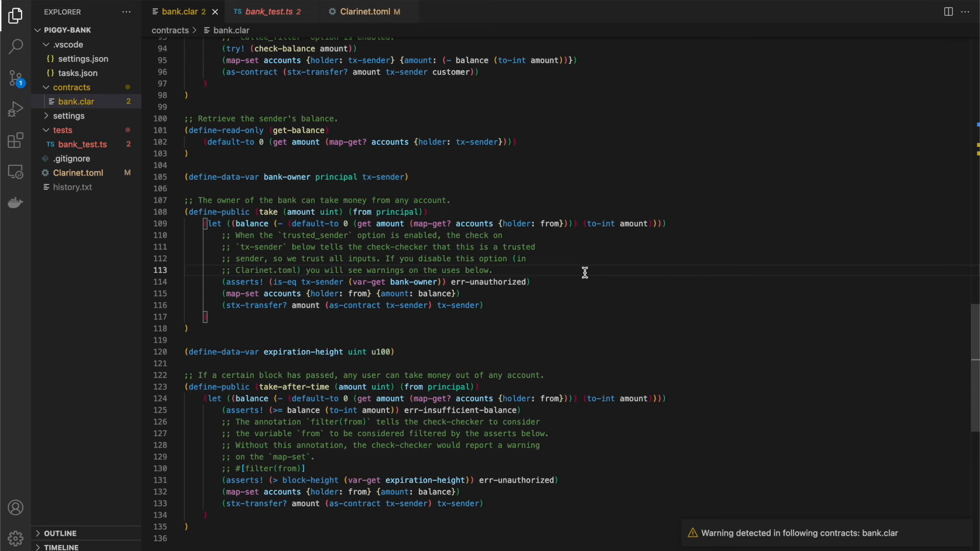
pyautogui.moveTo(411, 324)
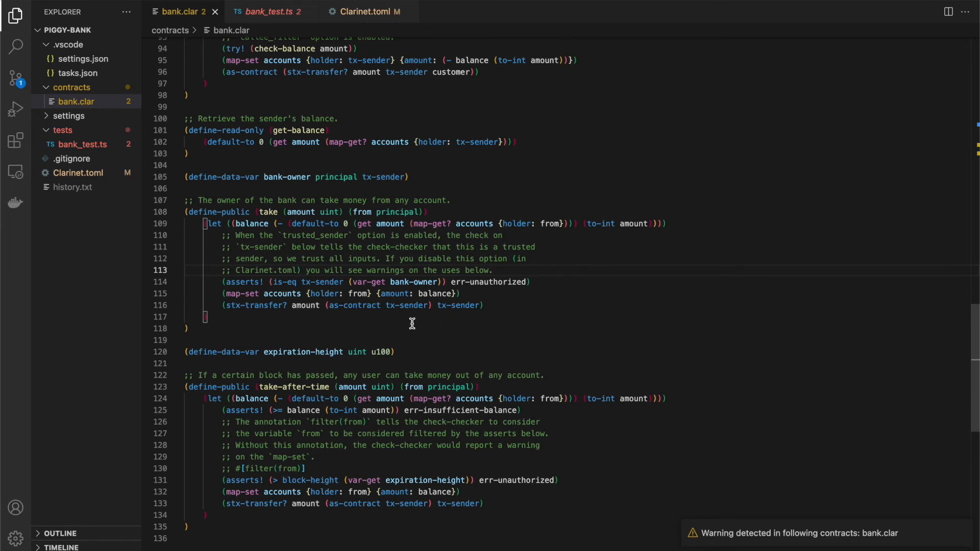
pyautogui.moveTo(500, 281)
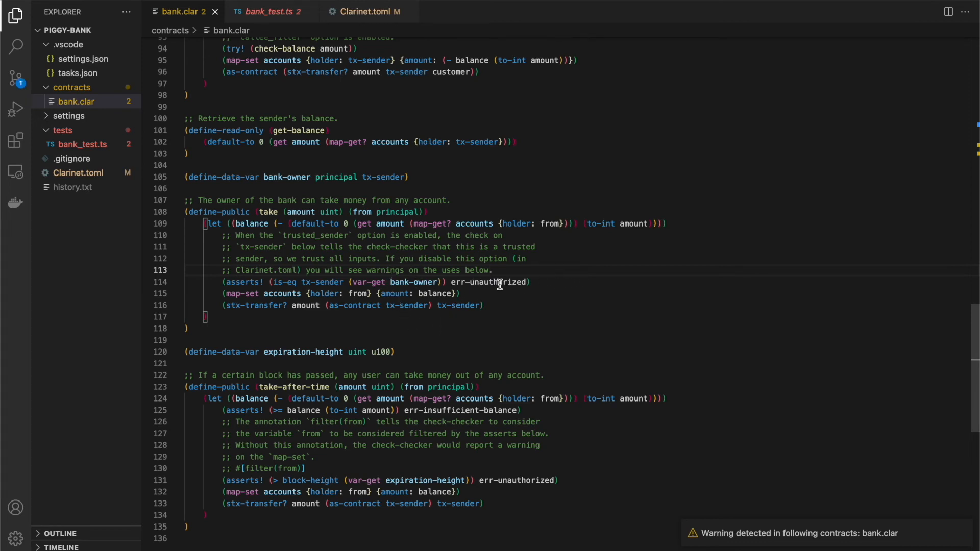
pyautogui.click(363, 11)
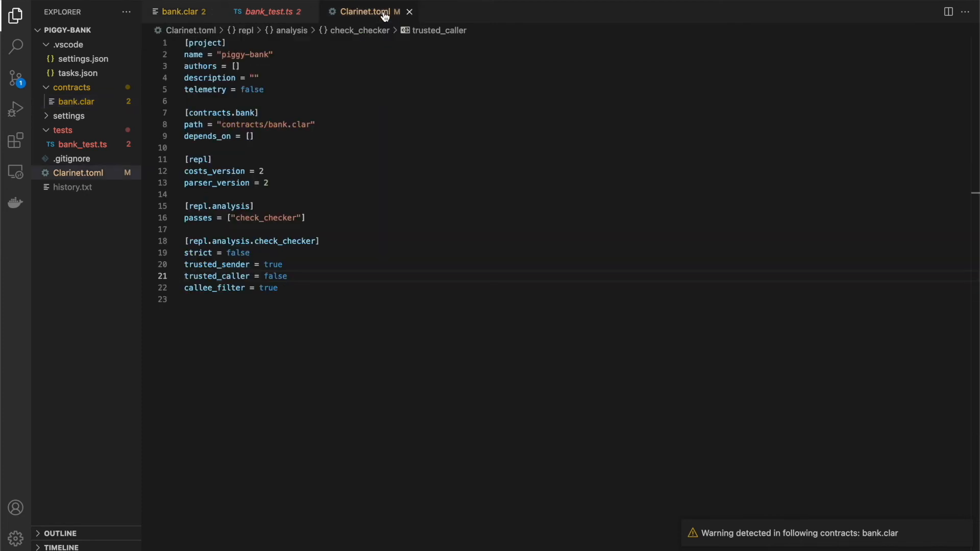
pyautogui.doubleClick(273, 263)
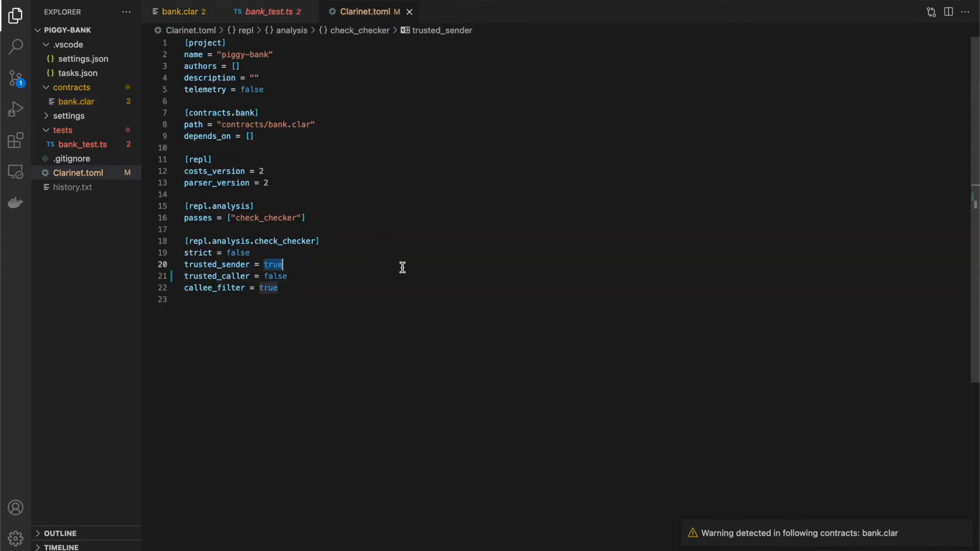
pyautogui.write('false')
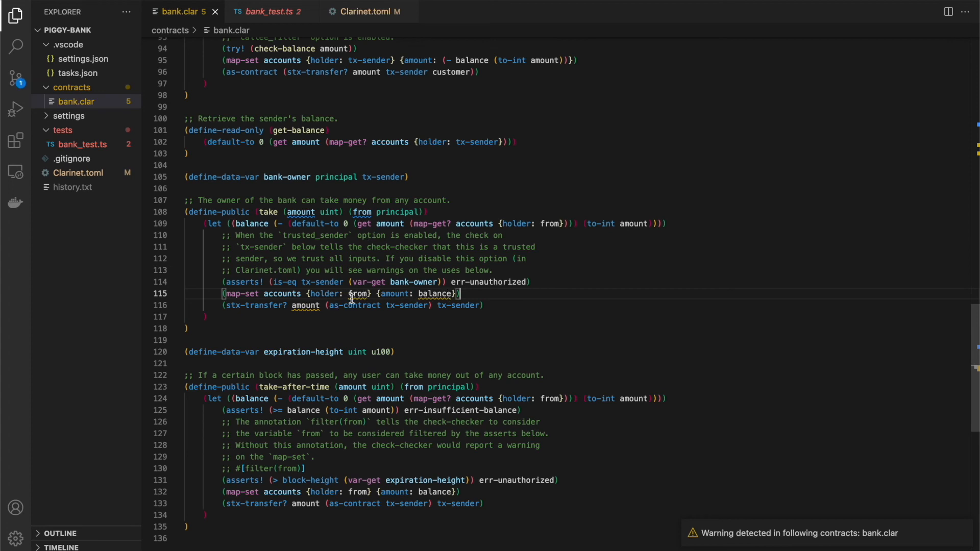
pyautogui.moveTo(367, 11)
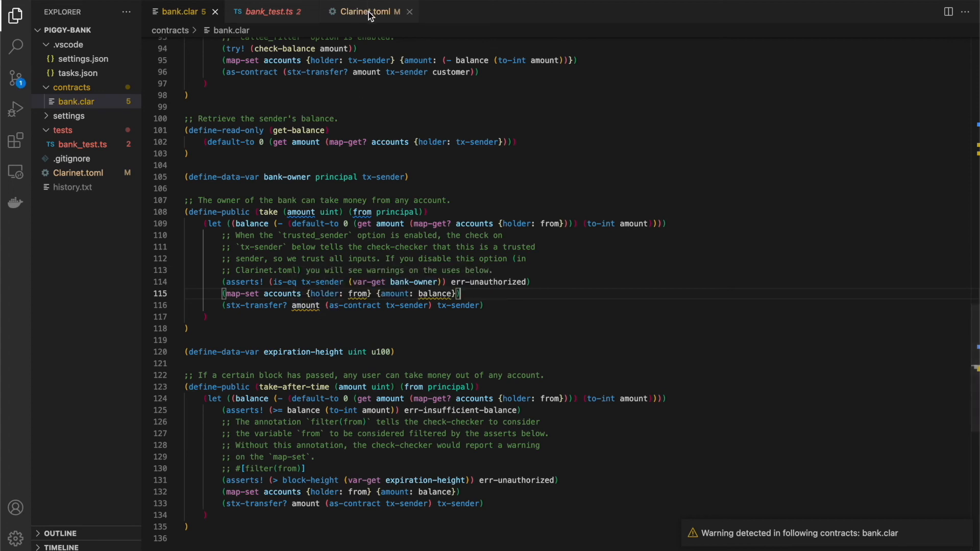
# Return to bank.clar and highlight the tx-sender uses in take's asserts! check.
pyautogui.click(365, 11)
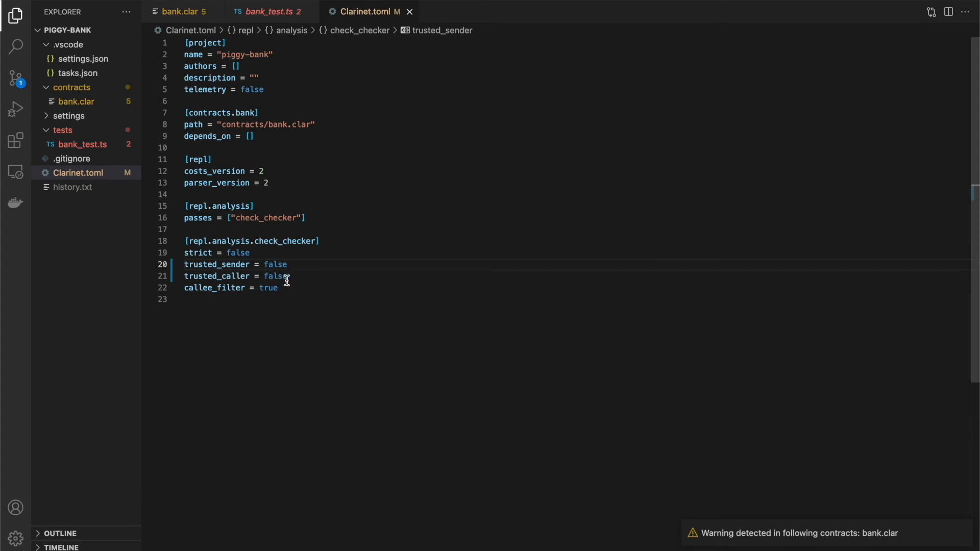
pyautogui.click(179, 11)
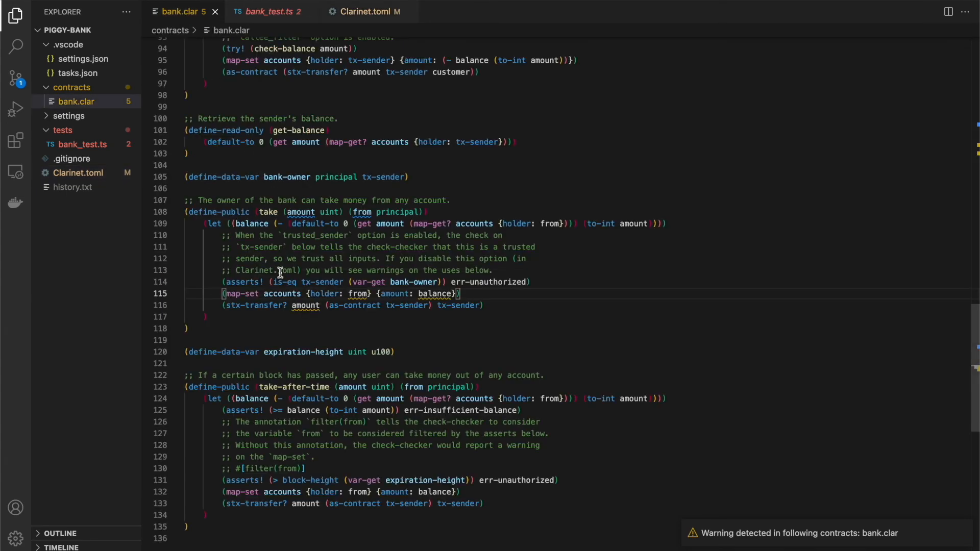
pyautogui.click(306, 282)
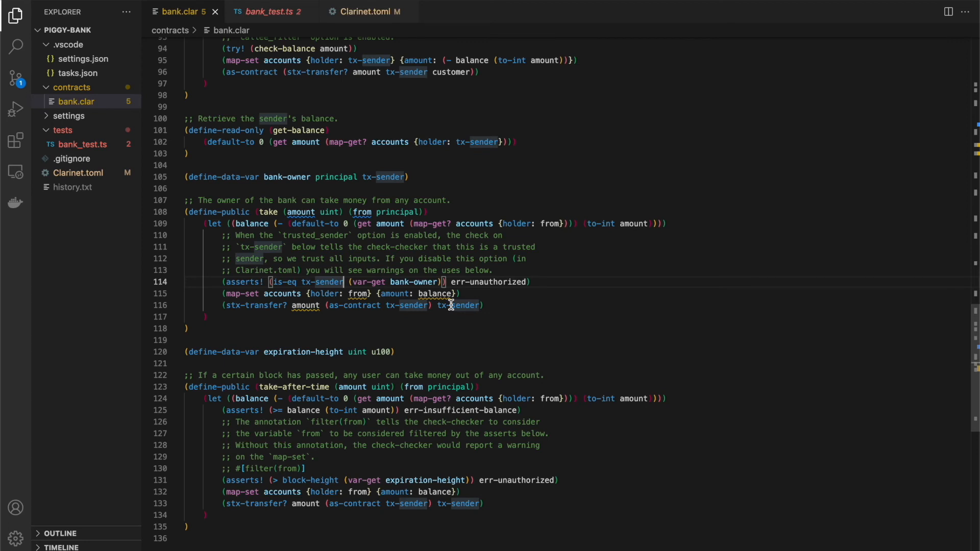
pyautogui.scroll(3)
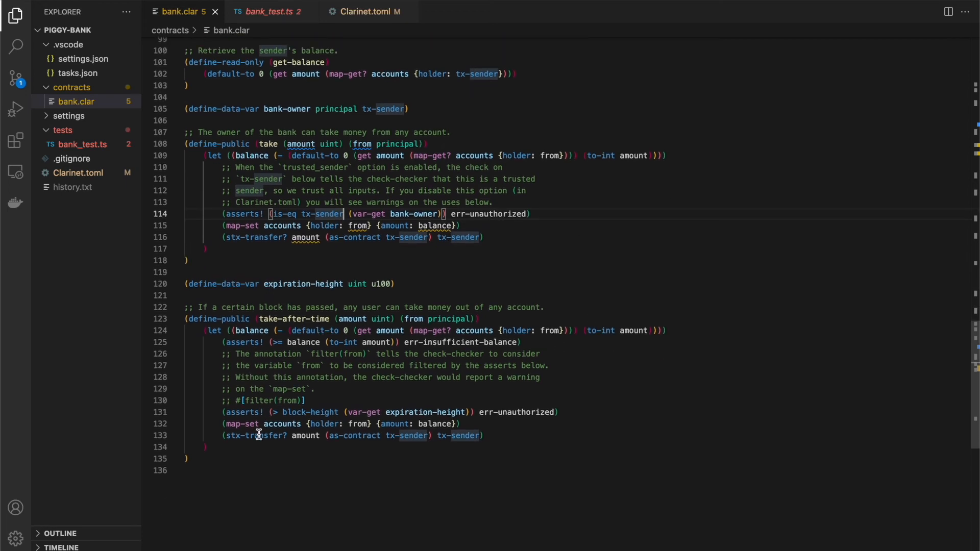
pyautogui.moveTo(218, 471)
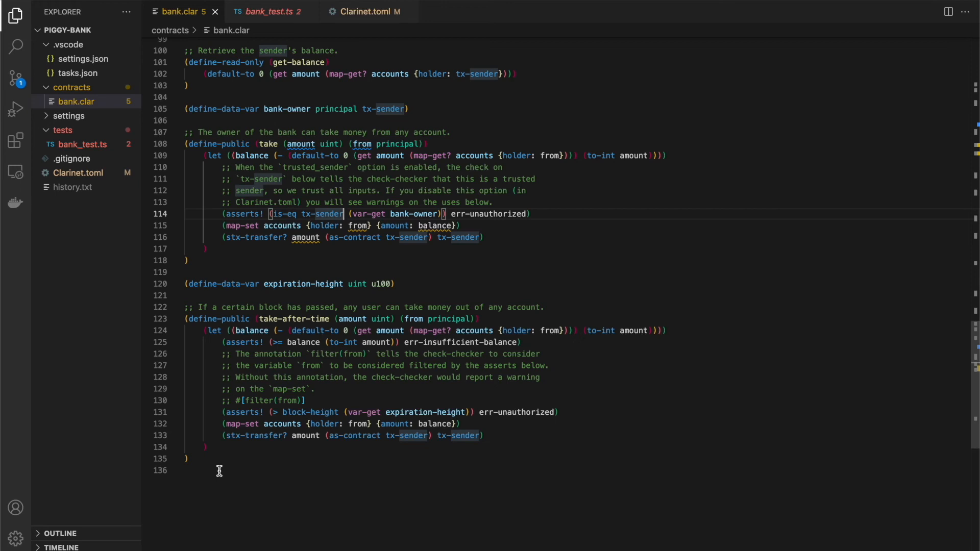
pyautogui.moveTo(204, 295)
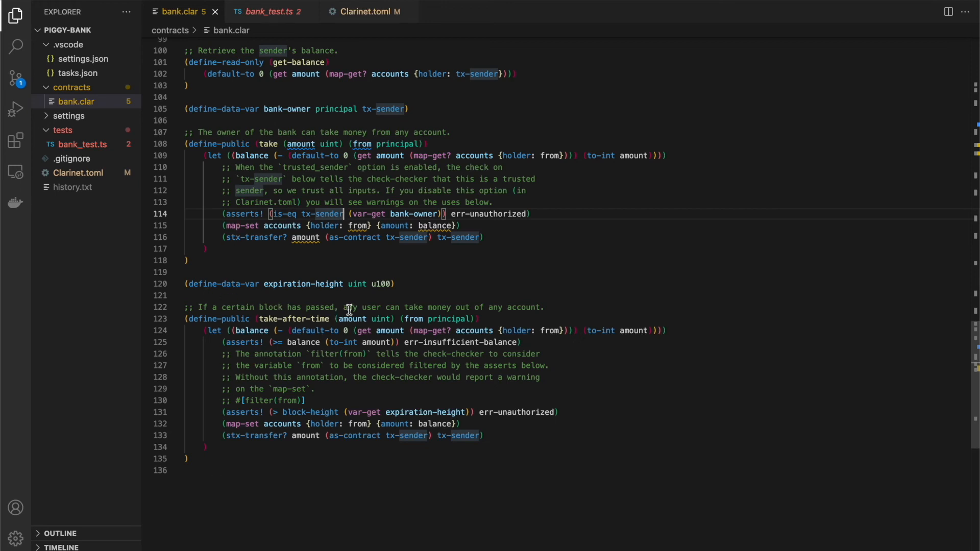
pyautogui.moveTo(549, 330)
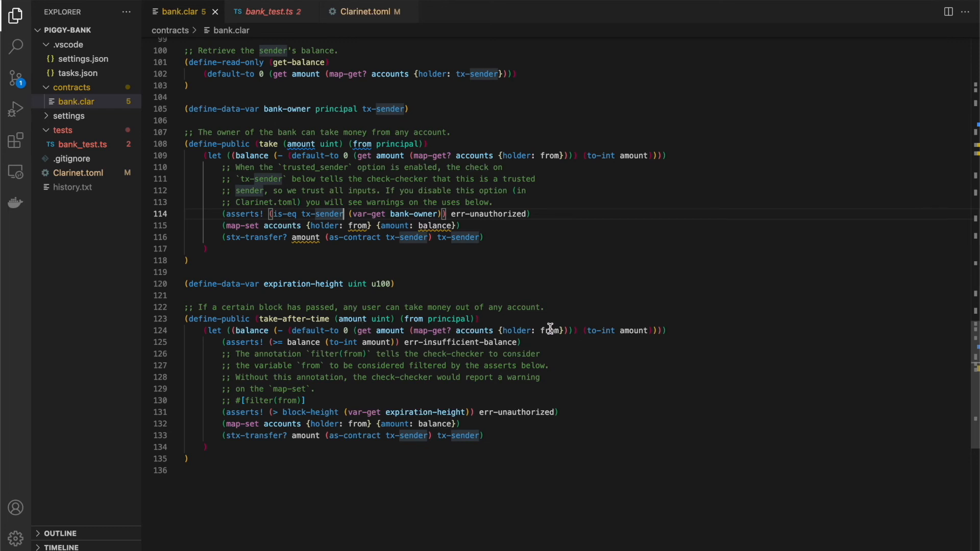
pyautogui.moveTo(561, 311)
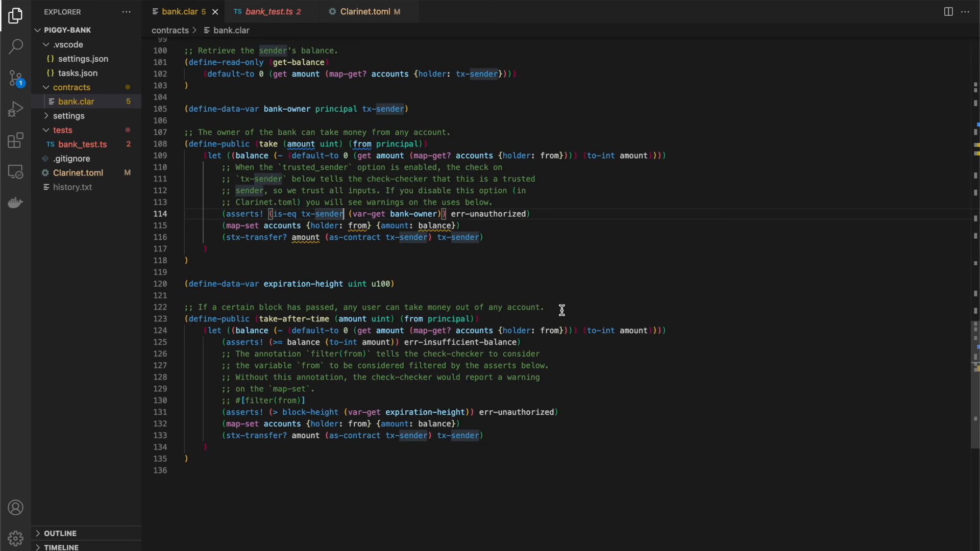
pyautogui.moveTo(524, 350)
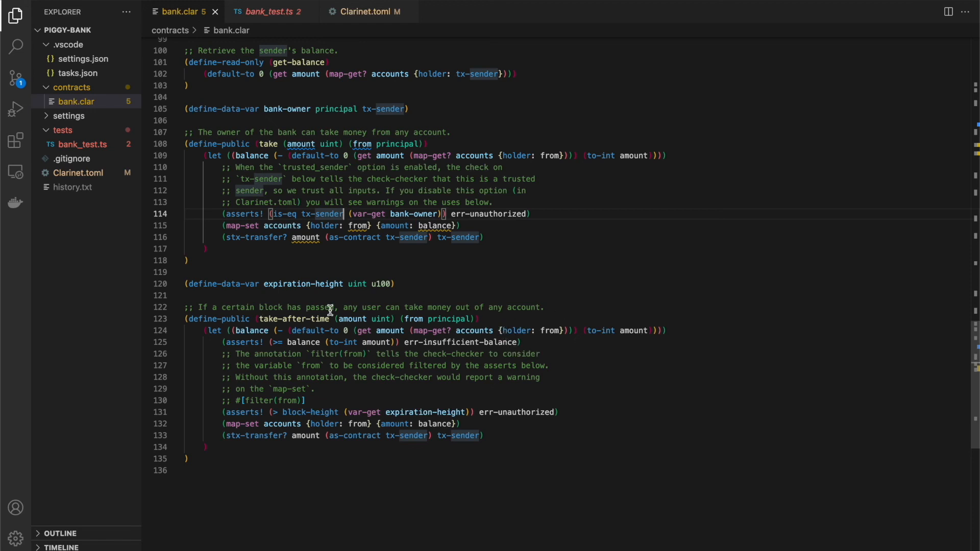
pyautogui.moveTo(452, 386)
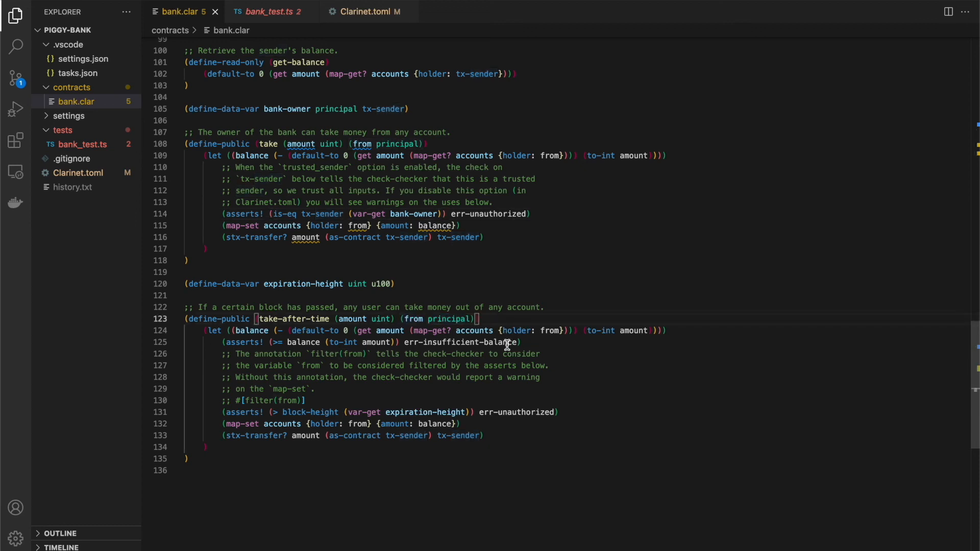
pyautogui.moveTo(498, 338)
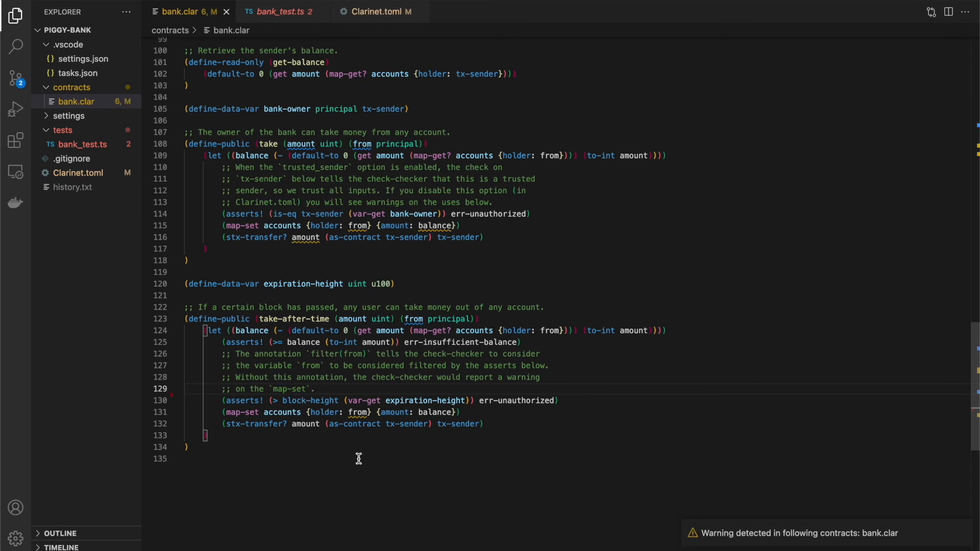
pyautogui.moveTo(358, 412)
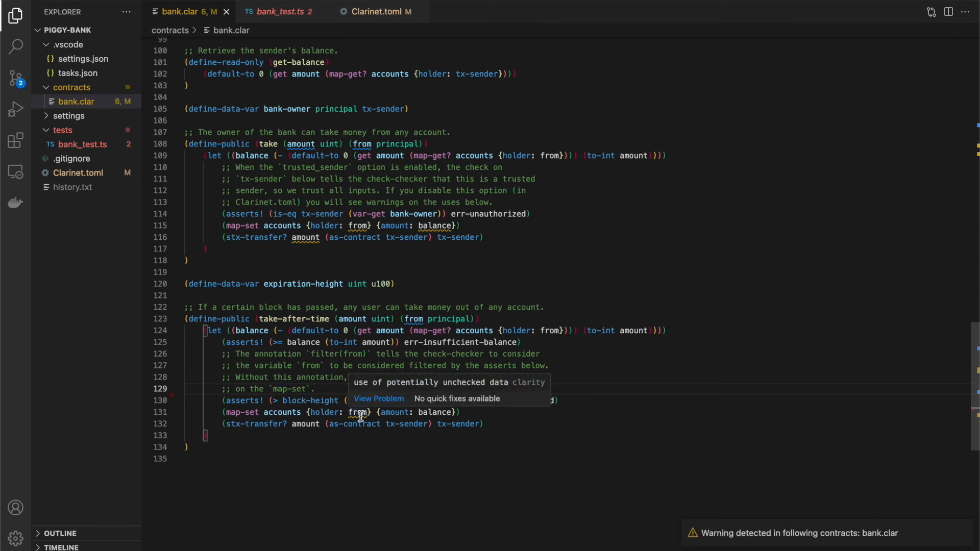
pyautogui.moveTo(355, 412)
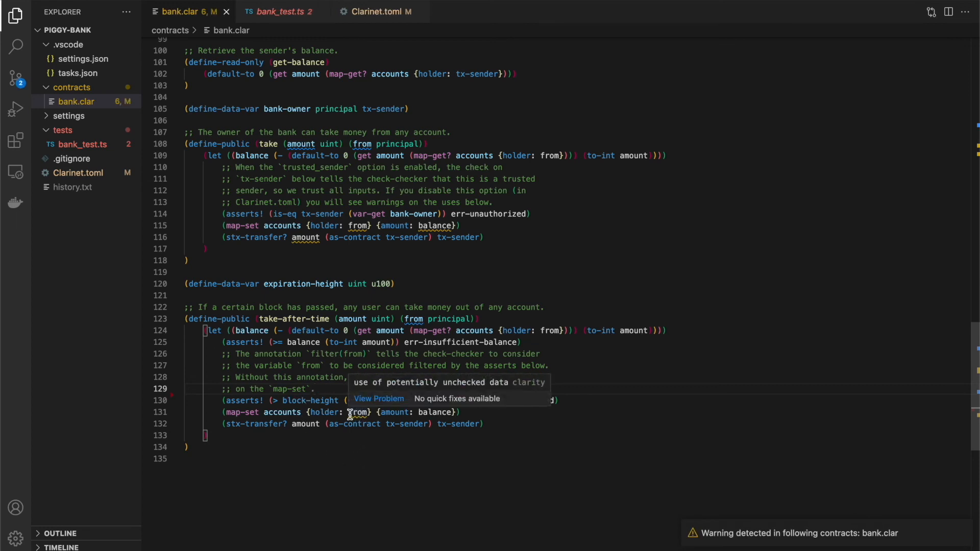
pyautogui.moveTo(412, 318)
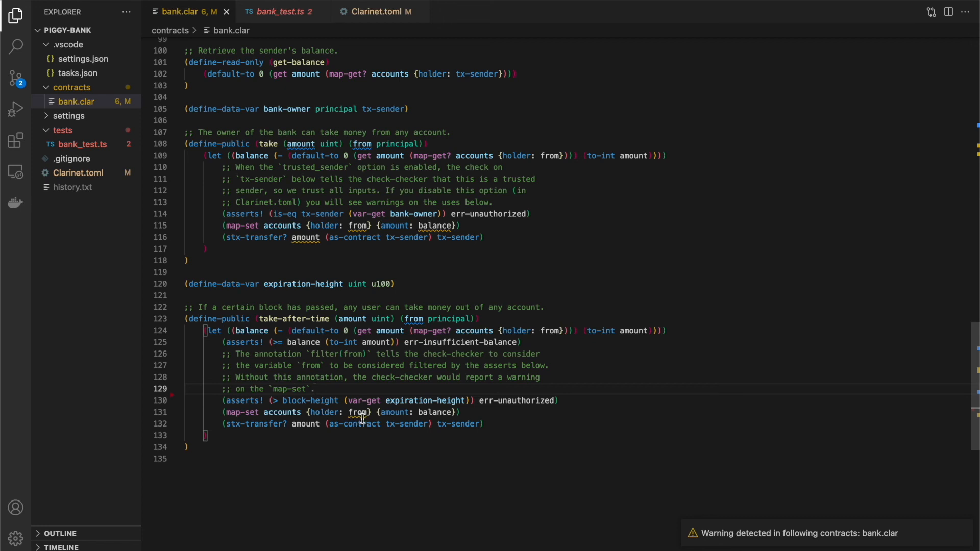
pyautogui.moveTo(412, 319)
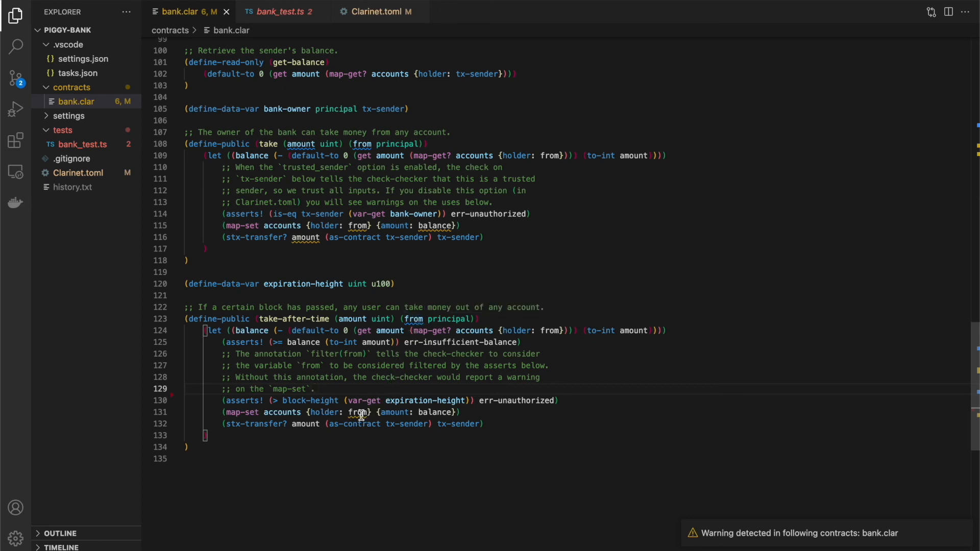
# Restore the ';; #[filter(from)]' annotation above take-after-time's asserts! guard and point out the block-height assertion.
pyautogui.press('Enter')
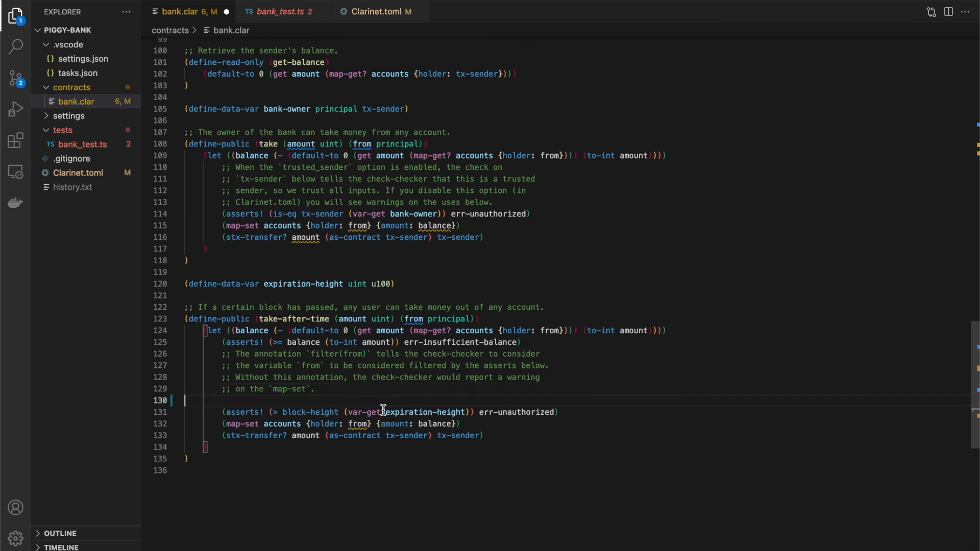
pyautogui.write(';; #[filter(from)]')
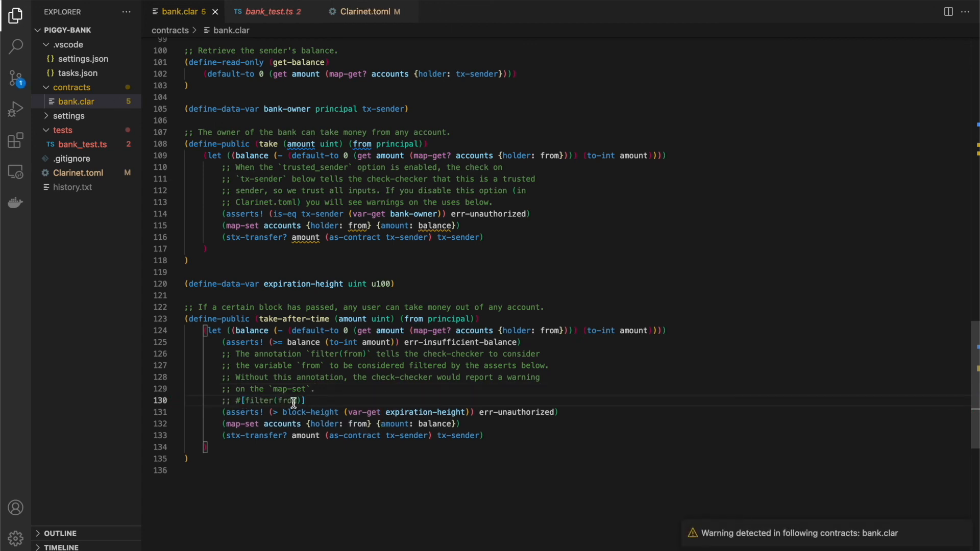
pyautogui.moveTo(227, 416)
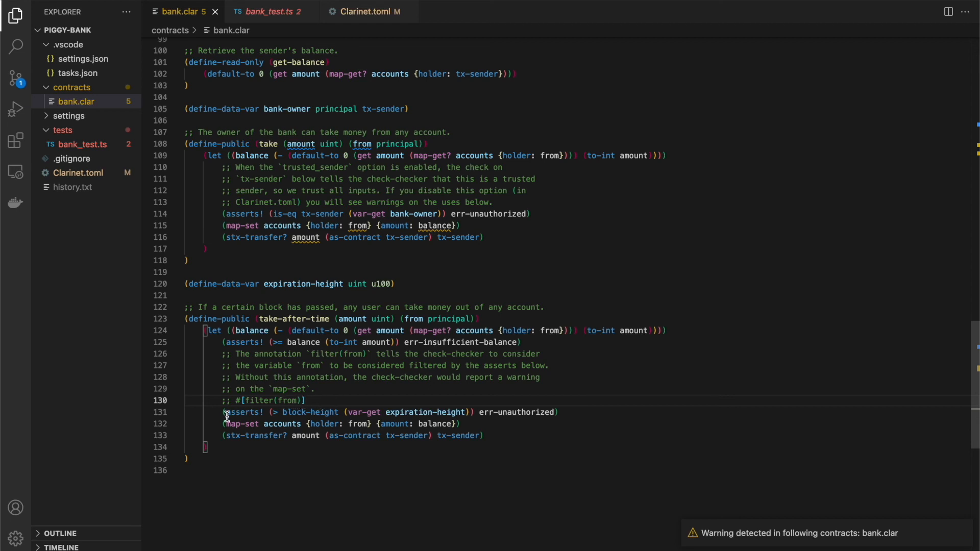
pyautogui.click(563, 412)
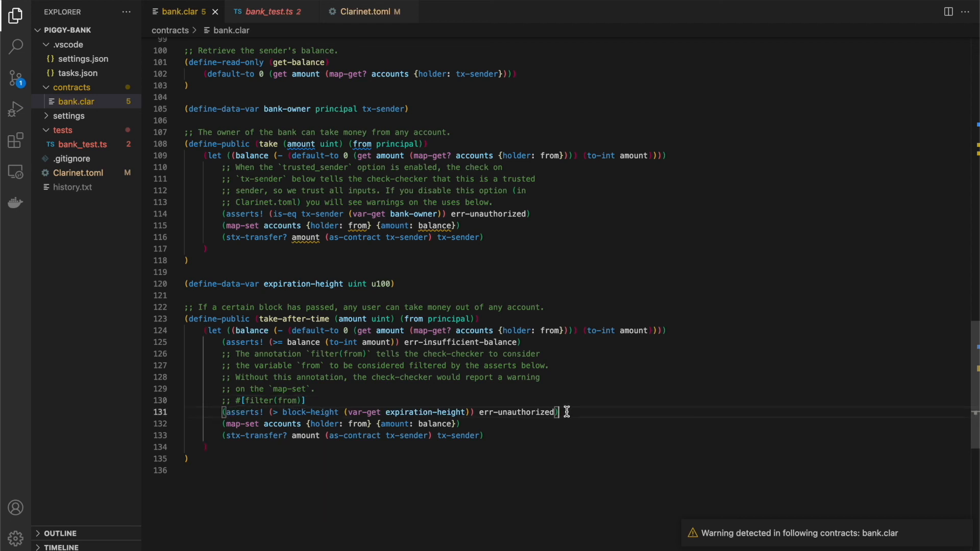
pyautogui.click(222, 411)
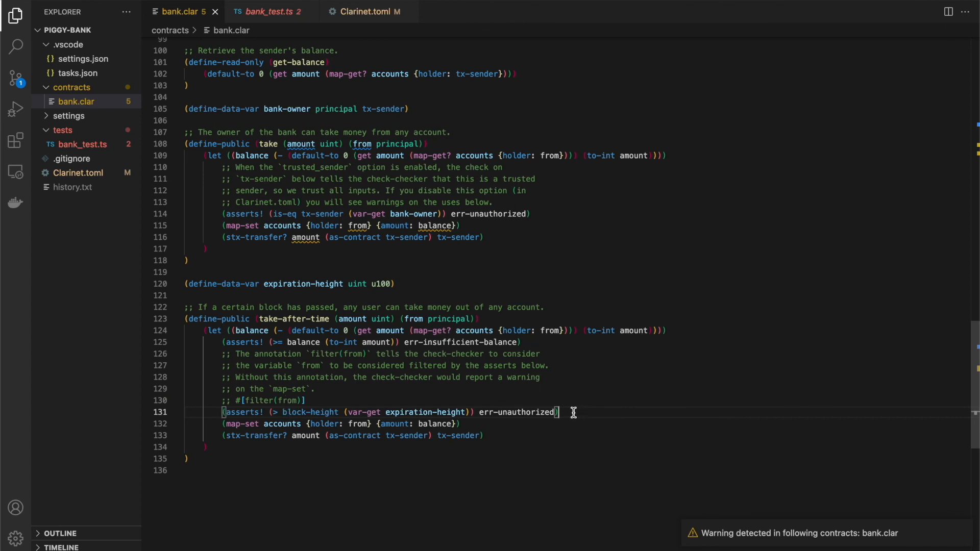
pyautogui.click(308, 400)
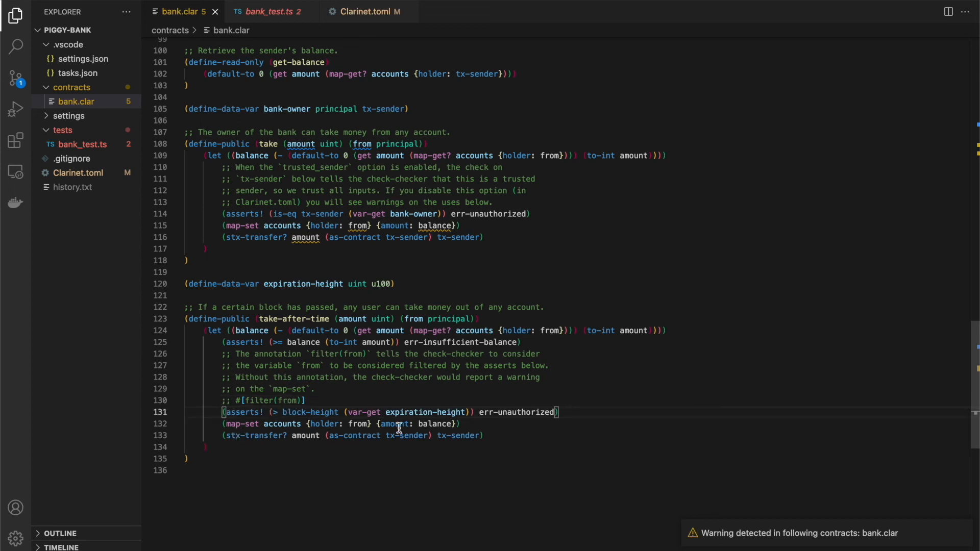
pyautogui.moveTo(506, 419)
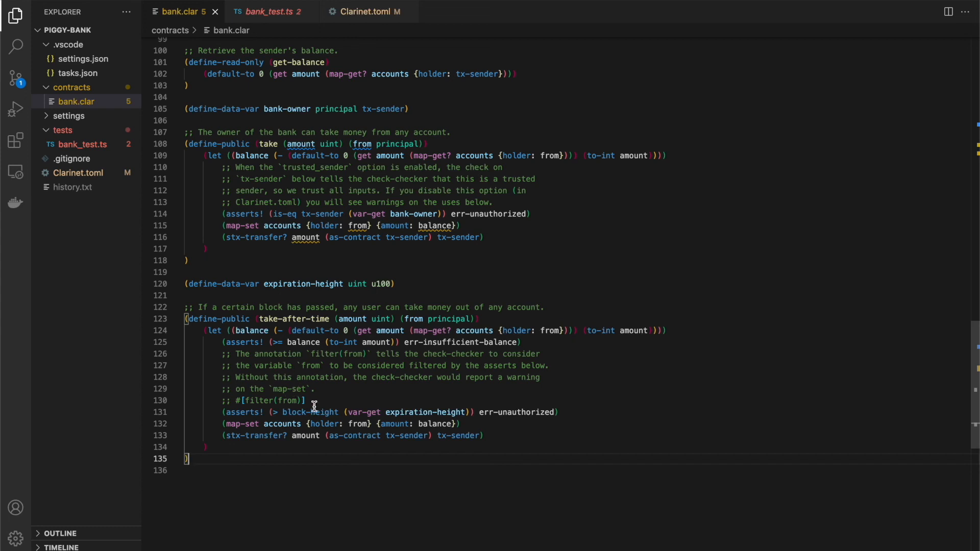
pyautogui.moveTo(338, 221)
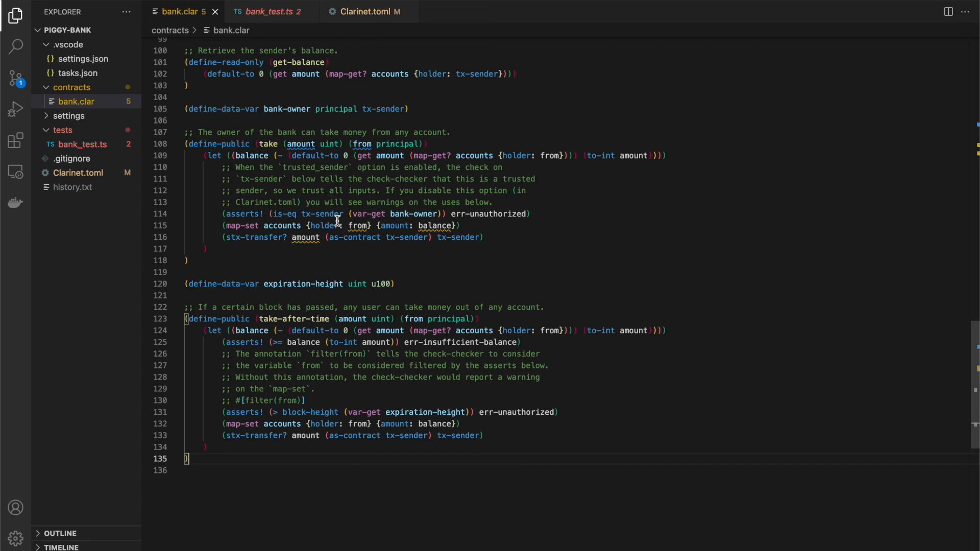
pyautogui.moveTo(383, 256)
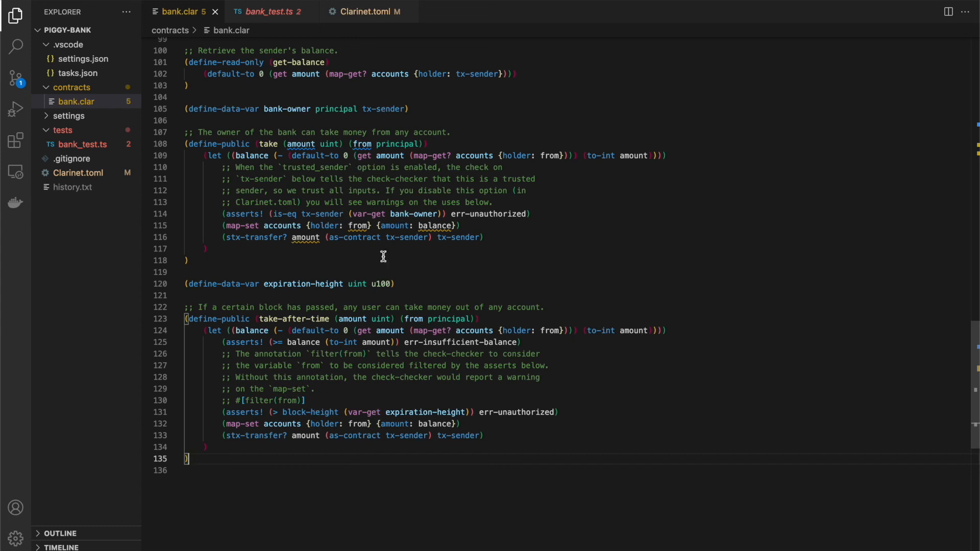
pyautogui.moveTo(549, 114)
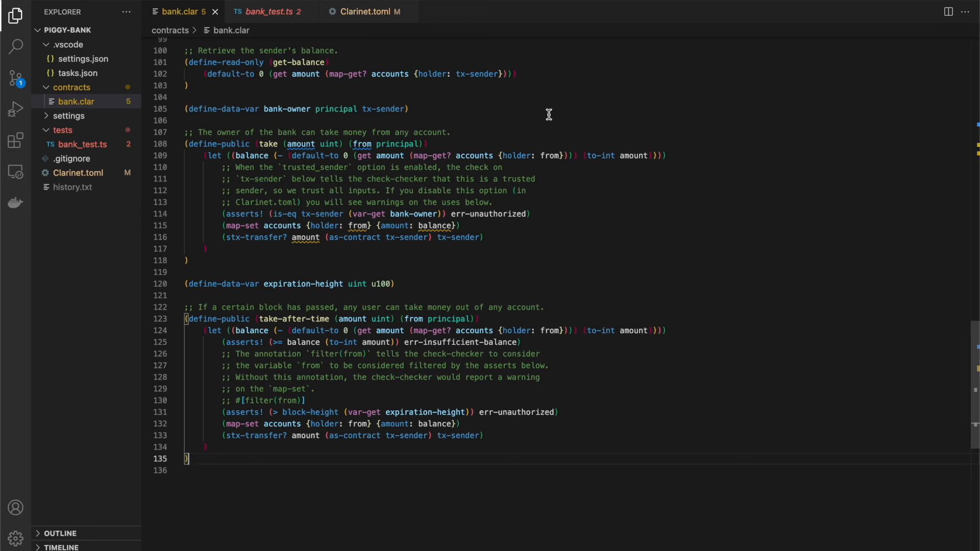
pyautogui.moveTo(566, 6)
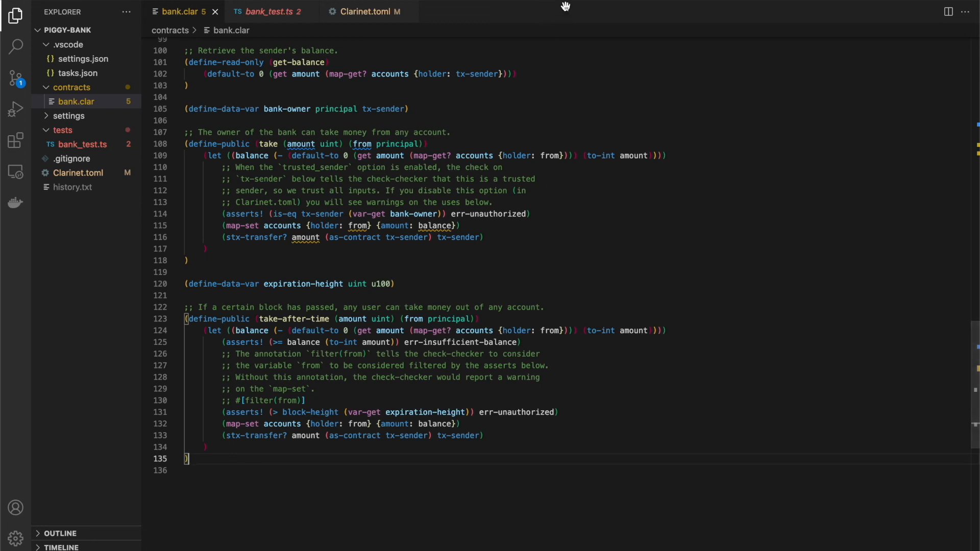